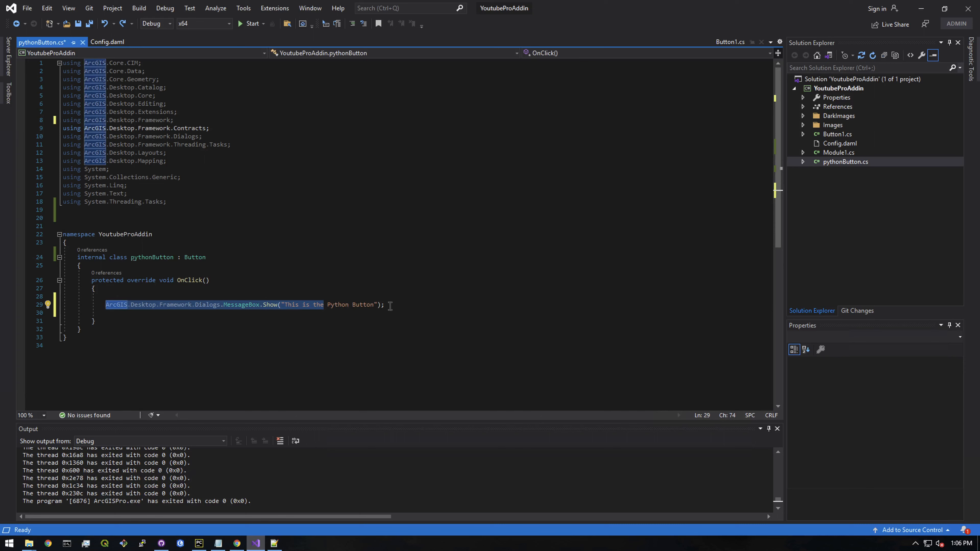
pyautogui.moveTo(401, 301)
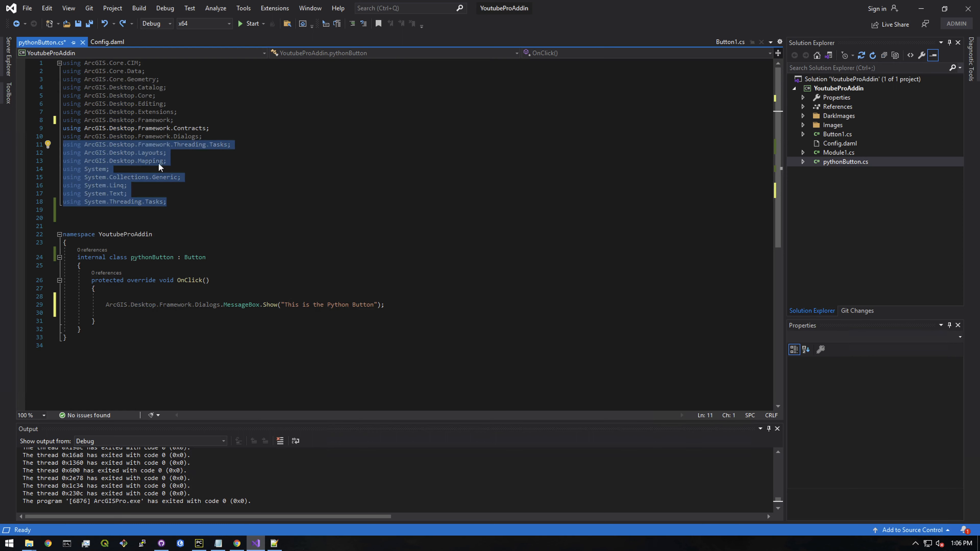
# Expand ArcGIS.Desktop.Core namespaces down to the Geoprocessing class methods in the contents tree
pyautogui.click(109, 169)
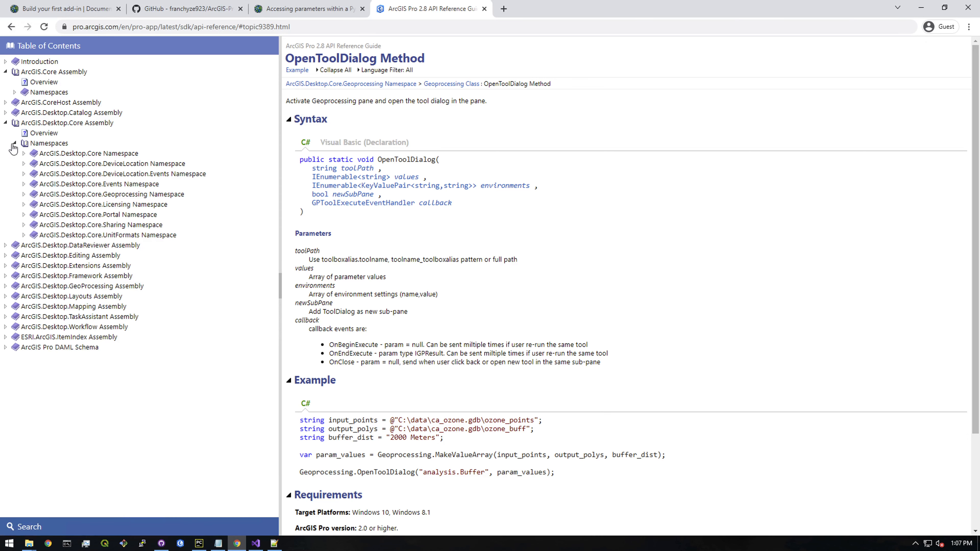
pyautogui.click(13, 143)
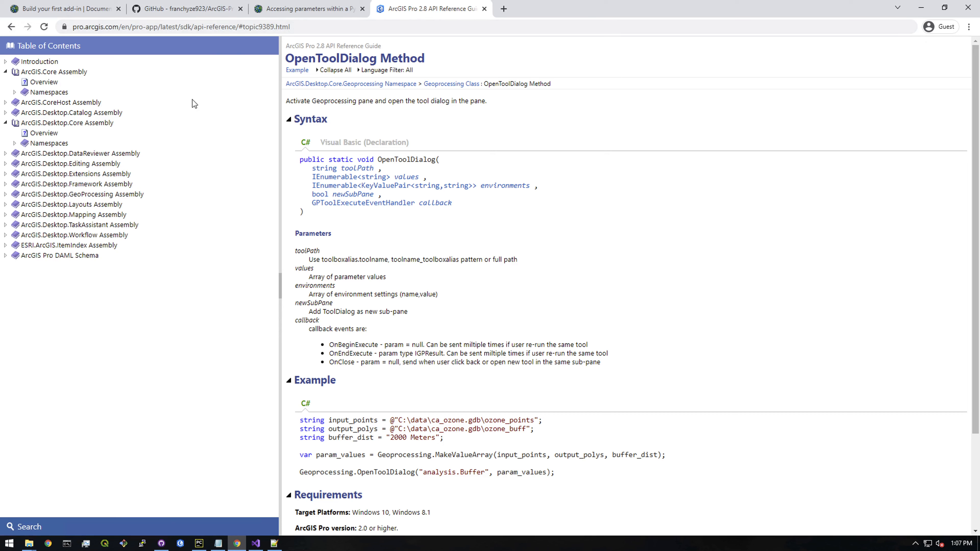
pyautogui.moveTo(179, 104)
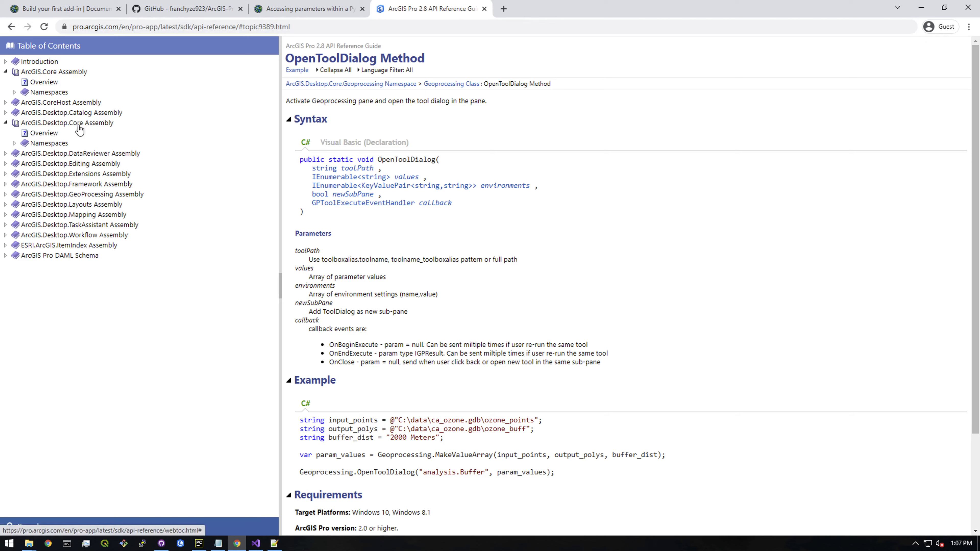
pyautogui.click(14, 143)
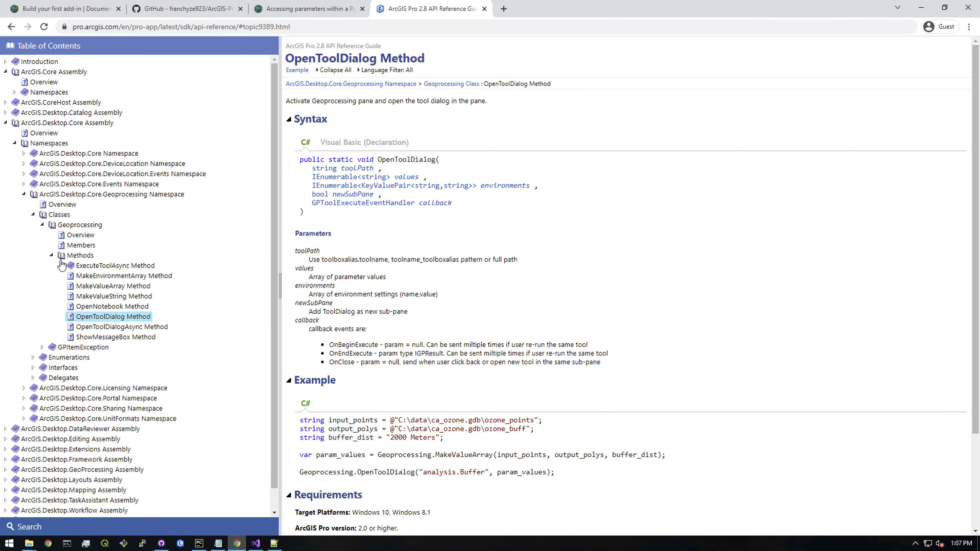
pyautogui.moveTo(170, 325)
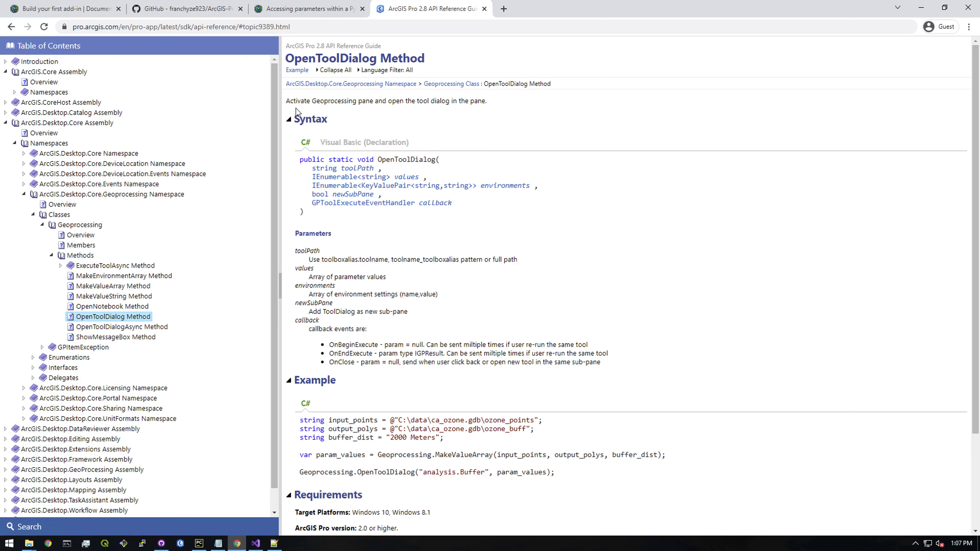
# Select the OpenToolDialog method's description sentence in the reference page
pyautogui.doubleClick(384, 101)
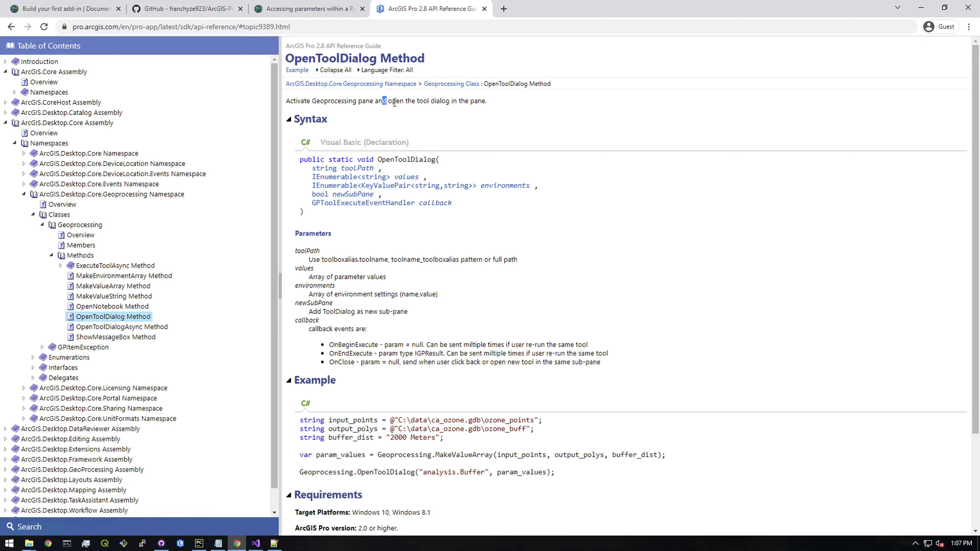
pyautogui.moveTo(384, 100); pyautogui.dragTo(485, 101)
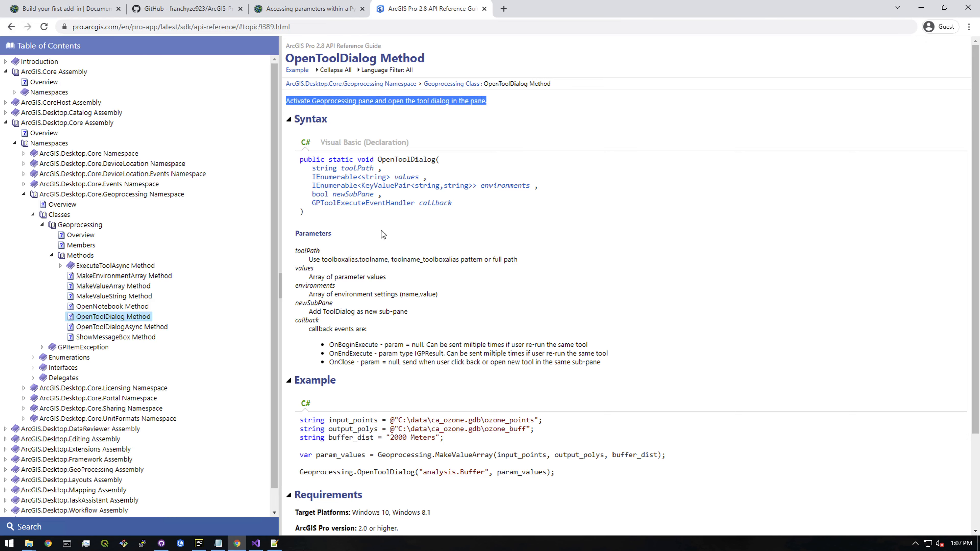
pyautogui.scroll(-3)
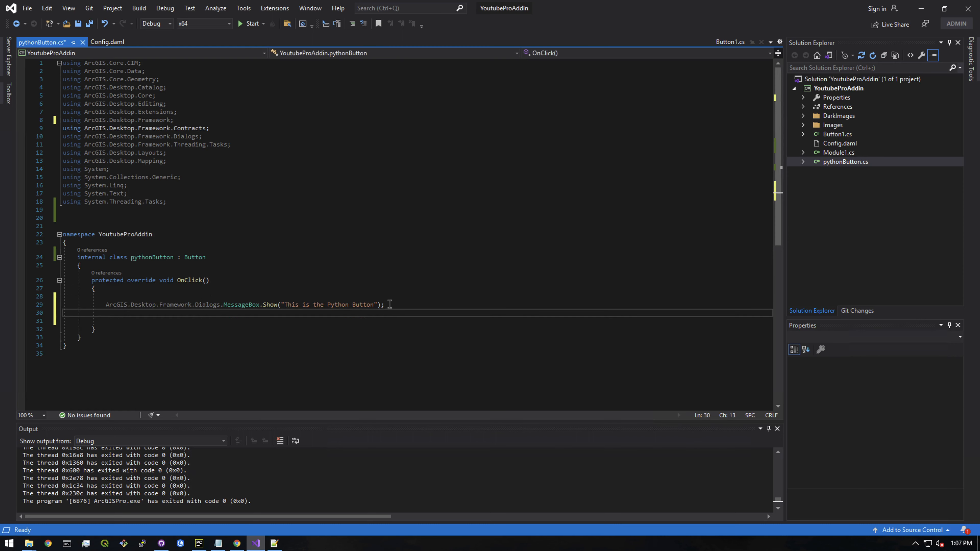
# Add Geoprocessing.OpenToolDialog("analysis.Buffer", param_values) in OnClick and comment out the MessageBox line
pyautogui.write('Geoprocessing.OpenToolDialog("analysis.Buffer", param_values);')
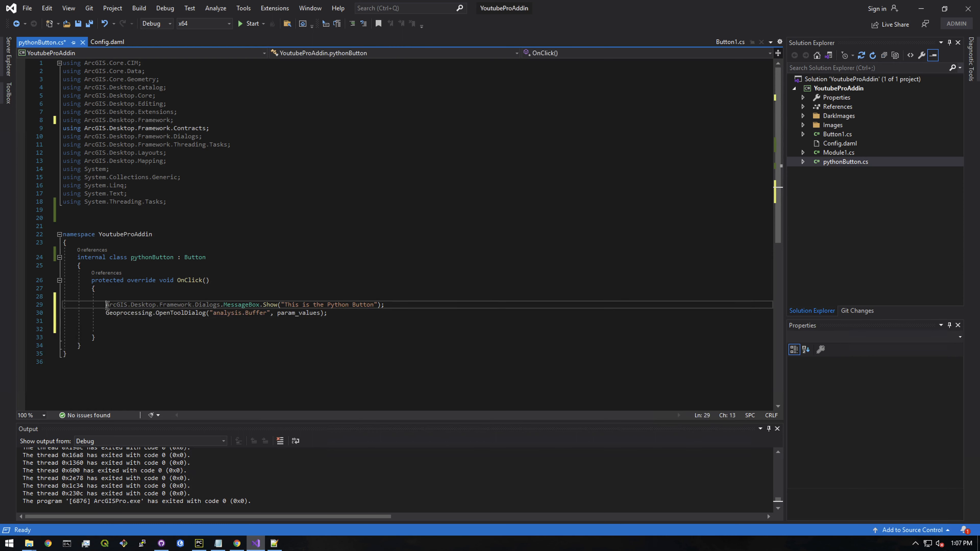
pyautogui.write('//')
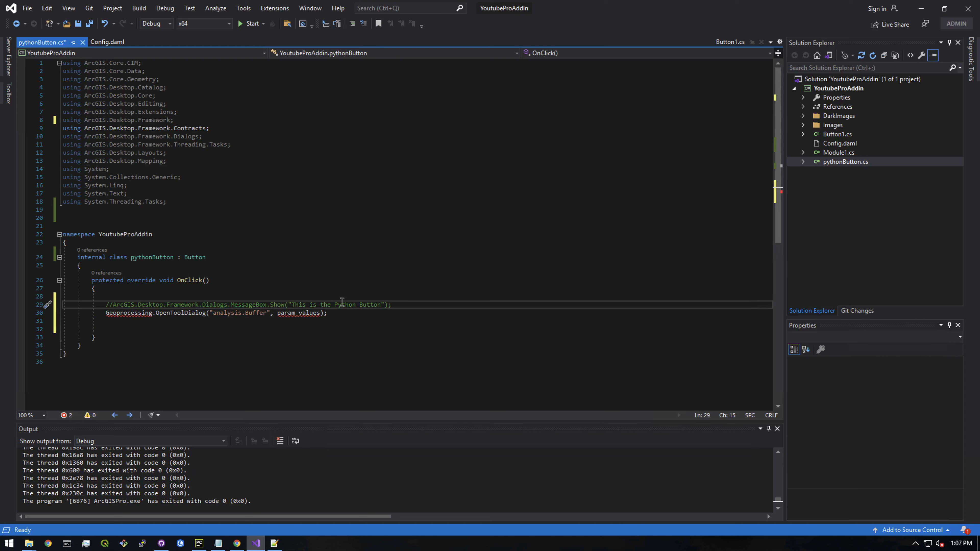
pyautogui.moveTo(312, 305); pyautogui.dragTo(354, 304)
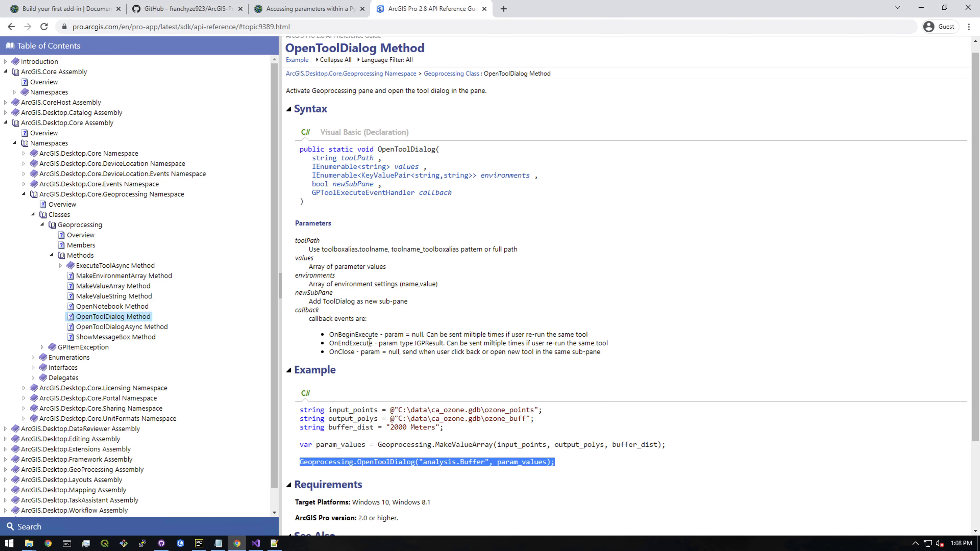
pyautogui.scroll(-3)
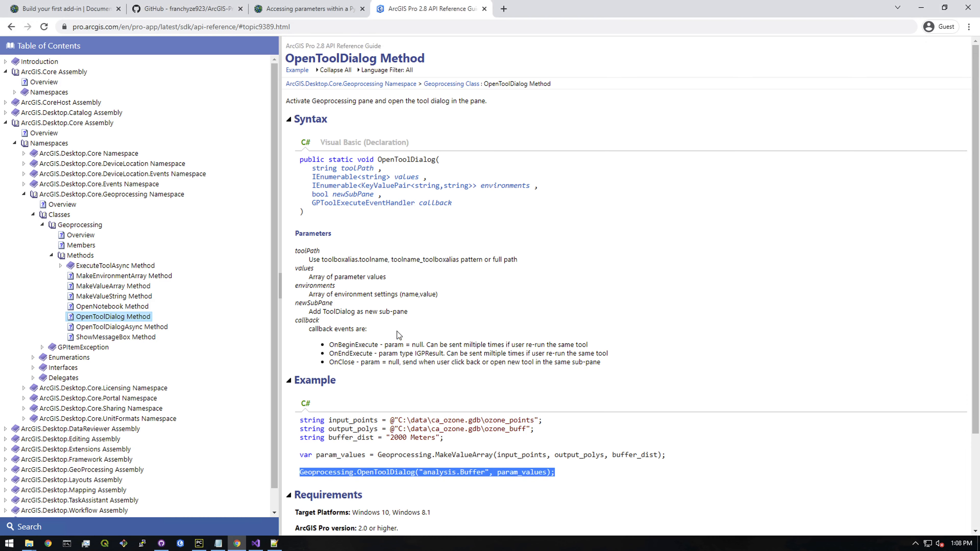
pyautogui.scroll(-3)
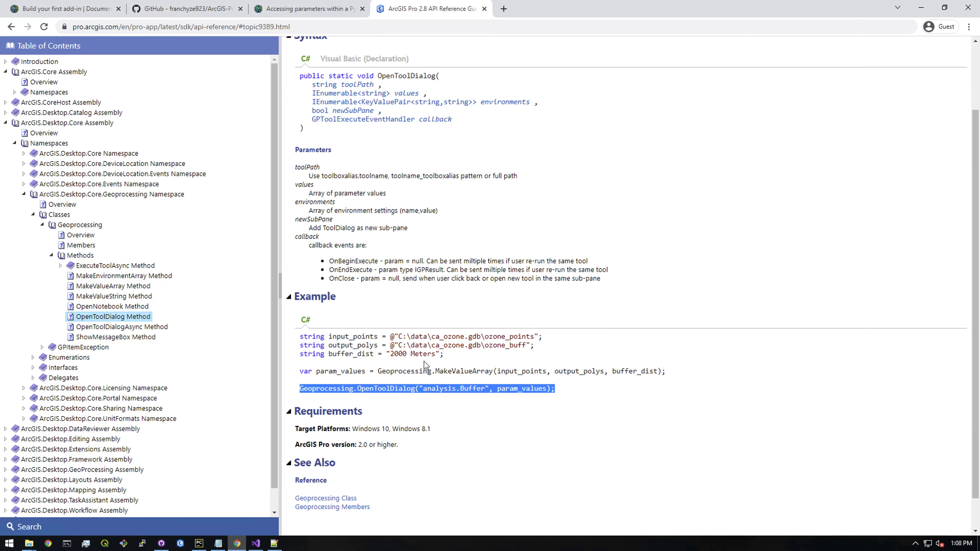
pyautogui.scroll(3)
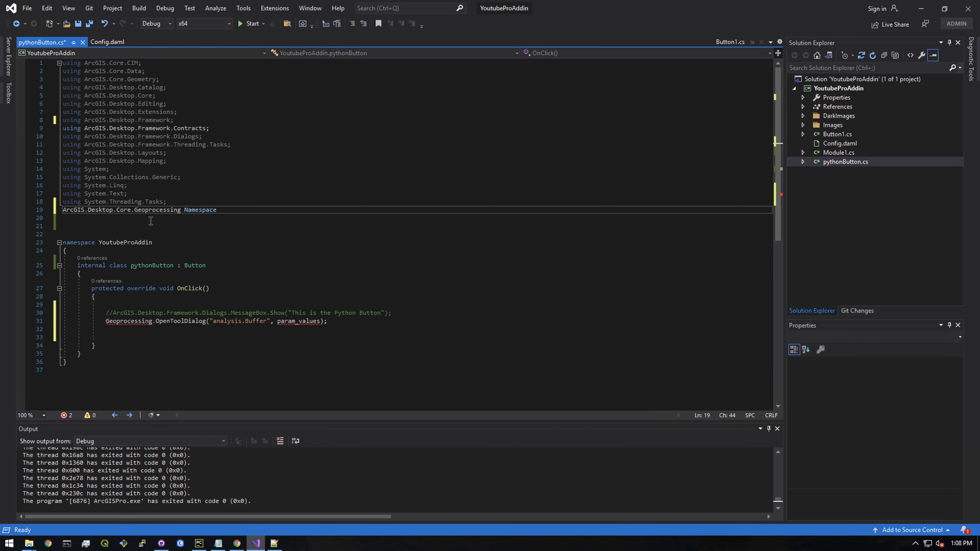
# Finish the 'using ArcGIS.Desktop.Core.Geoprocessing;' directive, leaving param_values as the unresolved argument
pyautogui.press('Backspace')
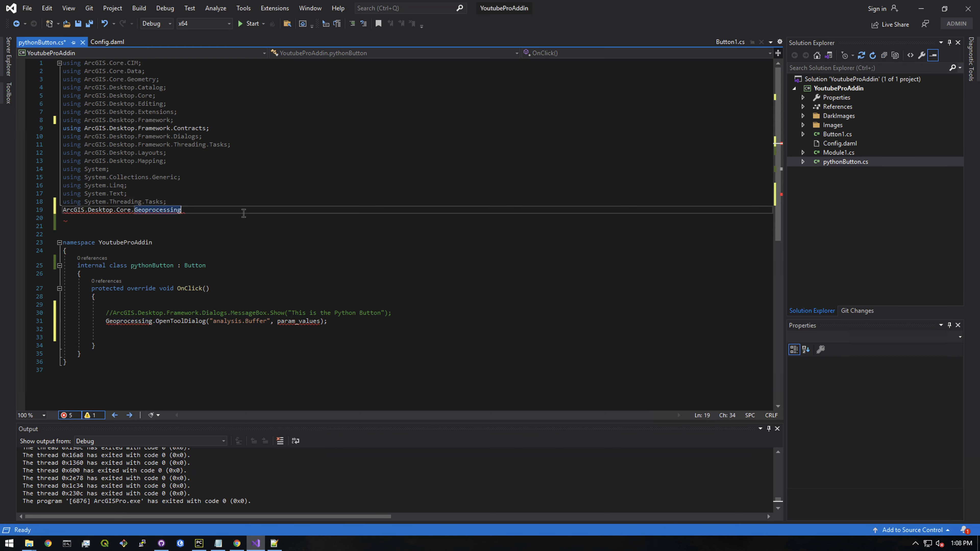
pyautogui.write(';')
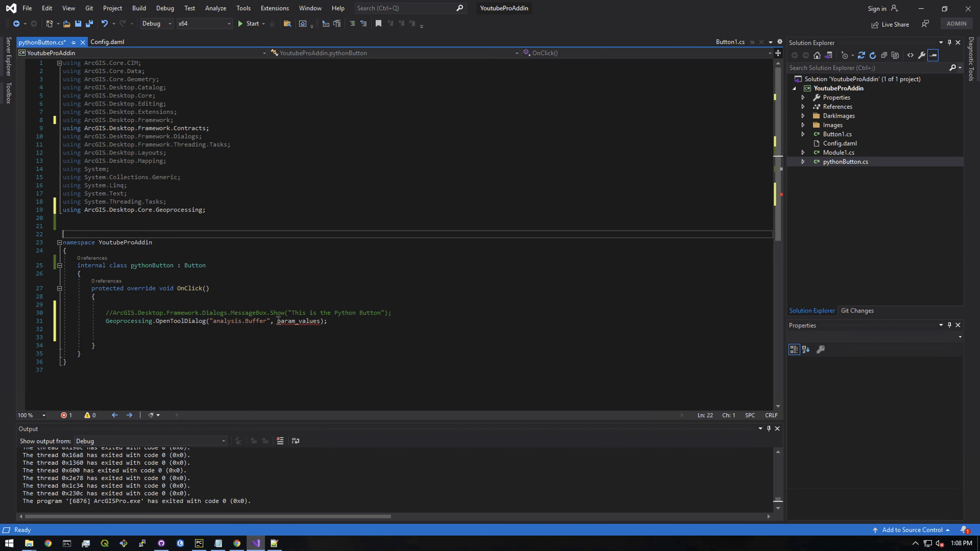
pyautogui.doubleClick(299, 321)
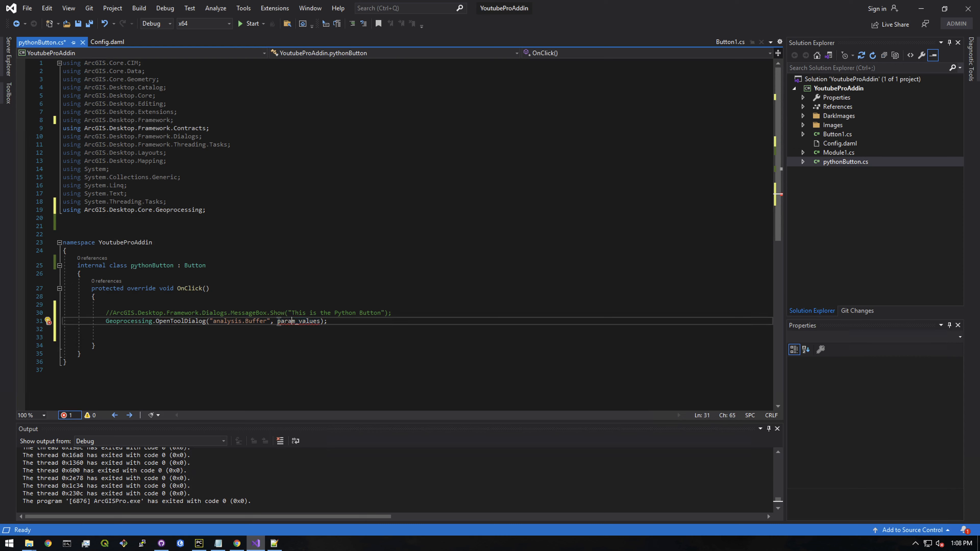
pyautogui.doubleClick(295, 321)
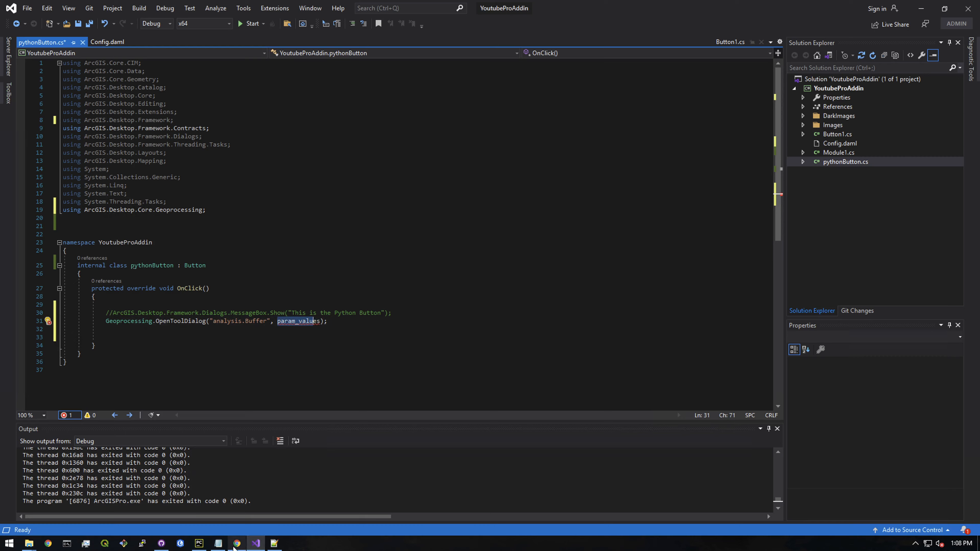
pyautogui.click(237, 543)
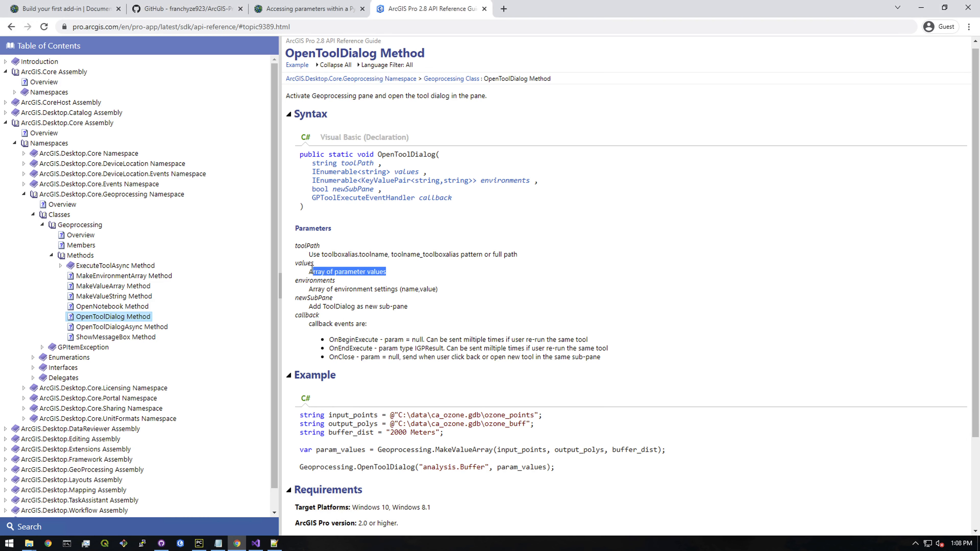
pyautogui.scroll(-3)
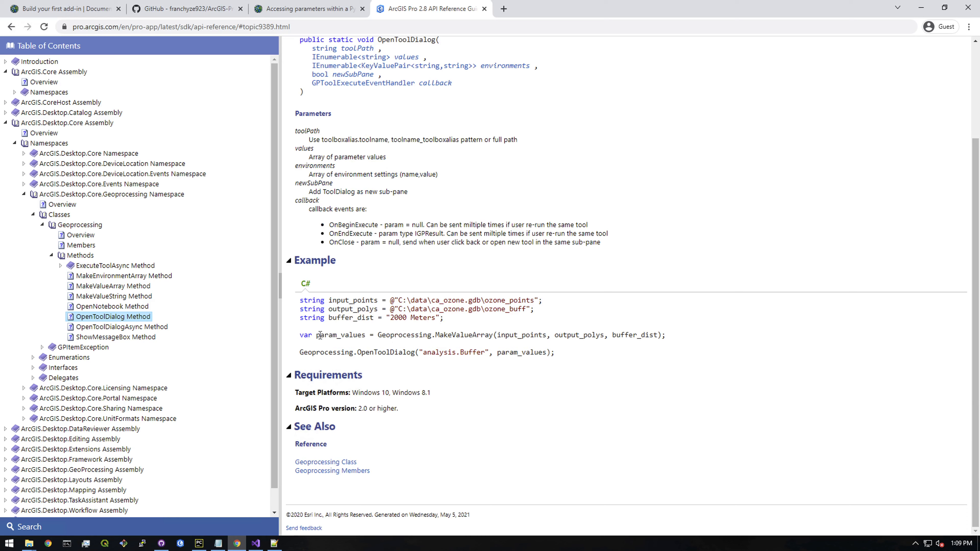
pyautogui.doubleClick(342, 335)
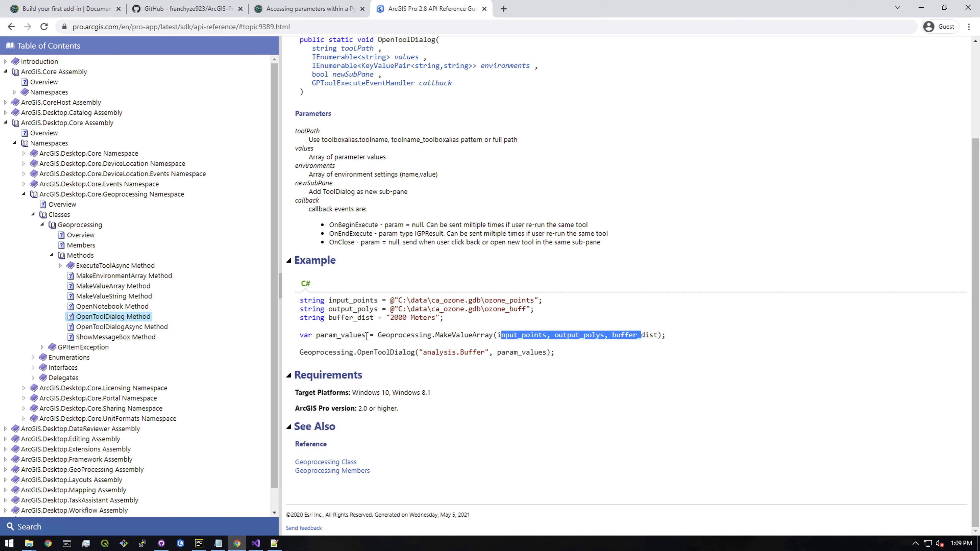
pyautogui.doubleClick(336, 335)
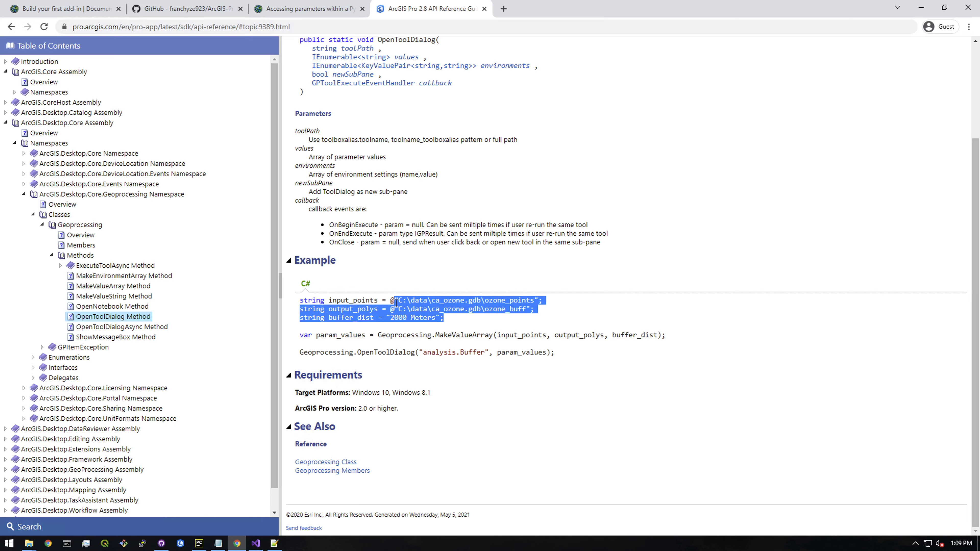
pyautogui.moveTo(438, 347)
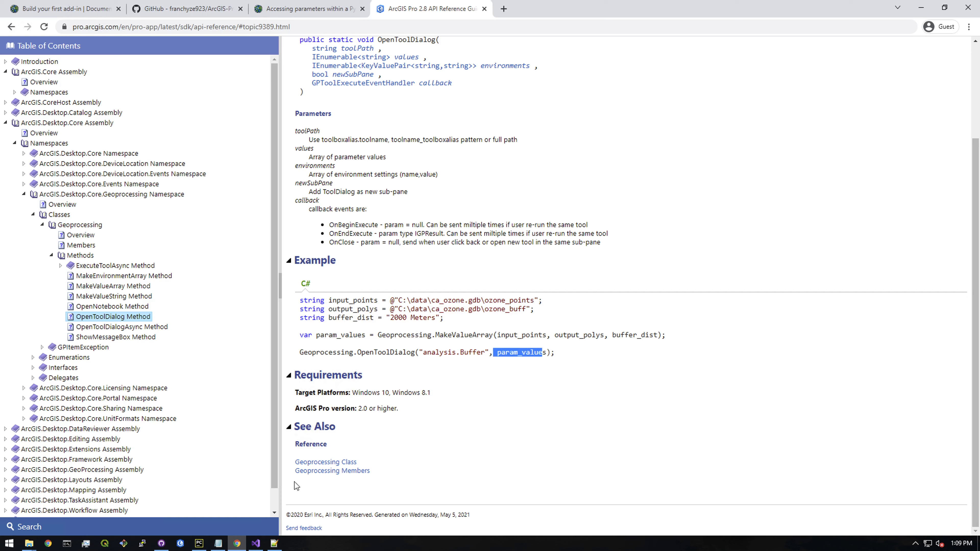
pyautogui.click(218, 542)
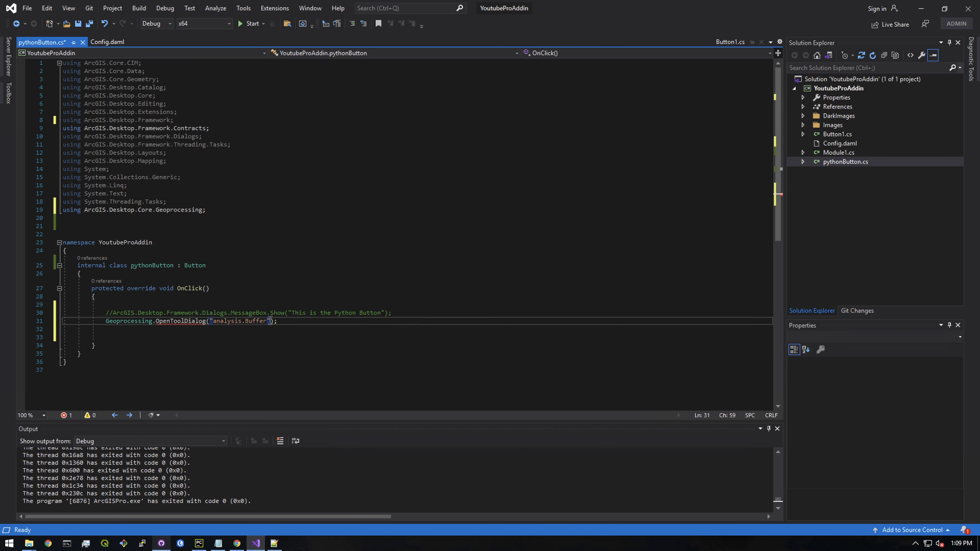
# Pass null instead of param_values to OpenToolDialog, then locate youtube_toolbox.pyt in the MyProject12 folder
pyautogui.write(', null')
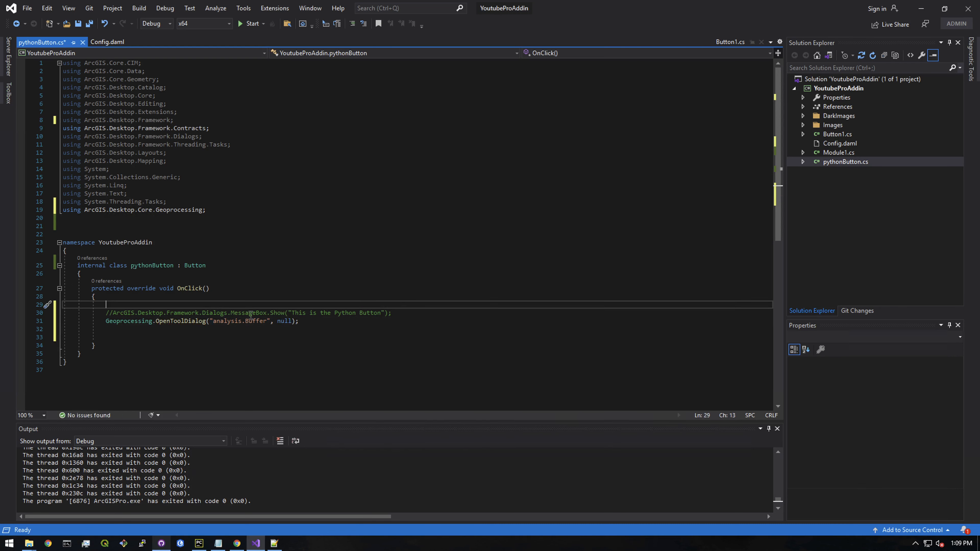
pyautogui.doubleClick(240, 321)
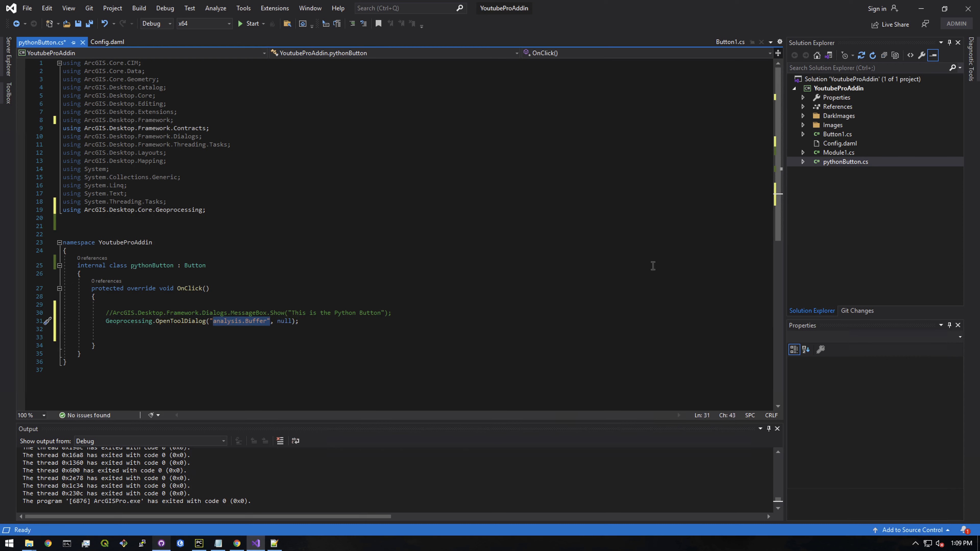
pyautogui.moveTo(25, 543)
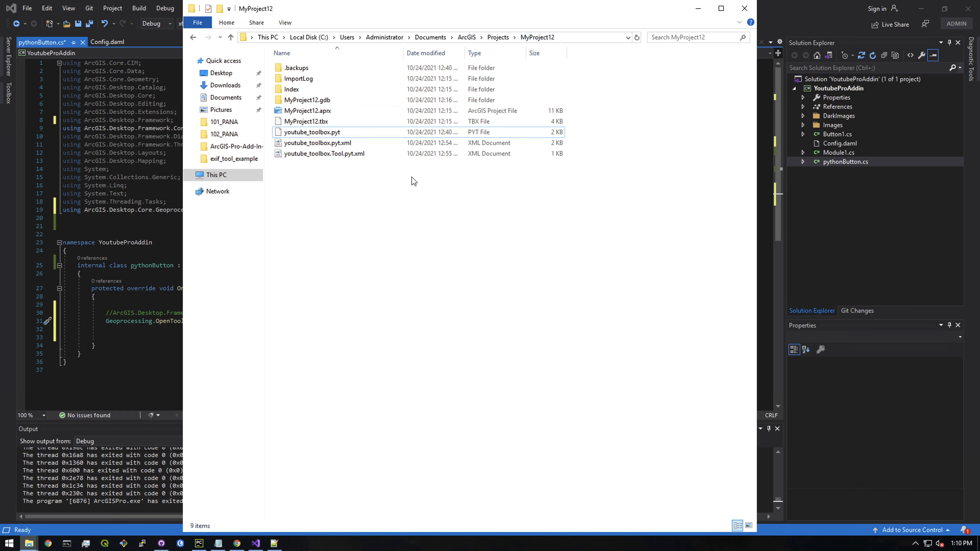
pyautogui.click(311, 132)
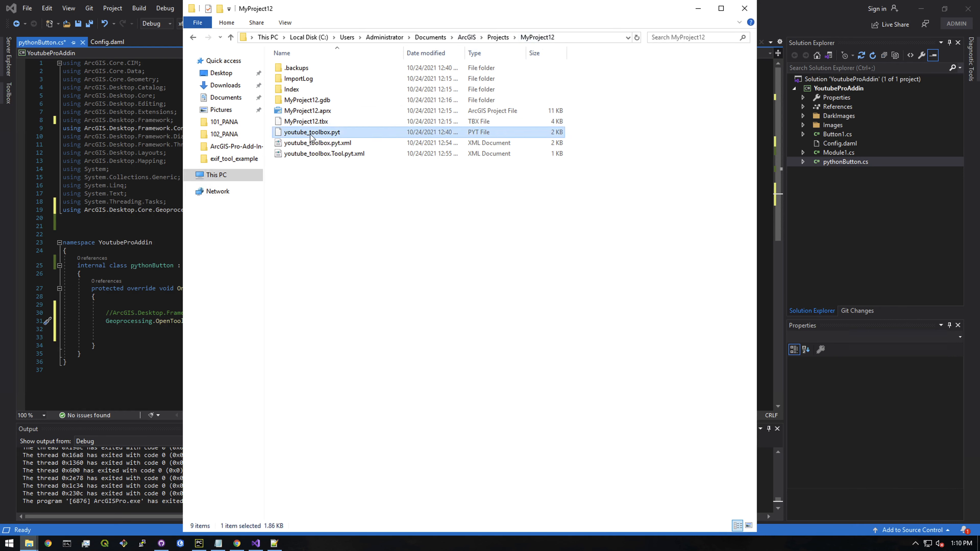
pyautogui.rightClick(312, 132)
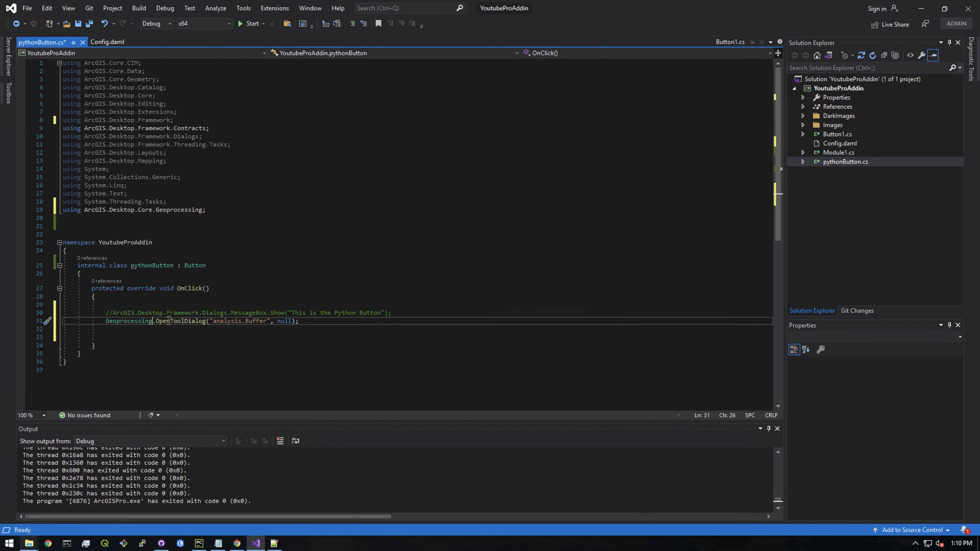
# Replace "analysis.Buffer" with the escaped file path to youtube_toolbox.pyt in the OpenToolDialog call
pyautogui.doubleClick(226, 320)
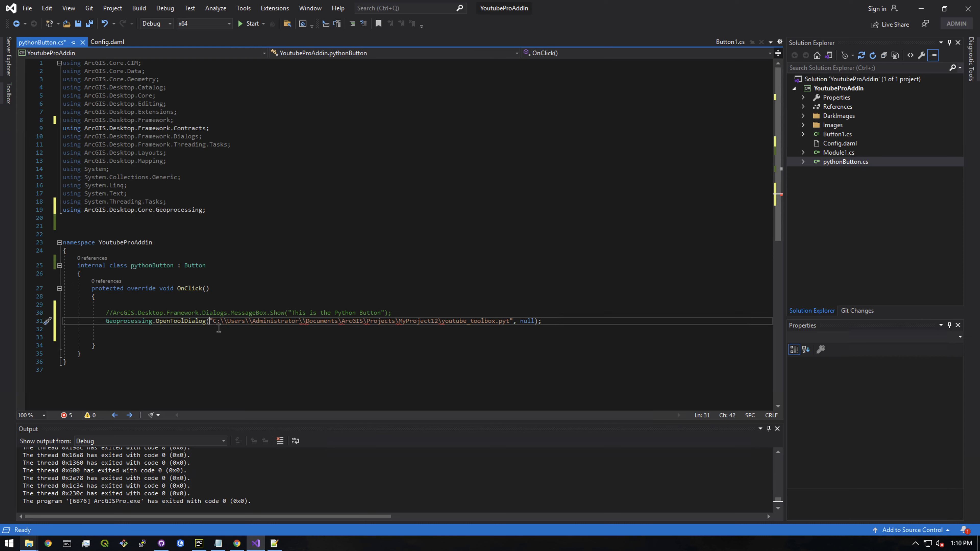
pyautogui.write('ref')
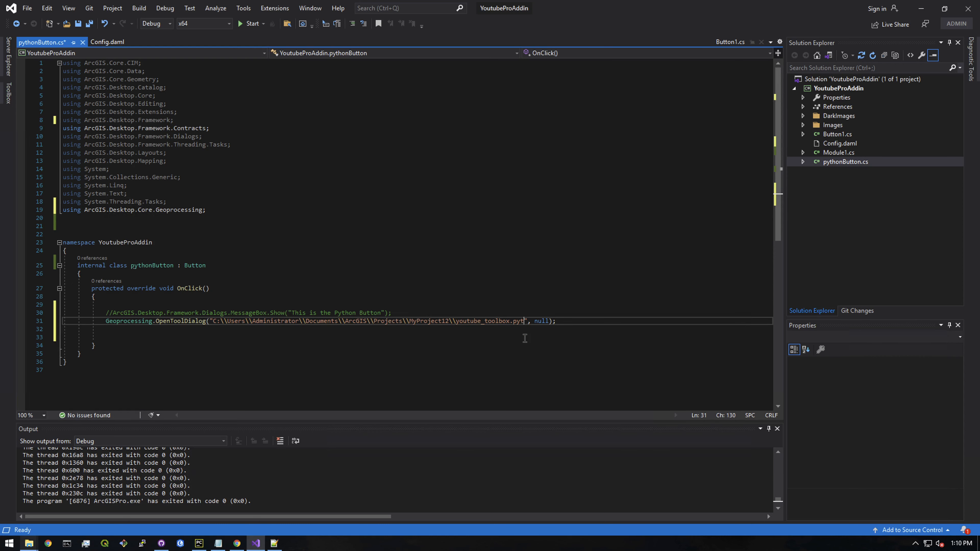
pyautogui.write('\\')
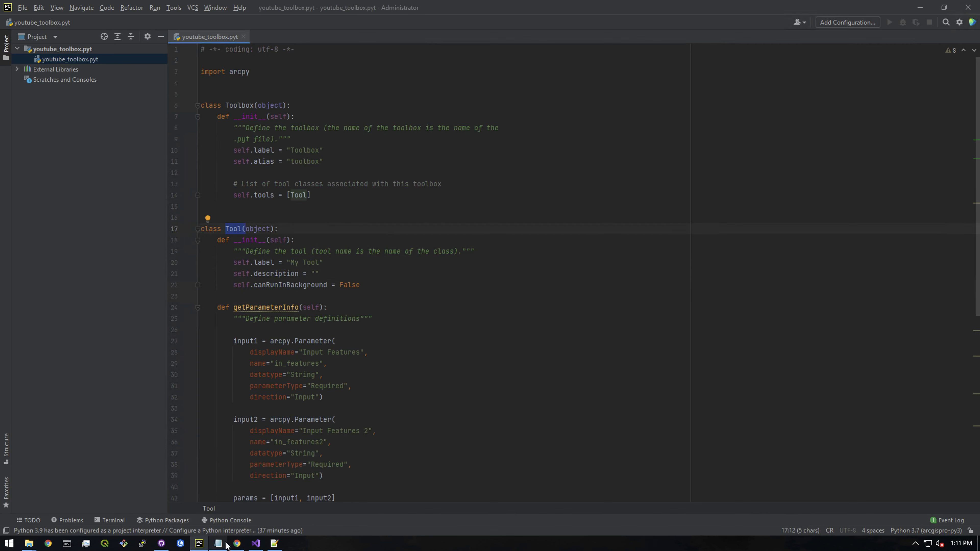
pyautogui.click(255, 543)
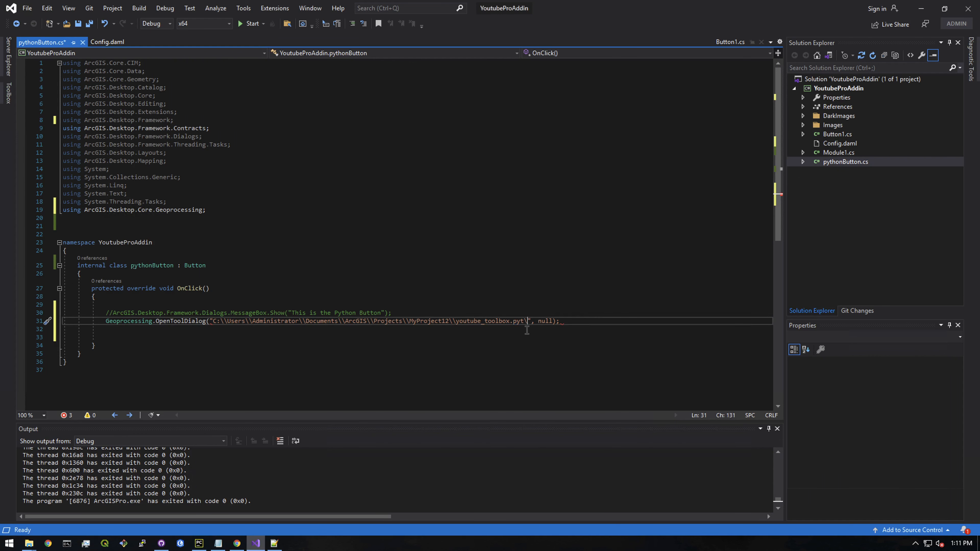
# Append \\Tool to the toolbox path and save pythonButton.cs
pyautogui.write('Tool')
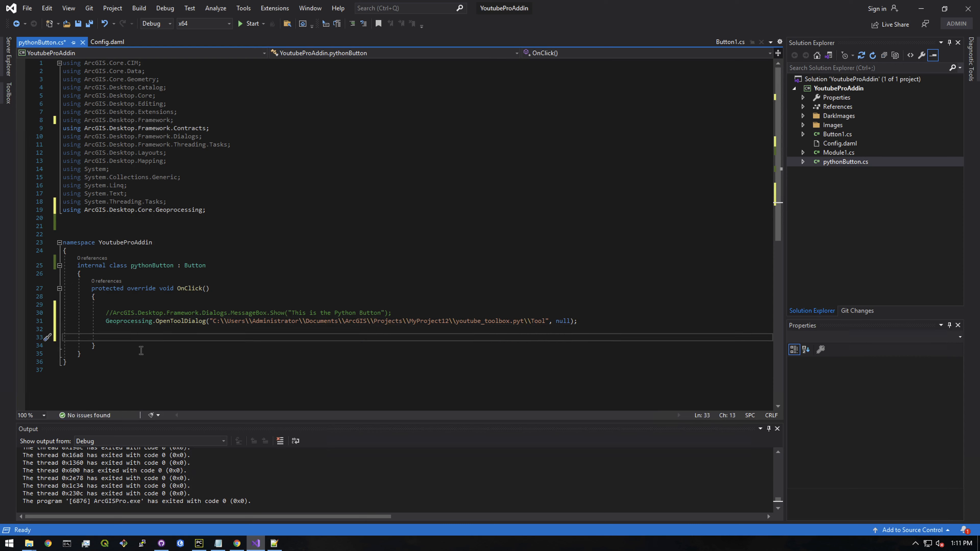
pyautogui.moveTo(145, 343)
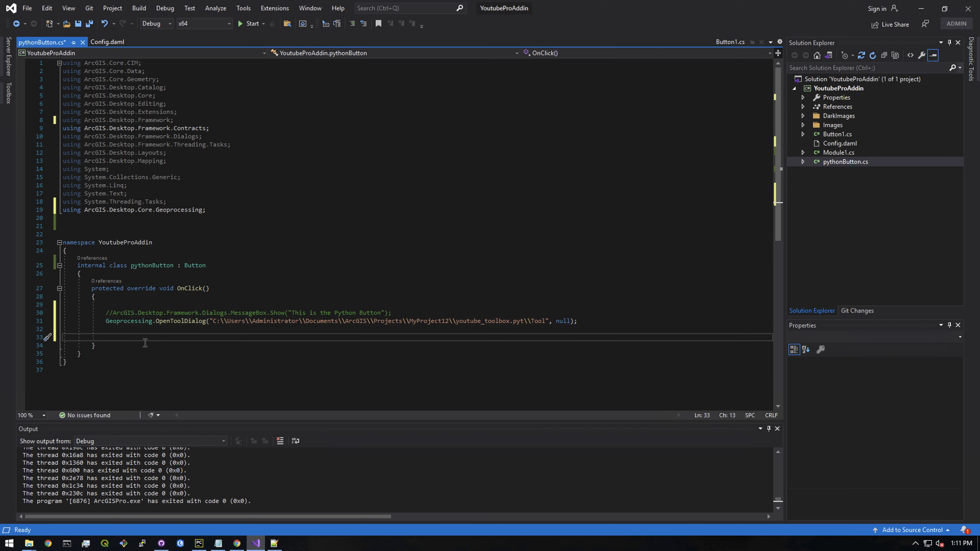
pyautogui.rightClick(39, 42)
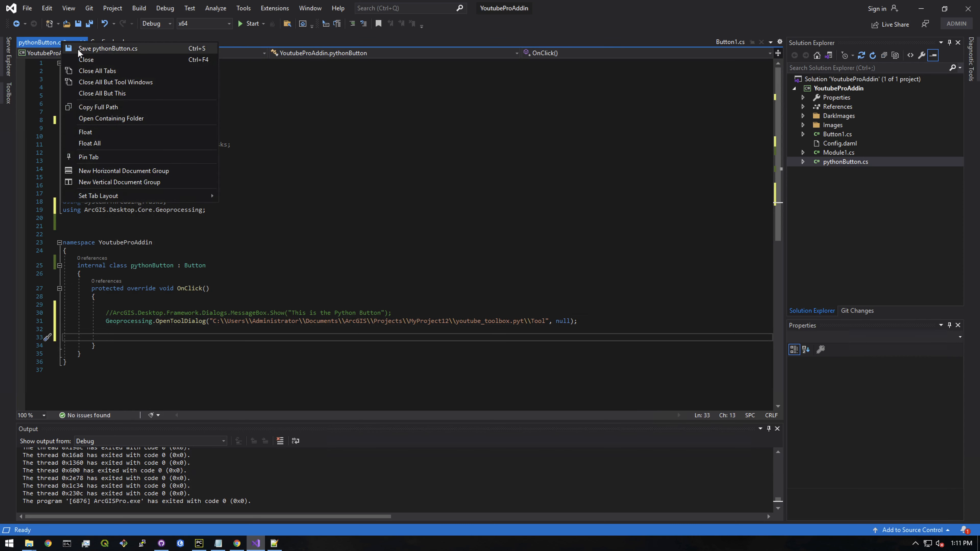
pyautogui.click(108, 48)
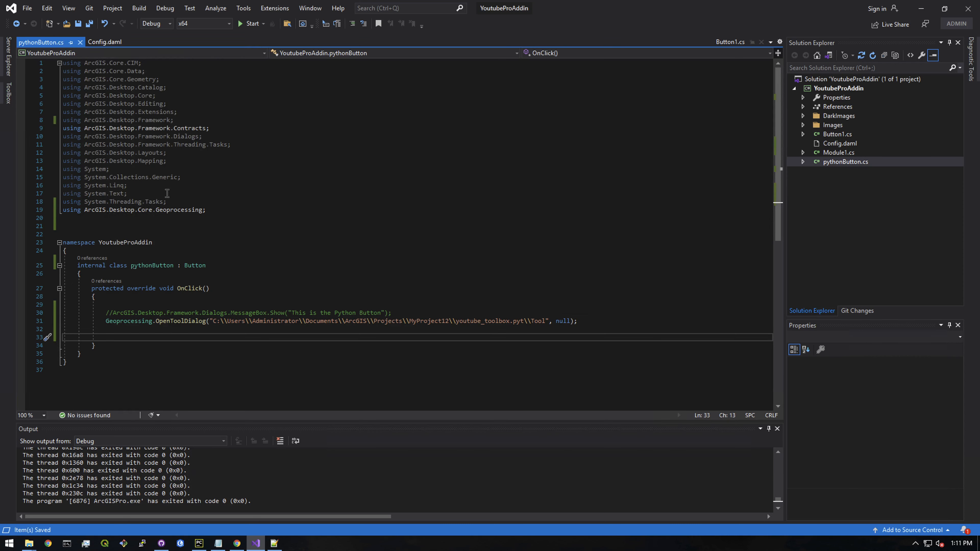
pyautogui.moveTo(445, 349)
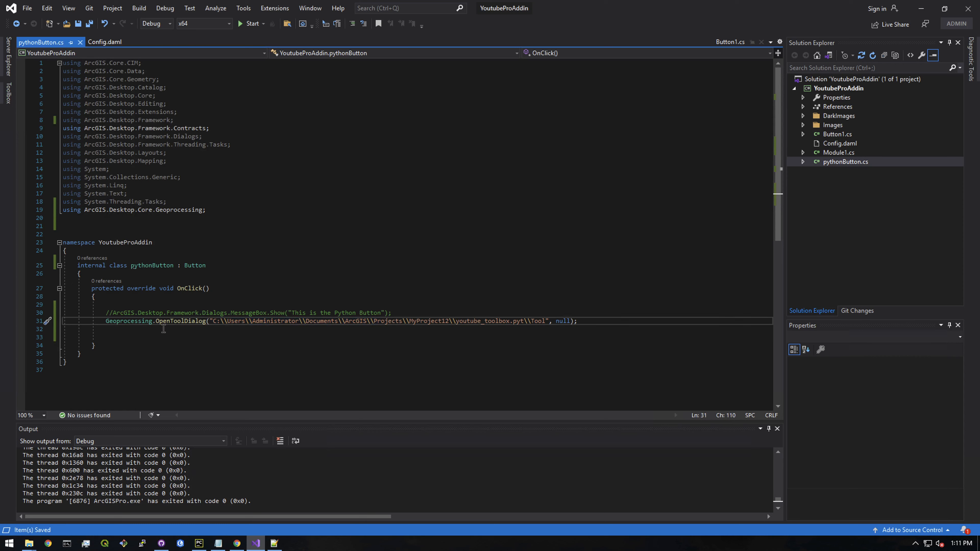
pyautogui.click(449, 321)
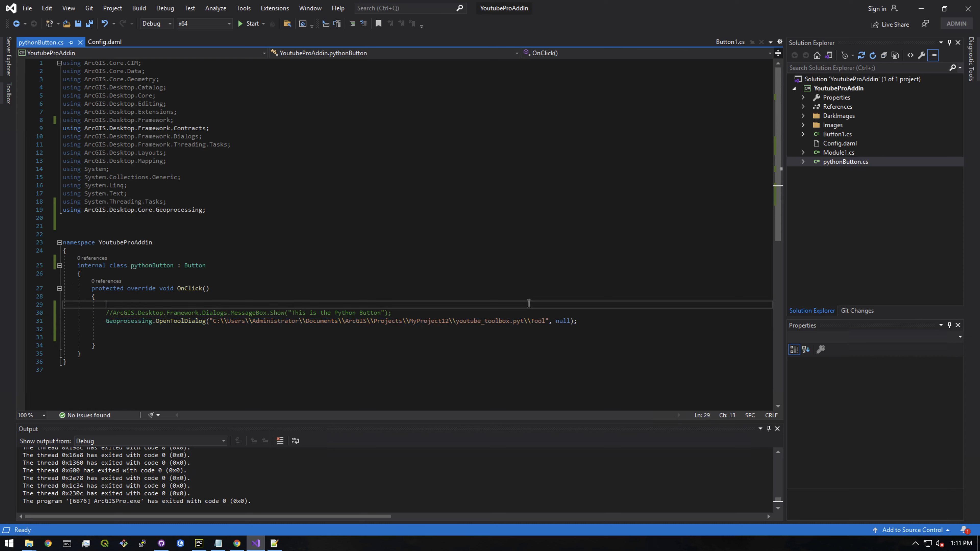
pyautogui.click(253, 23)
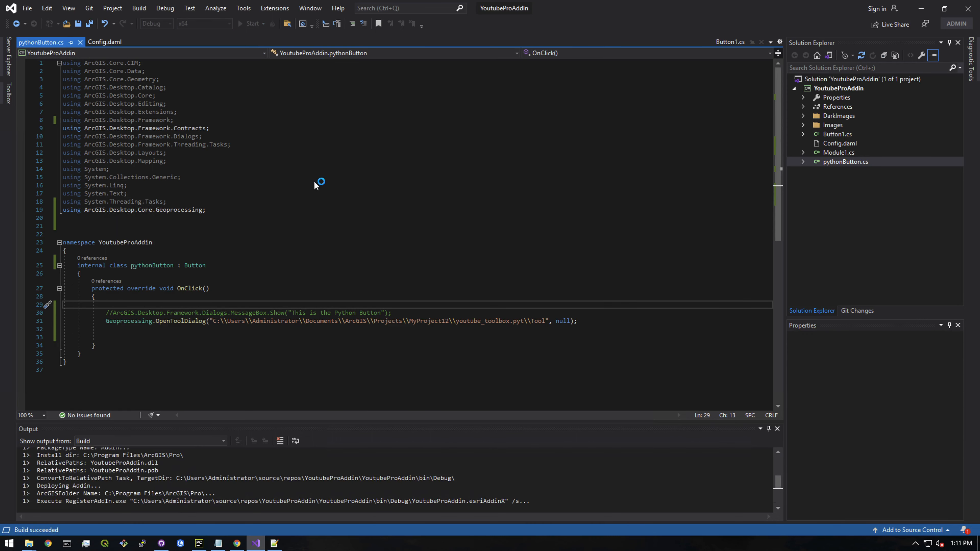
# Start debugging to build the add-in and launch ArcGIS Pro
pyautogui.click(253, 23)
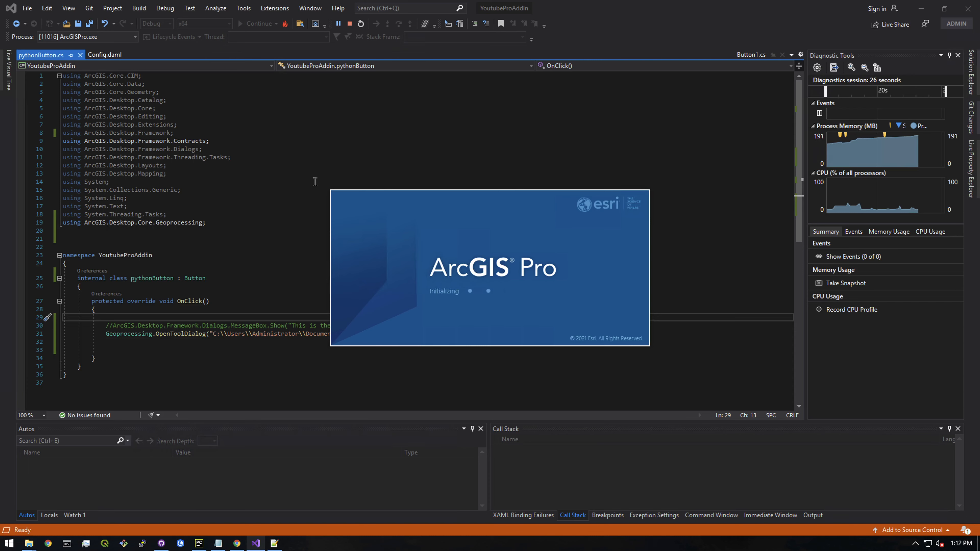
pyautogui.moveTo(314, 181)
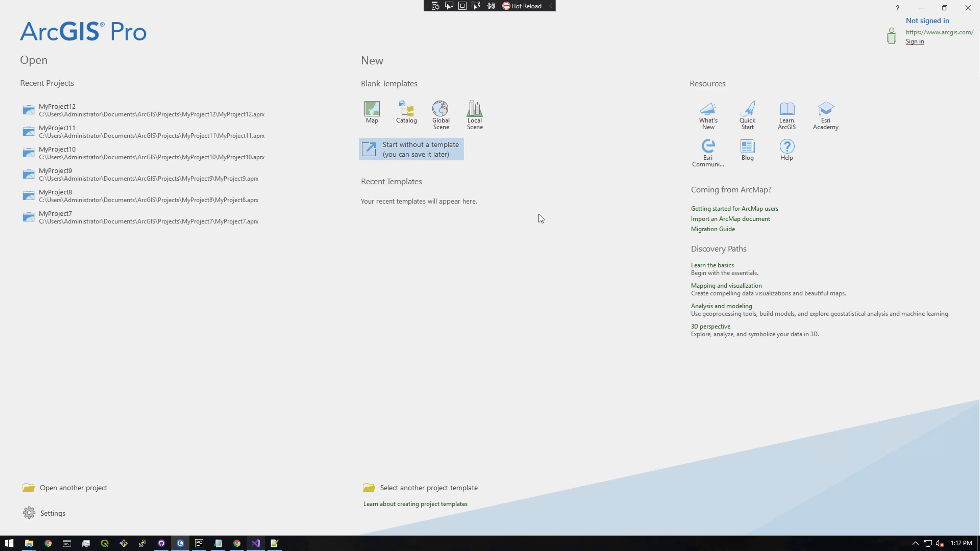
pyautogui.moveTo(440, 110)
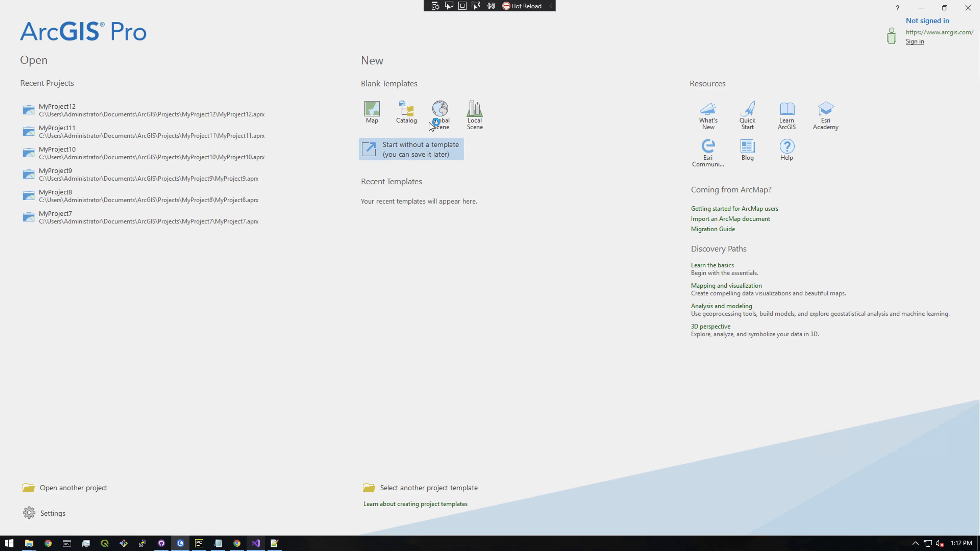
# Create a blank project and launch the Python toolbox tool from My Second Button on My Tab
pyautogui.click(411, 148)
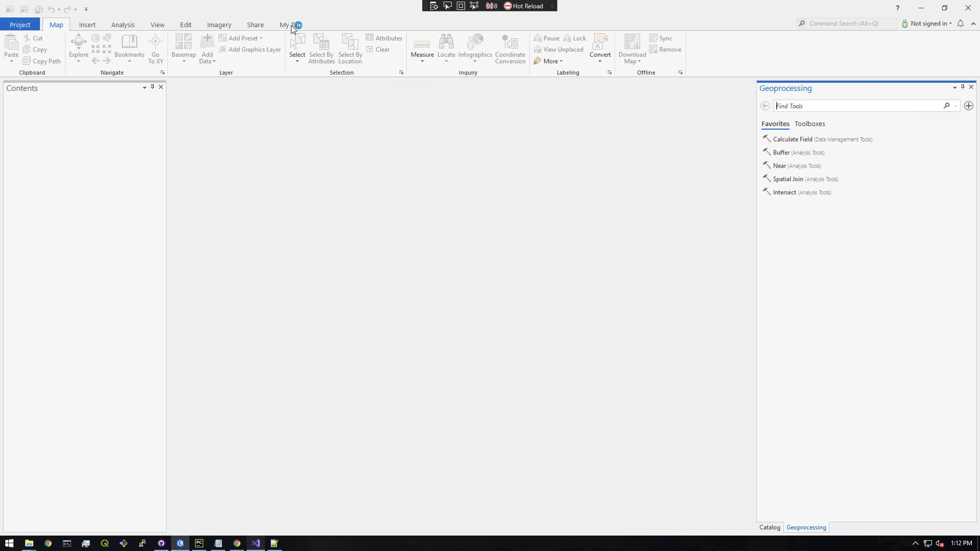
pyautogui.click(289, 25)
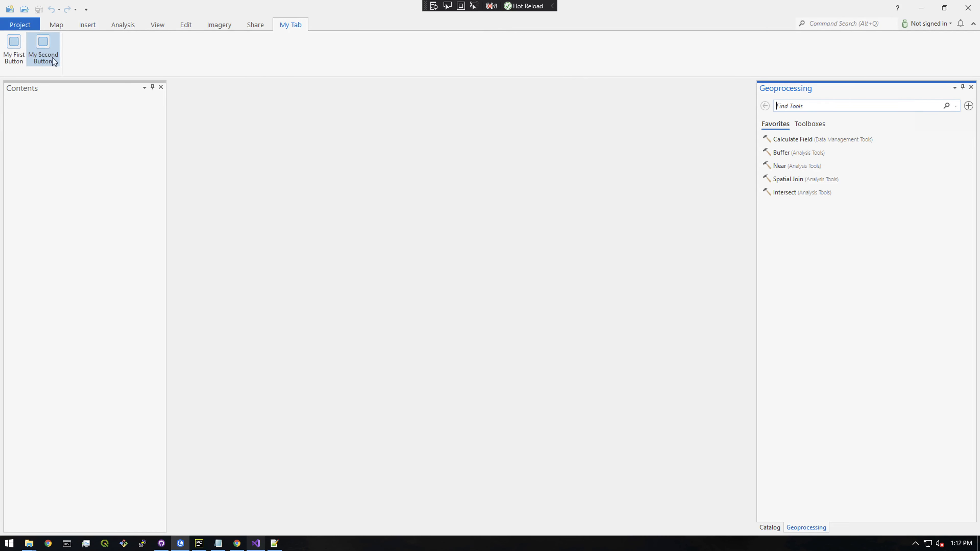
pyautogui.click(43, 51)
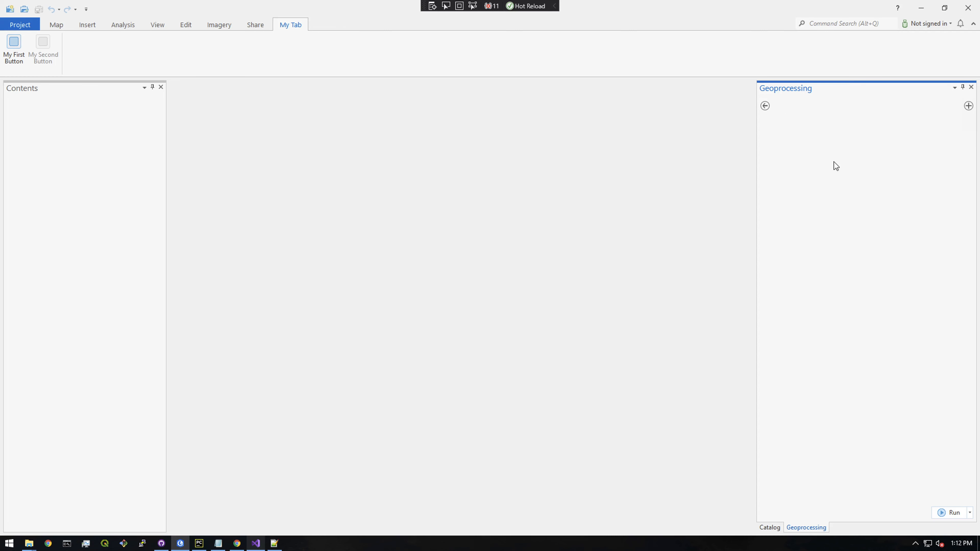
# Run My Tool with Input Features 'franch' and Input Features 2 'input2'
pyautogui.click(42, 50)
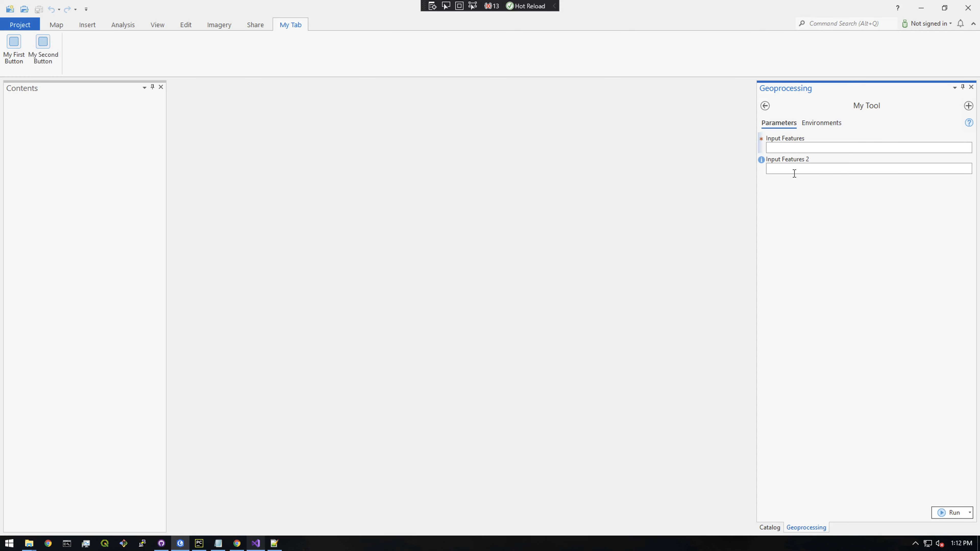
pyautogui.write('franchyze923')
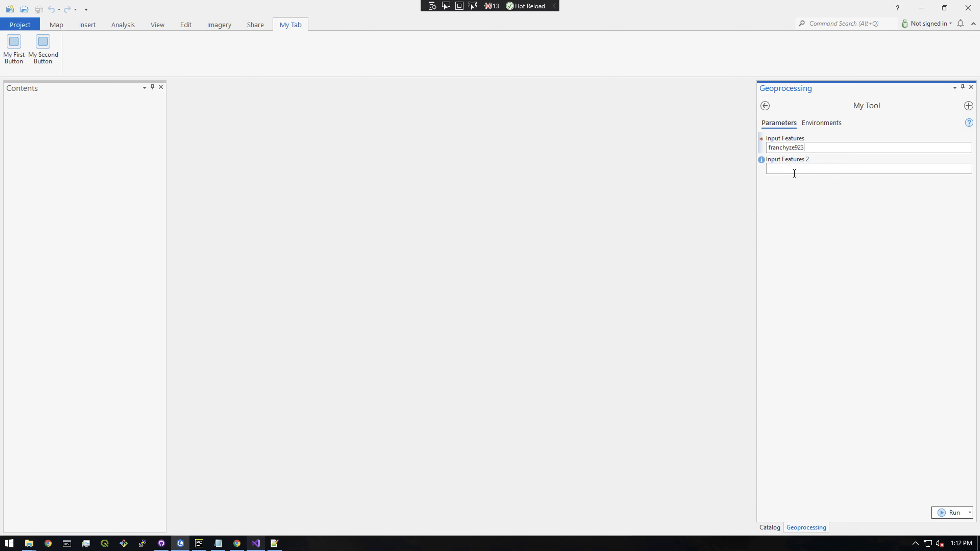
pyautogui.write('input2')
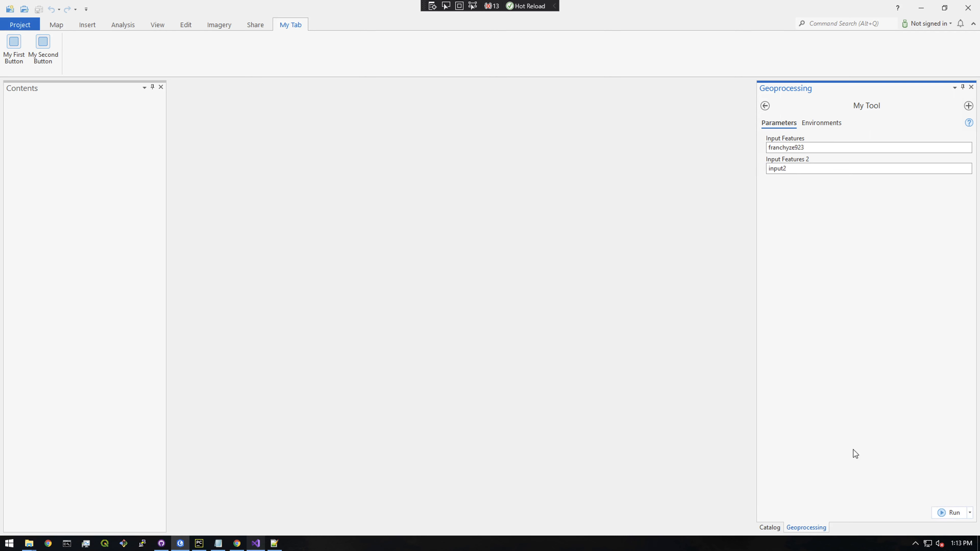
pyautogui.click(953, 512)
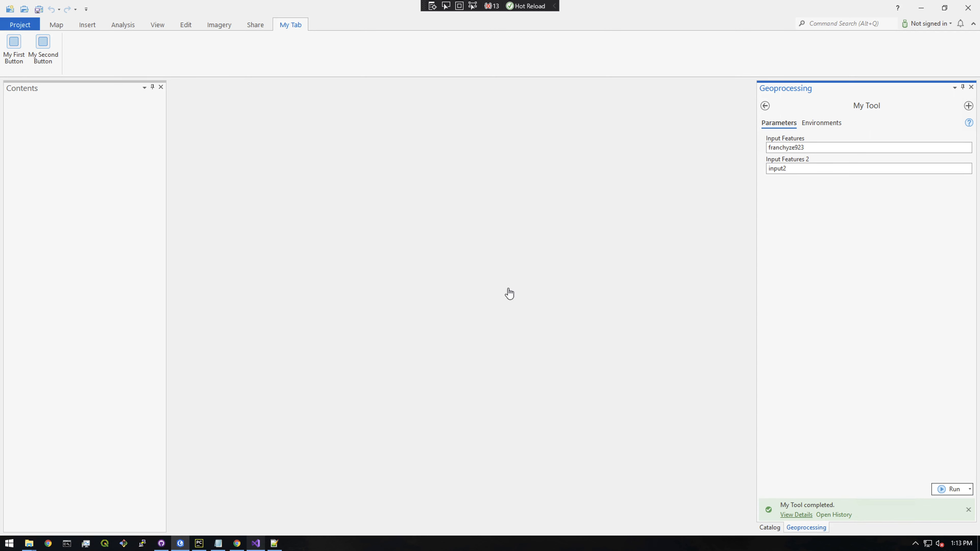
# View the run's details and Messages, selecting the two lines echoing the inputs
pyautogui.click(797, 515)
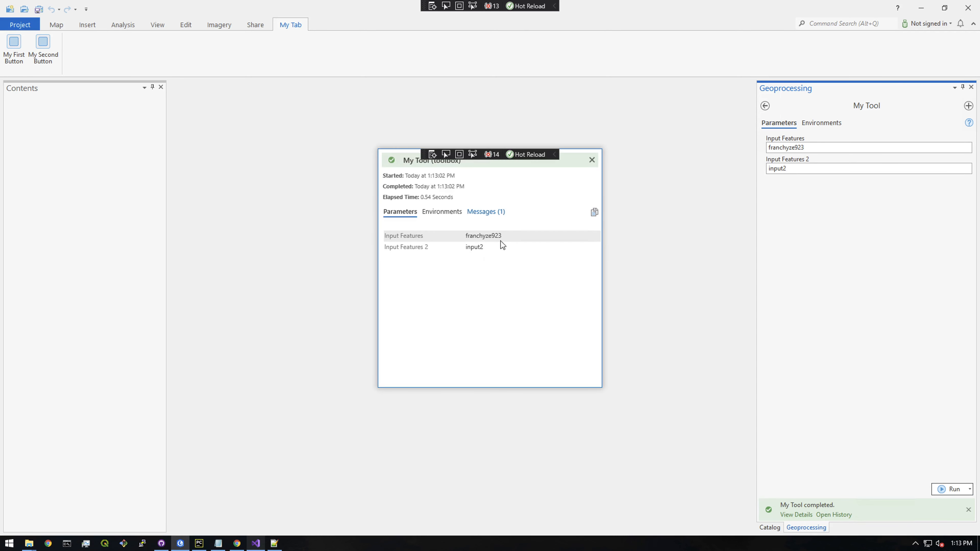
pyautogui.click(484, 211)
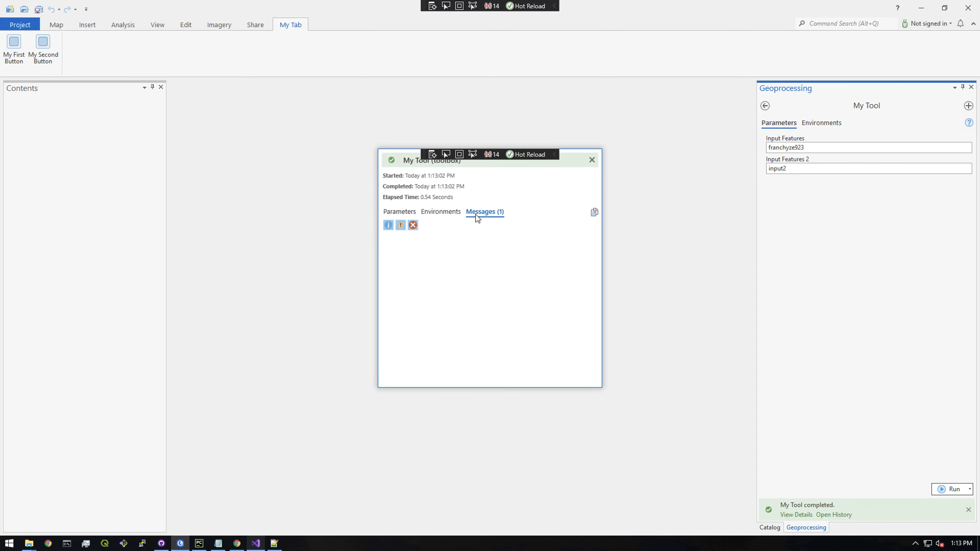
pyautogui.click(484, 211)
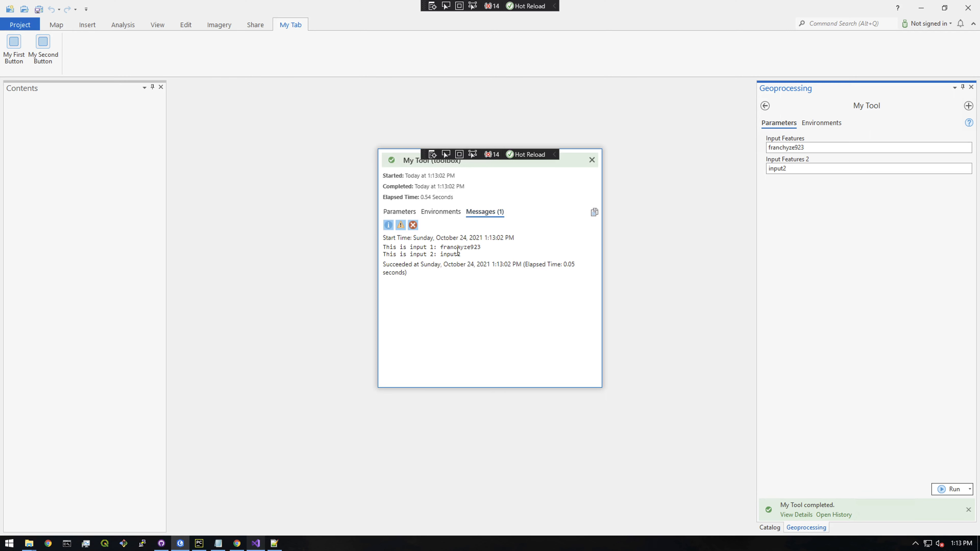
pyautogui.moveTo(456, 254)
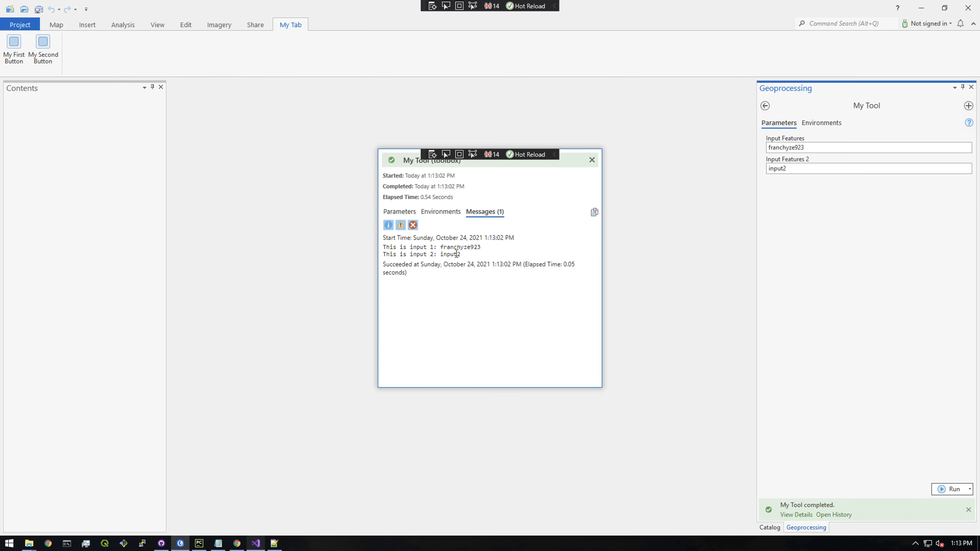
pyautogui.moveTo(443, 247); pyautogui.dragTo(462, 254)
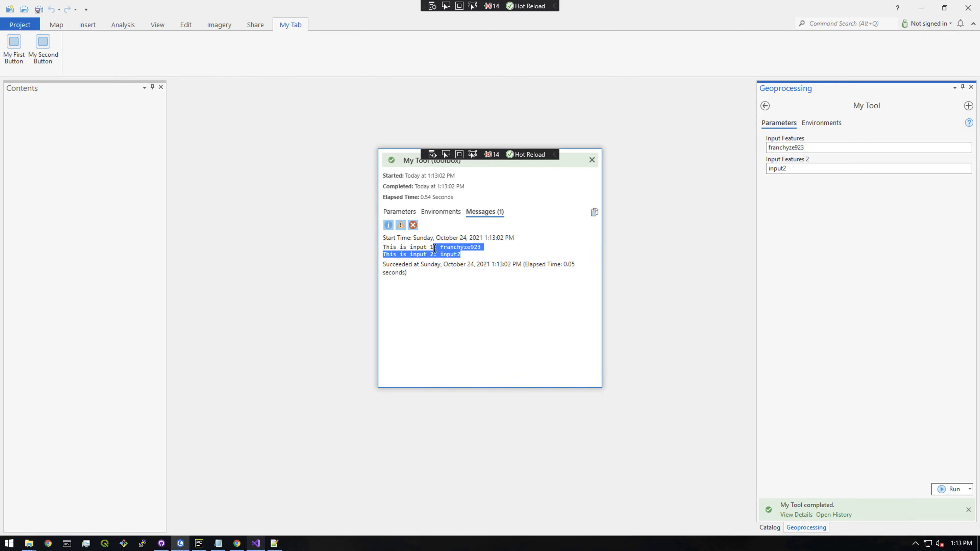
pyautogui.click(591, 160)
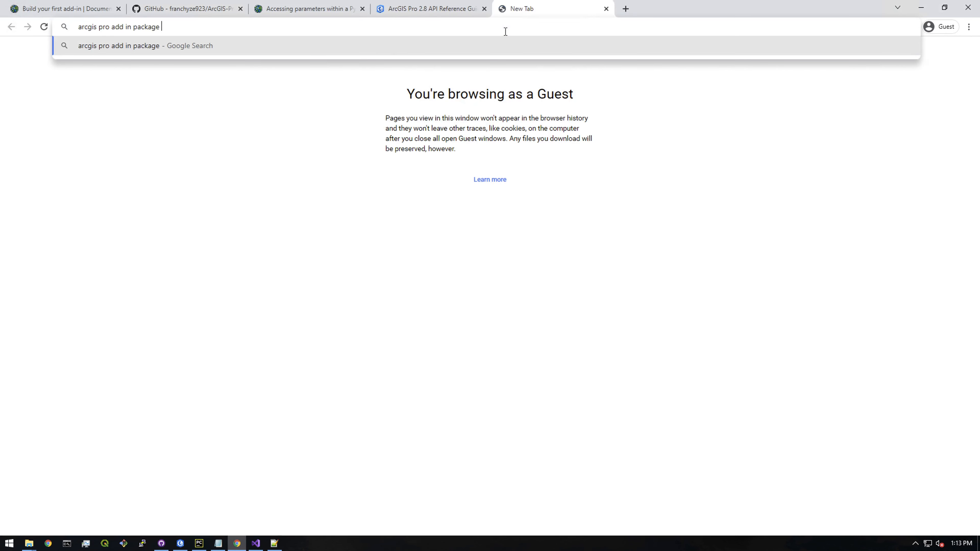
# Search for packaging python tools and open the Esri Community thread on Python toolboxes with a Pro Add-In
pyautogui.write('p')
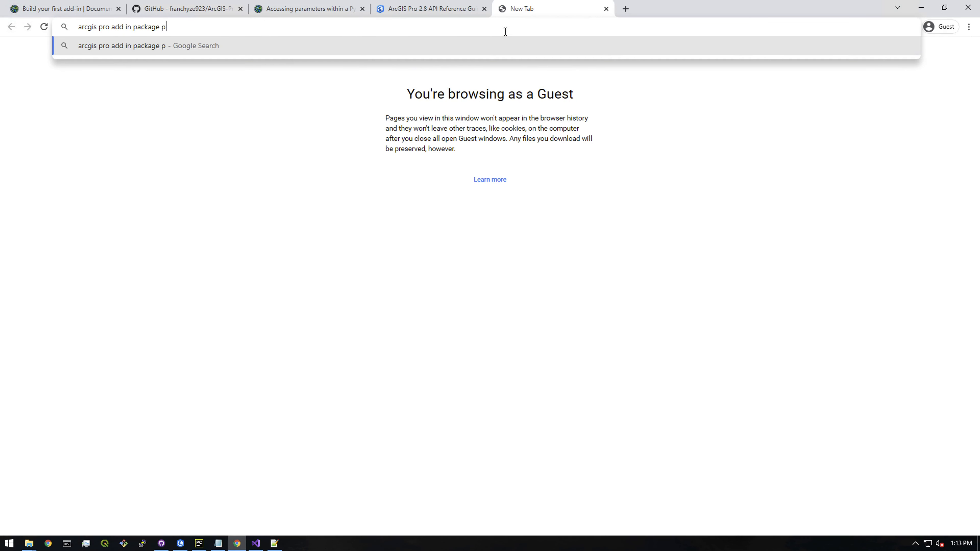
pyautogui.write('ython tool box')
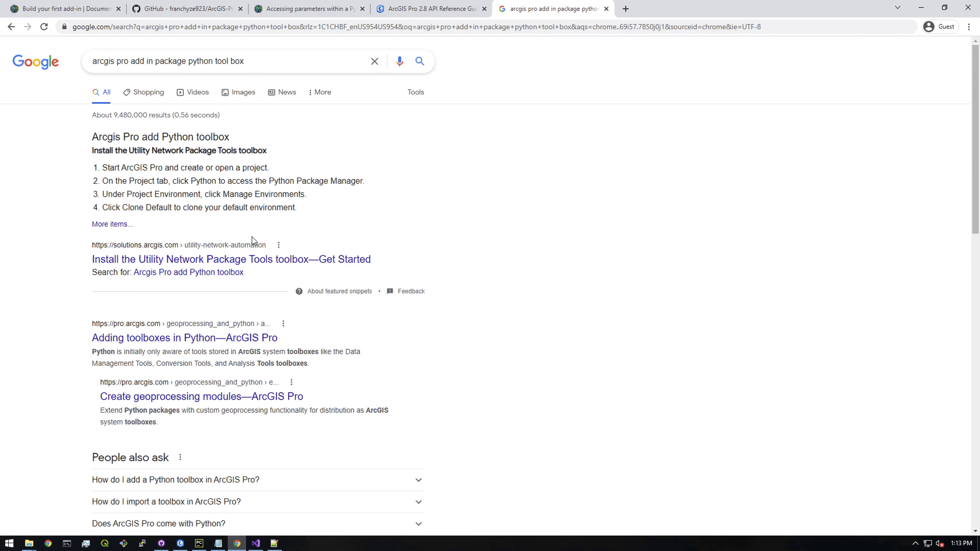
pyautogui.scroll(-3)
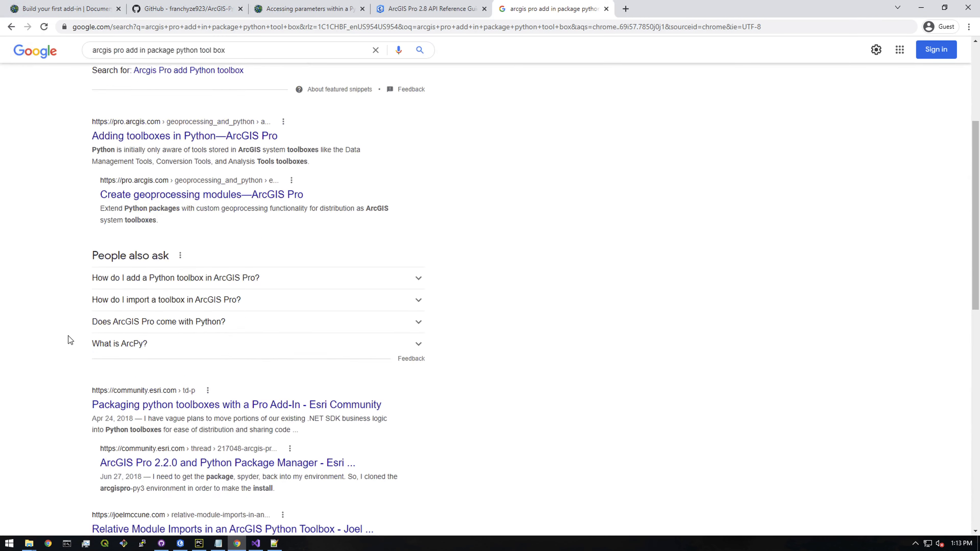
pyautogui.scroll(-3)
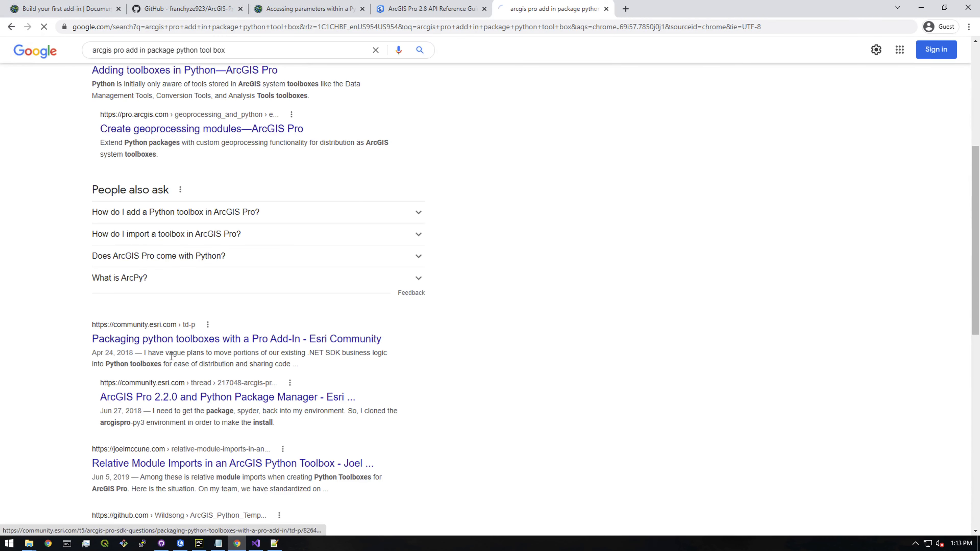
pyautogui.click(236, 339)
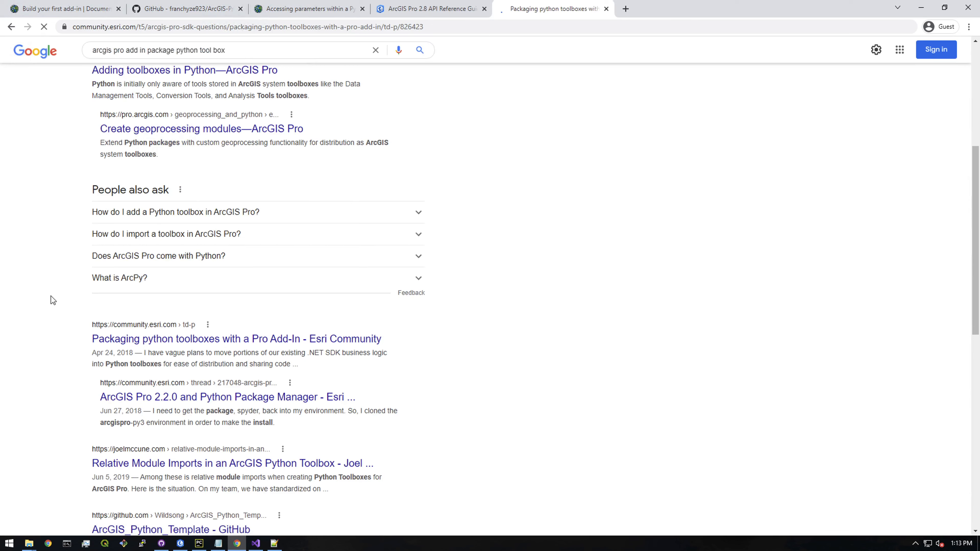
pyautogui.click(236, 339)
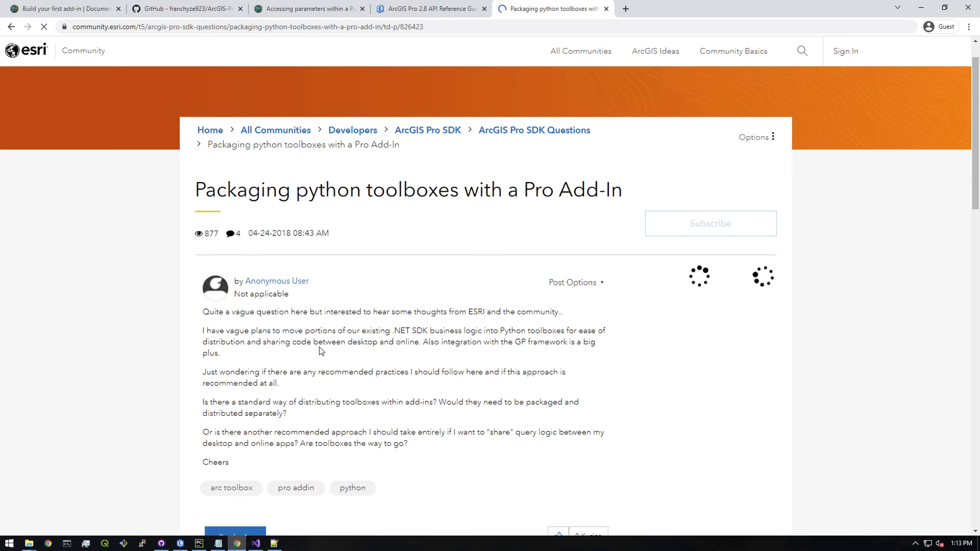
# Select the reply's installPath/toolboxPath code and return to the add-in code in Visual Studio
pyautogui.scroll(-3)
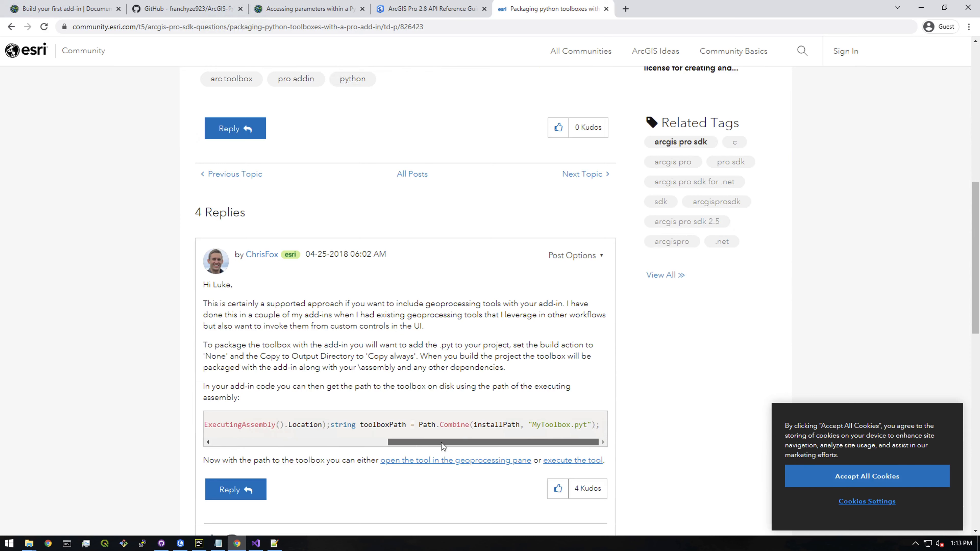
pyautogui.moveTo(444, 443); pyautogui.dragTo(250, 442)
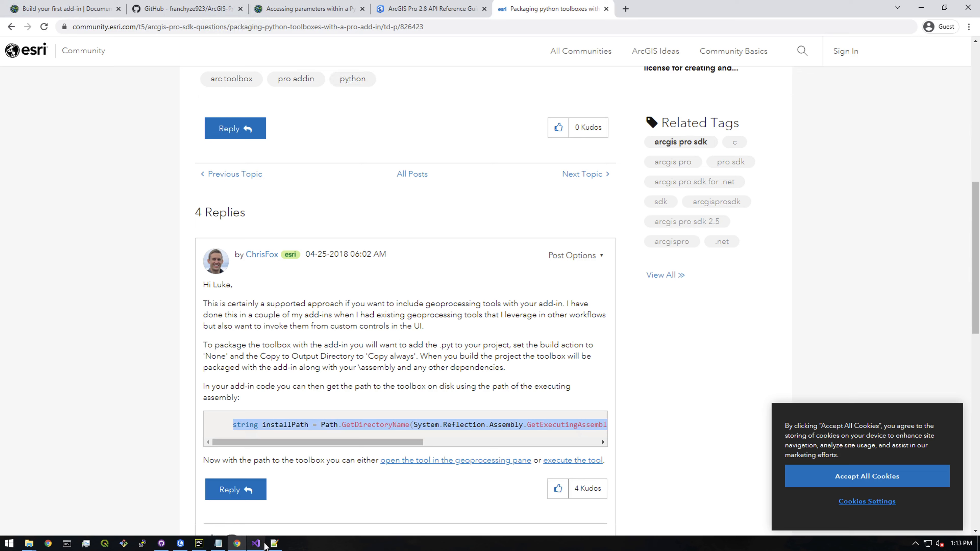
pyautogui.click(256, 543)
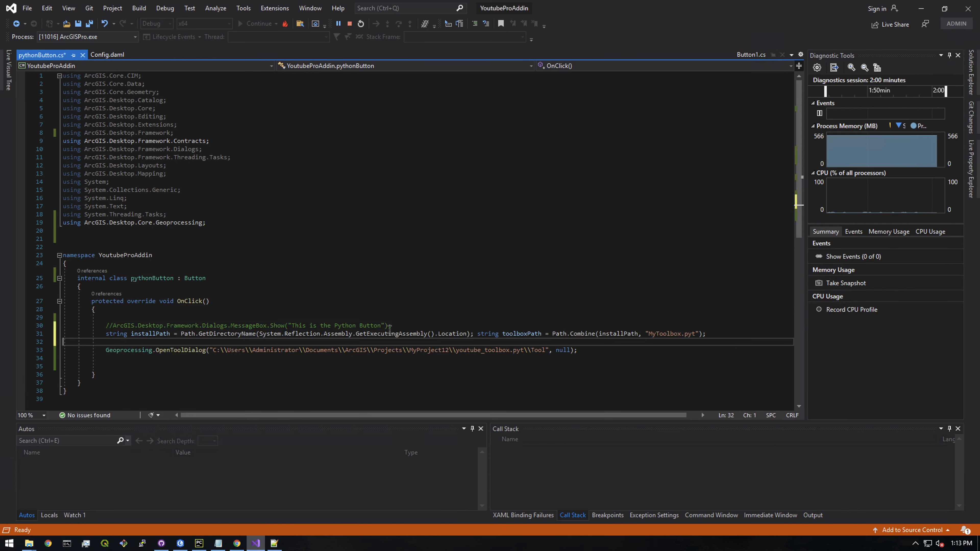
pyautogui.moveTo(419, 344)
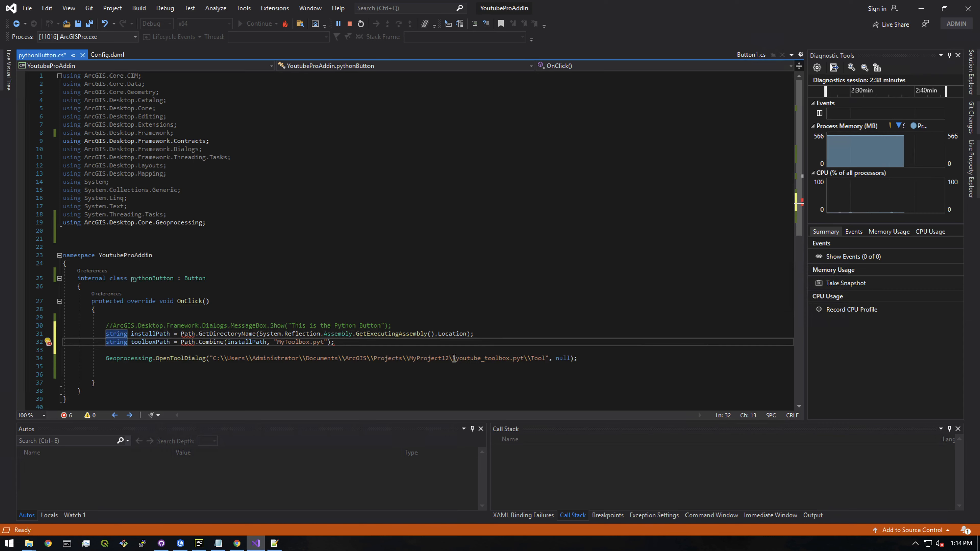
# Copy youtube_toolbox.pyt\\Tool from the OpenToolDialog path and paste it over MyToolbox.pyt in toolboxPath
pyautogui.moveTo(454, 358); pyautogui.dragTo(546, 358)
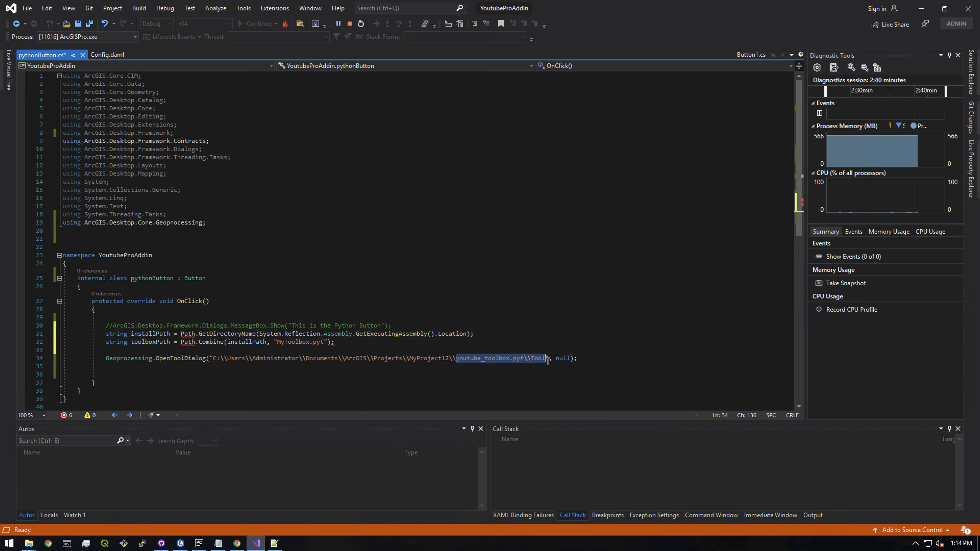
pyautogui.rightClick(501, 359)
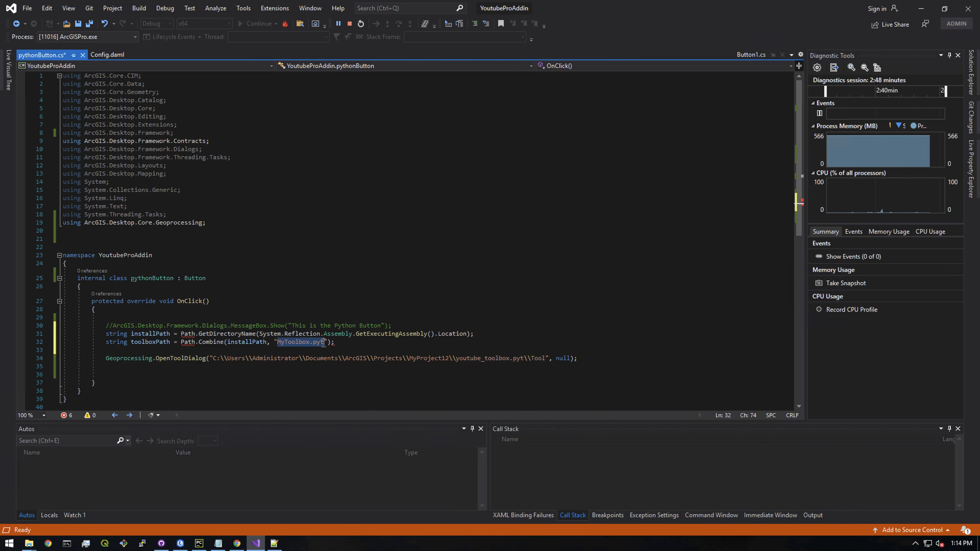
pyautogui.rightClick(301, 342)
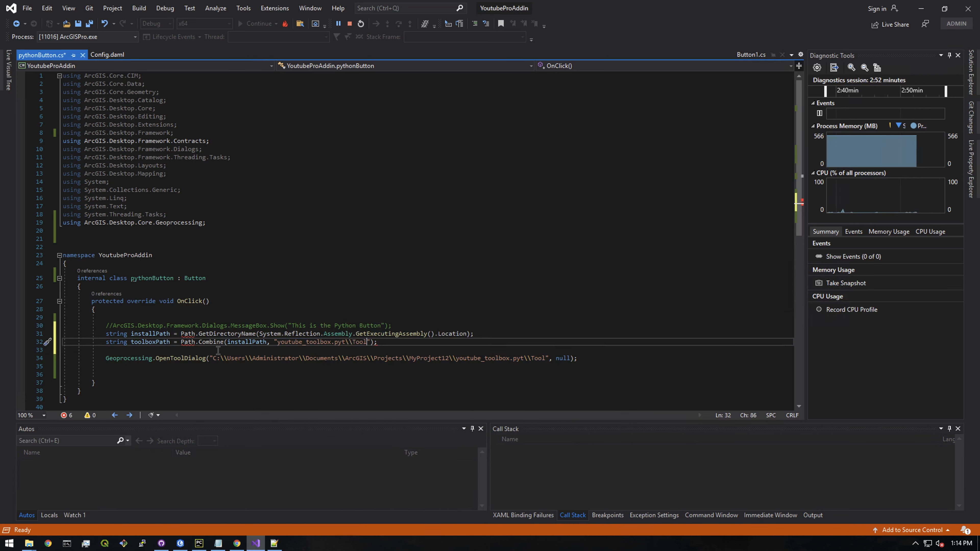
pyautogui.moveTo(187, 342)
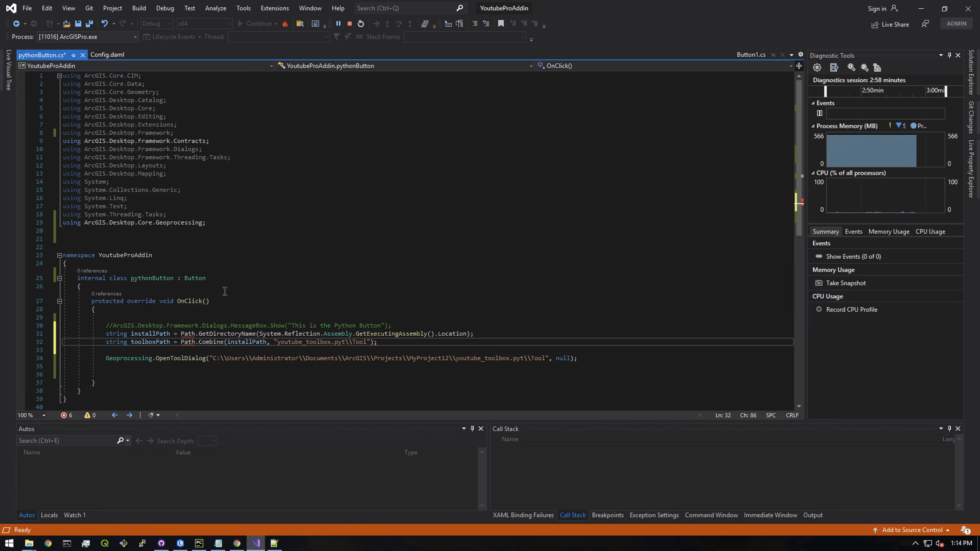
pyautogui.click(236, 543)
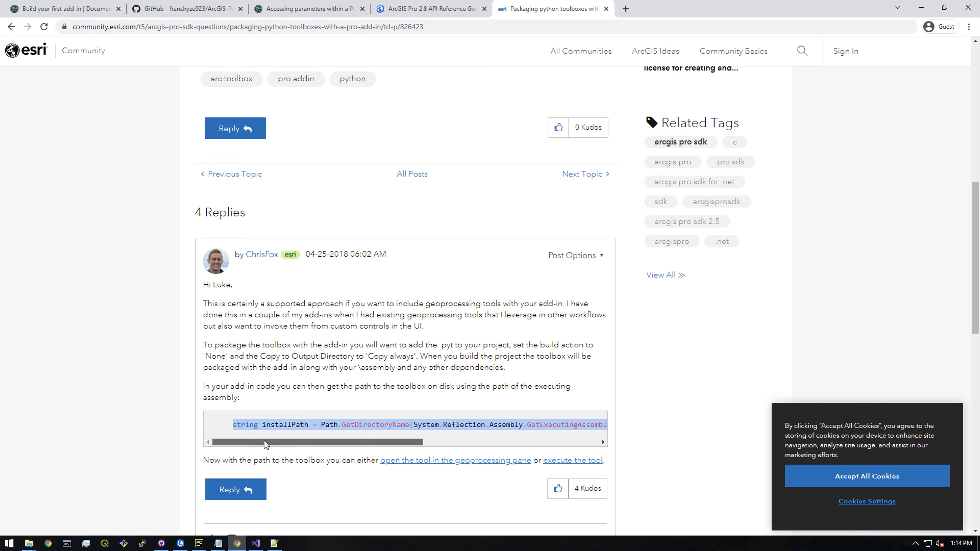
pyautogui.moveTo(267, 445)
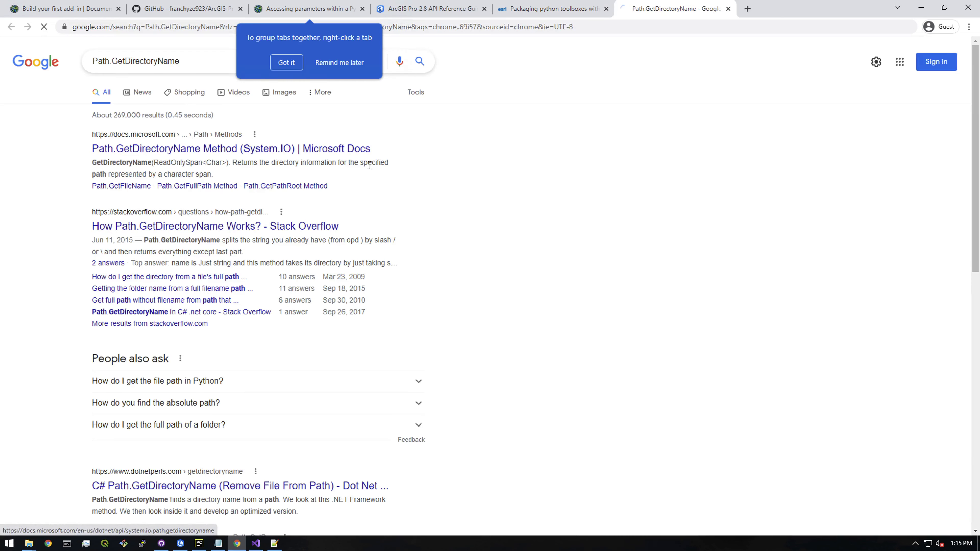
# Open the Microsoft Docs result for Path.GetDirectoryName and select its System.IO namespace
pyautogui.click(230, 149)
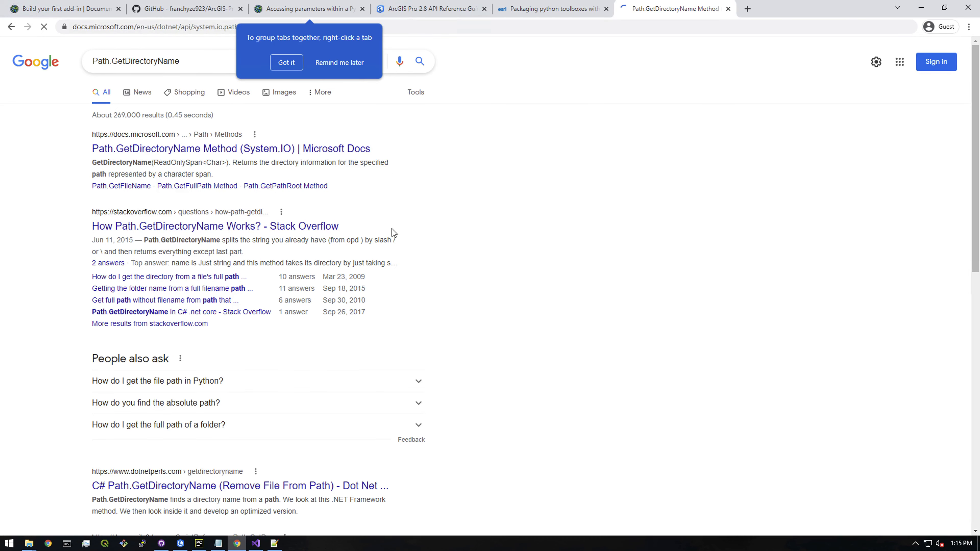
pyautogui.click(239, 149)
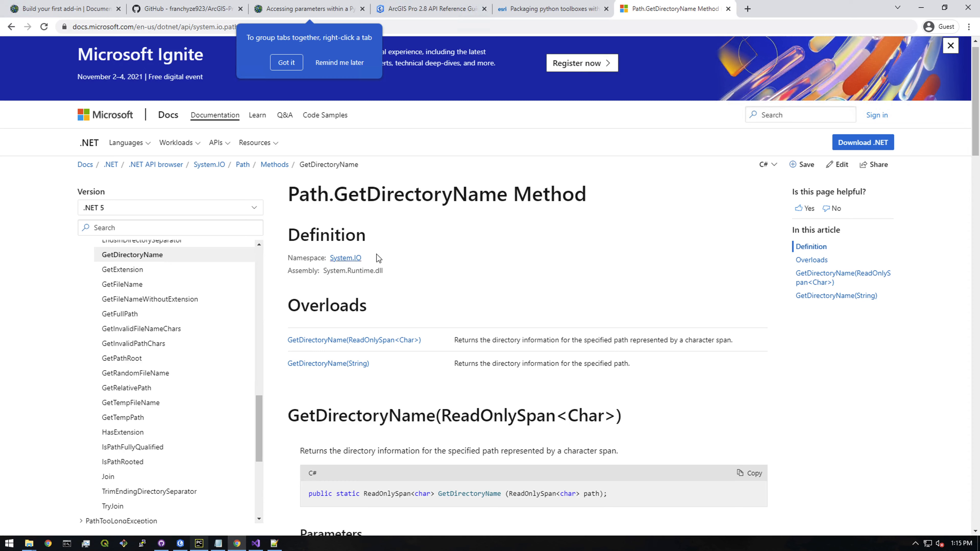
pyautogui.doubleClick(345, 257)
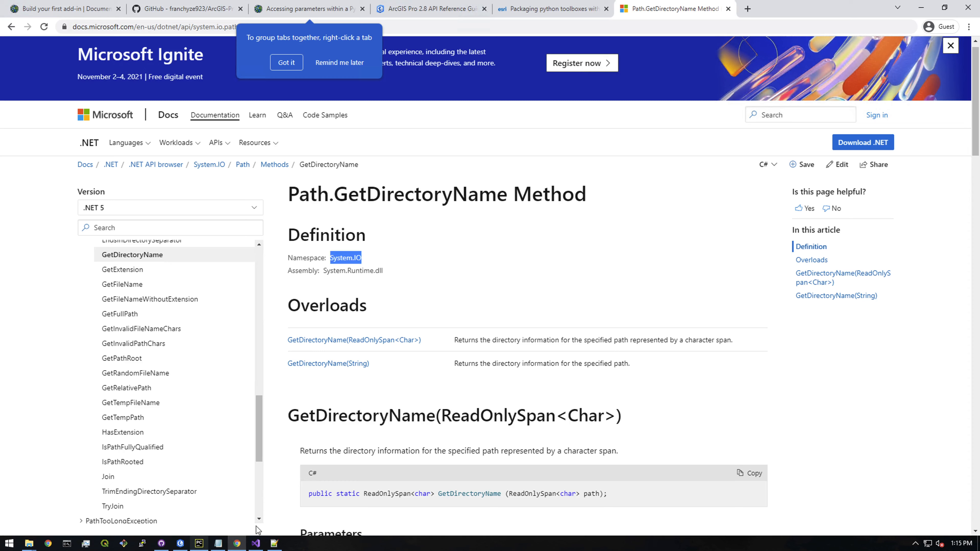
pyautogui.click(255, 543)
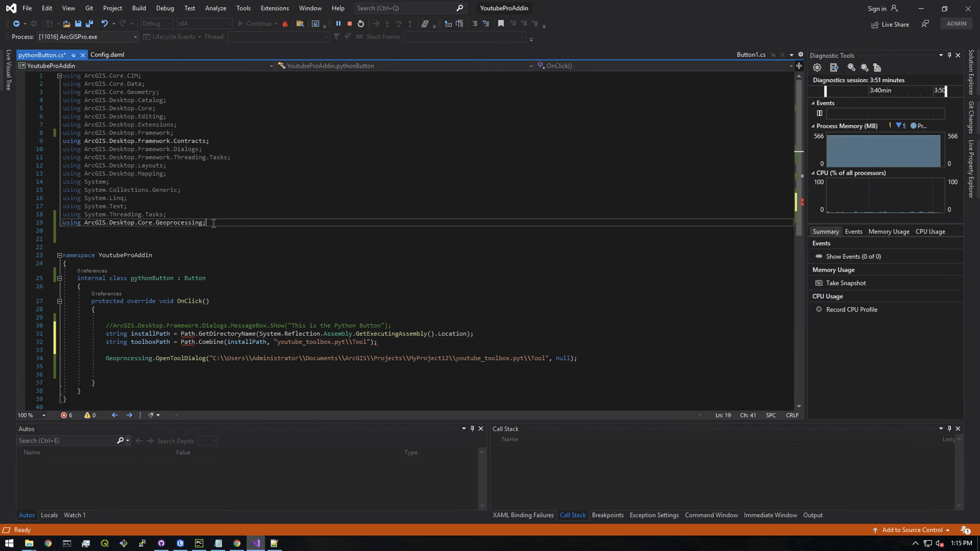
# Add a 'using System.IO' directive below the Geoprocessing import in pythonButton.cs
pyautogui.write('using System.')
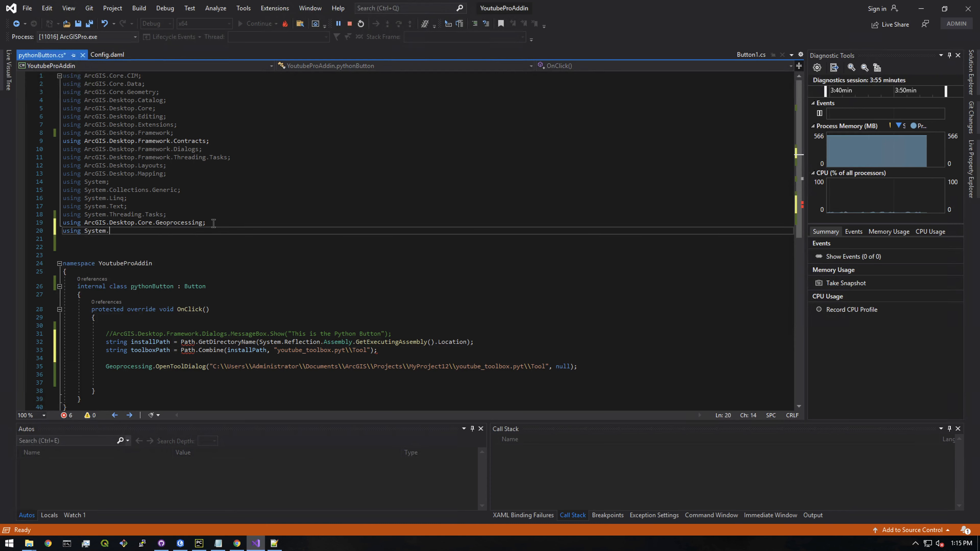
pyautogui.write('IO')
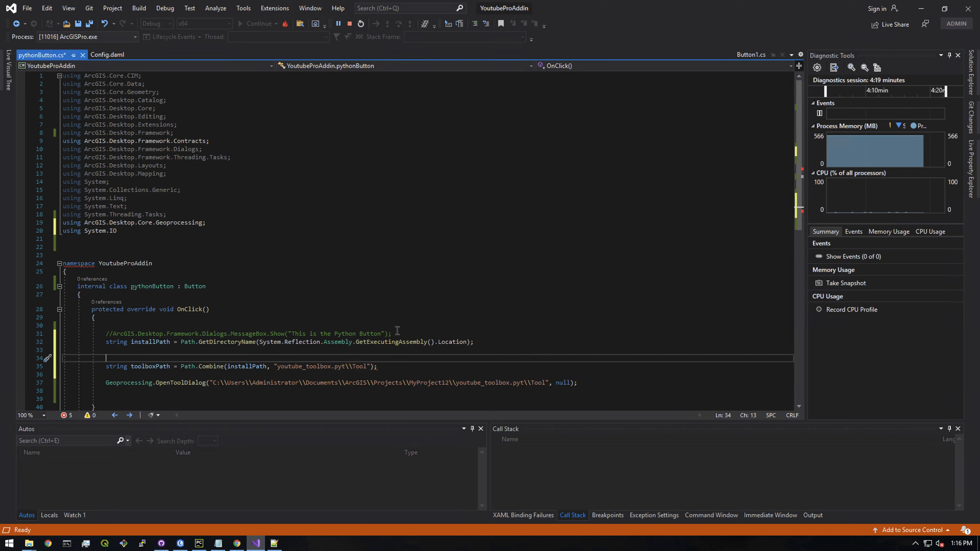
pyautogui.moveTo(339, 342)
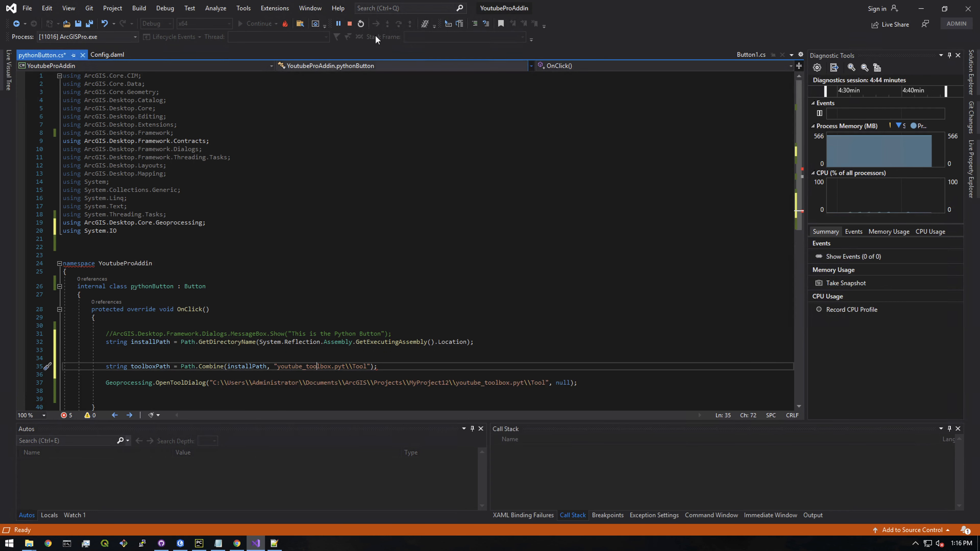
pyautogui.click(349, 23)
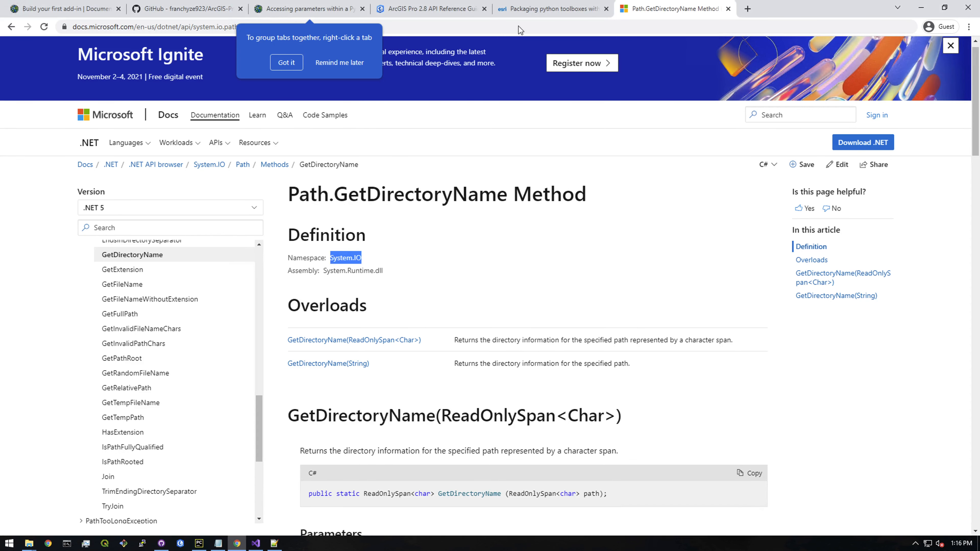
# Highlight the reply's build-action and copy-always advice, then select the YoutubeProAddin project in Solution Explorer
pyautogui.click(549, 8)
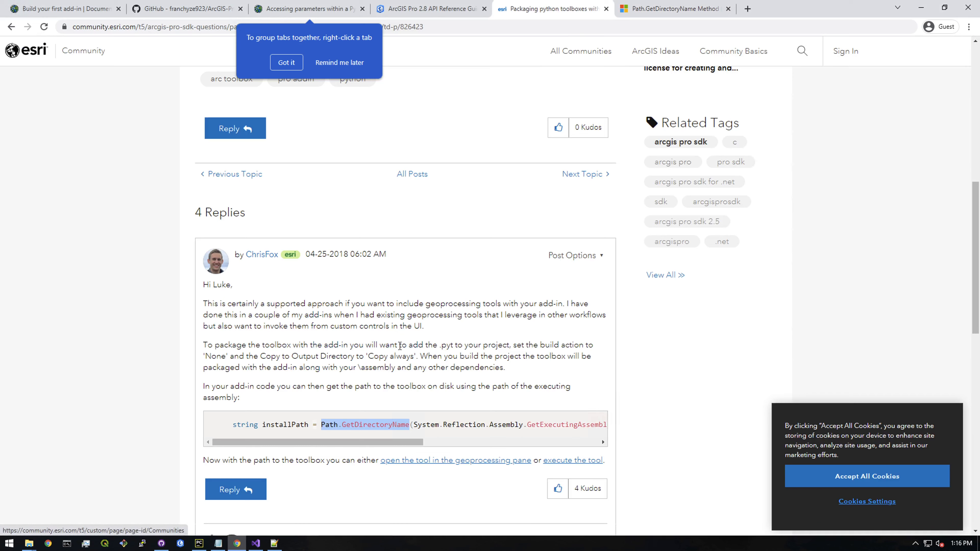
pyautogui.moveTo(390, 345)
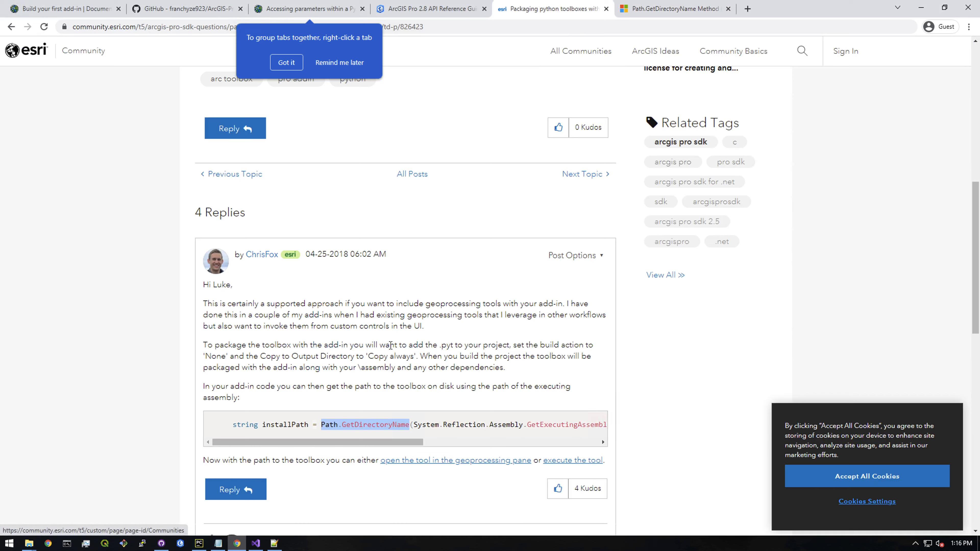
pyautogui.moveTo(434, 345); pyautogui.dragTo(507, 345)
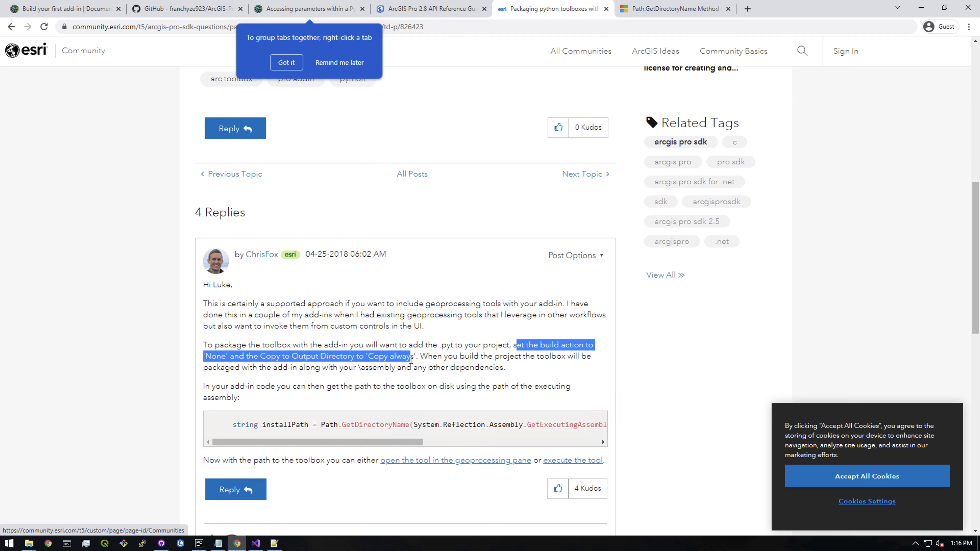
pyautogui.moveTo(402, 382)
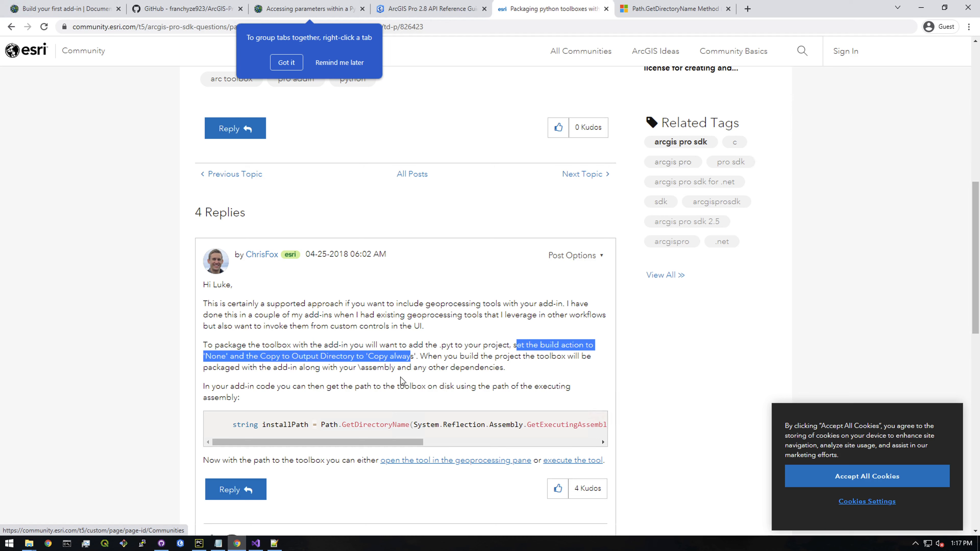
pyautogui.moveTo(267, 493)
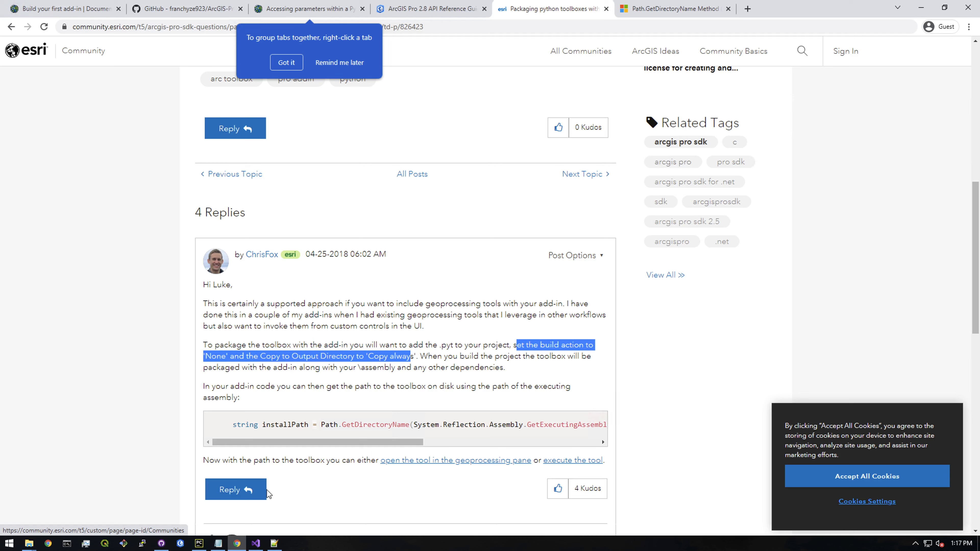
pyautogui.moveTo(29, 543)
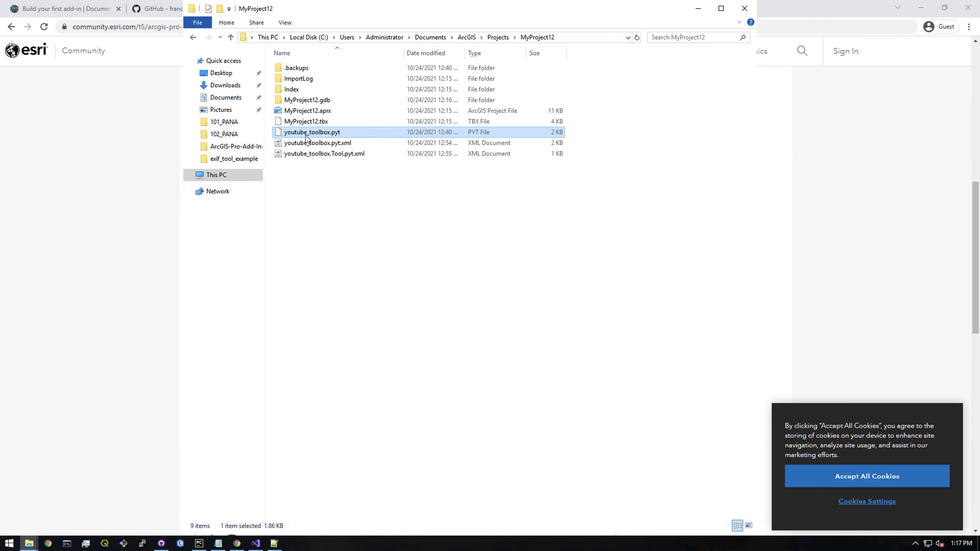
pyautogui.moveTo(338, 280)
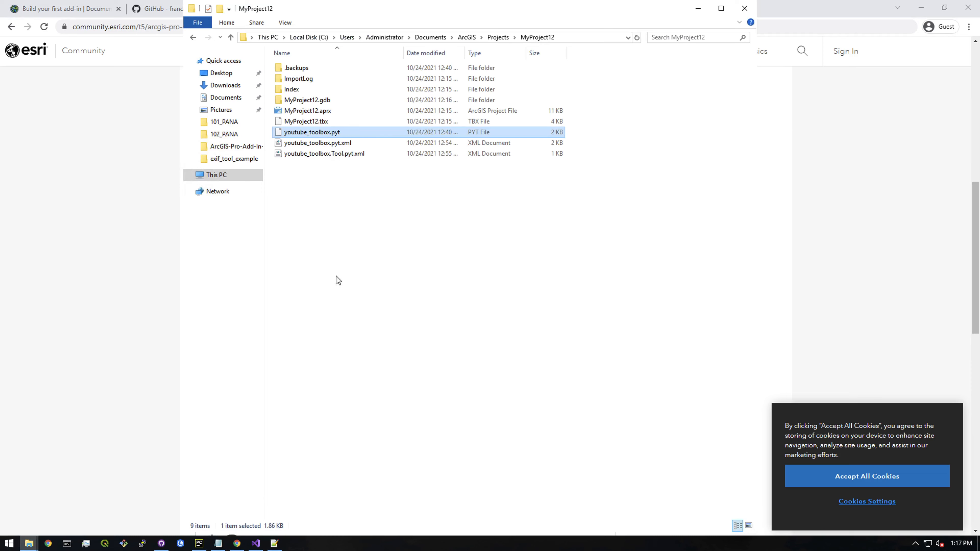
pyautogui.click(255, 543)
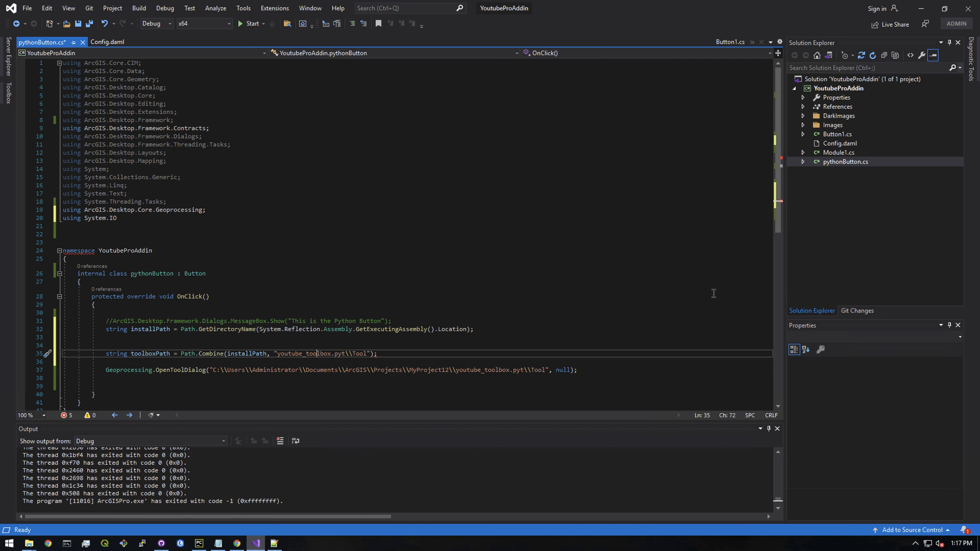
pyautogui.click(838, 88)
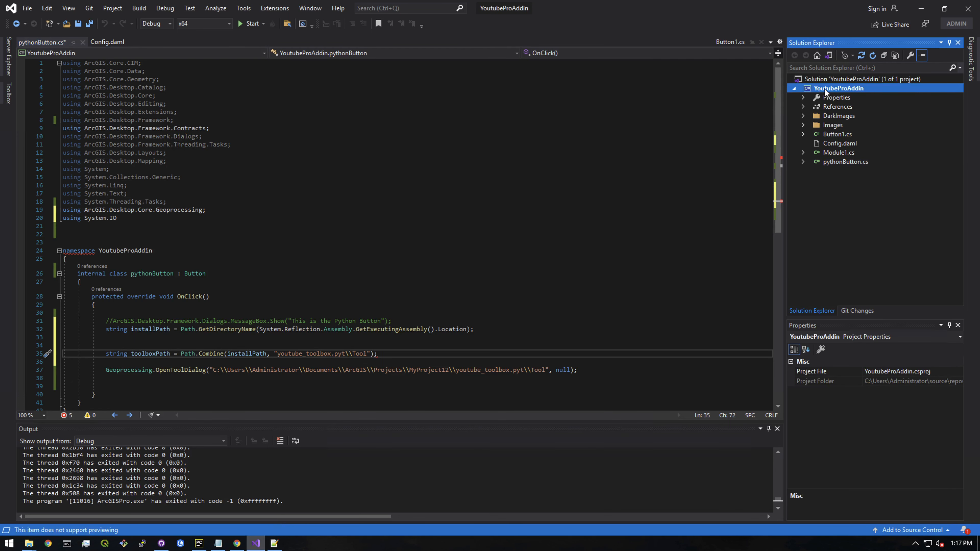
# Add youtube_toolbox.pyt to the YoutubeProAddin project via Add > Existing Item
pyautogui.rightClick(838, 89)
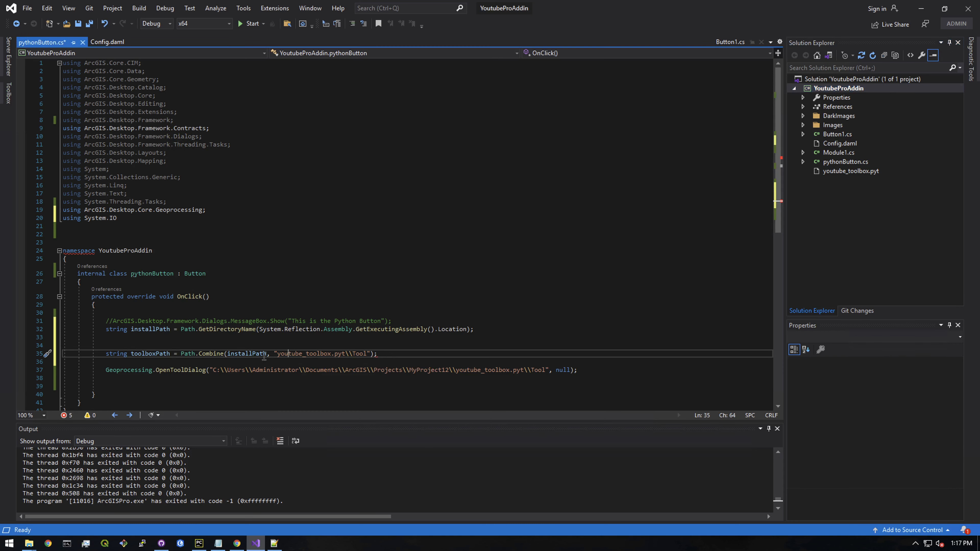
pyautogui.doubleClick(247, 353)
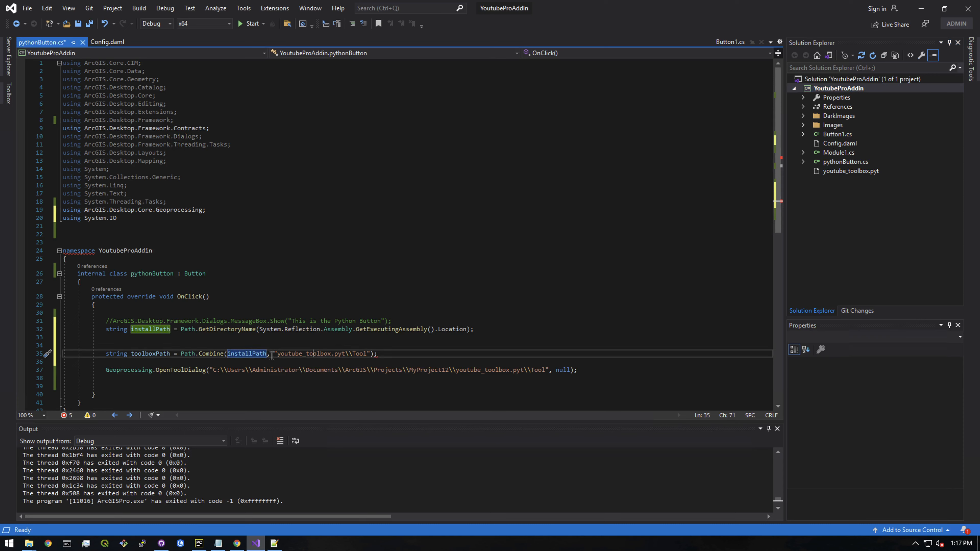
pyautogui.doubleClick(303, 354)
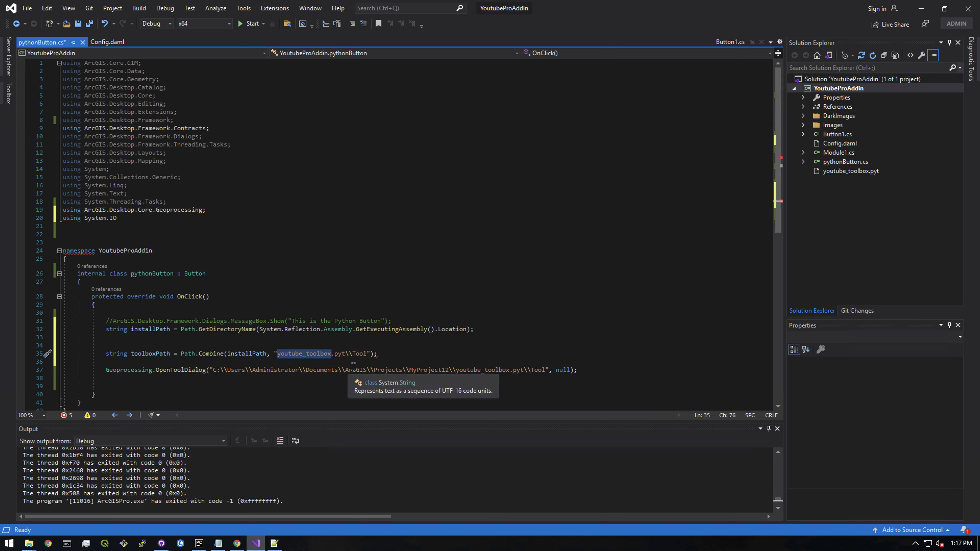
pyautogui.moveTo(338, 361)
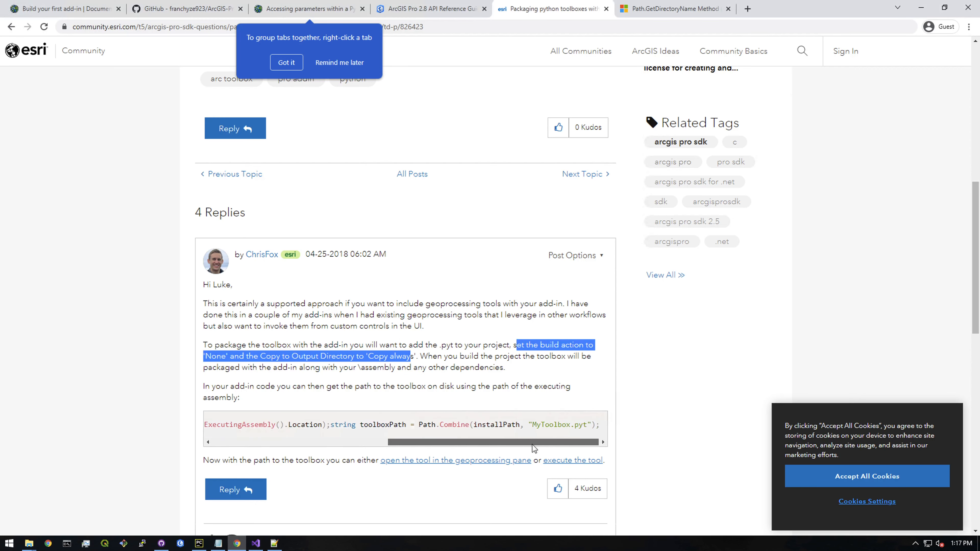
pyautogui.moveTo(541, 448)
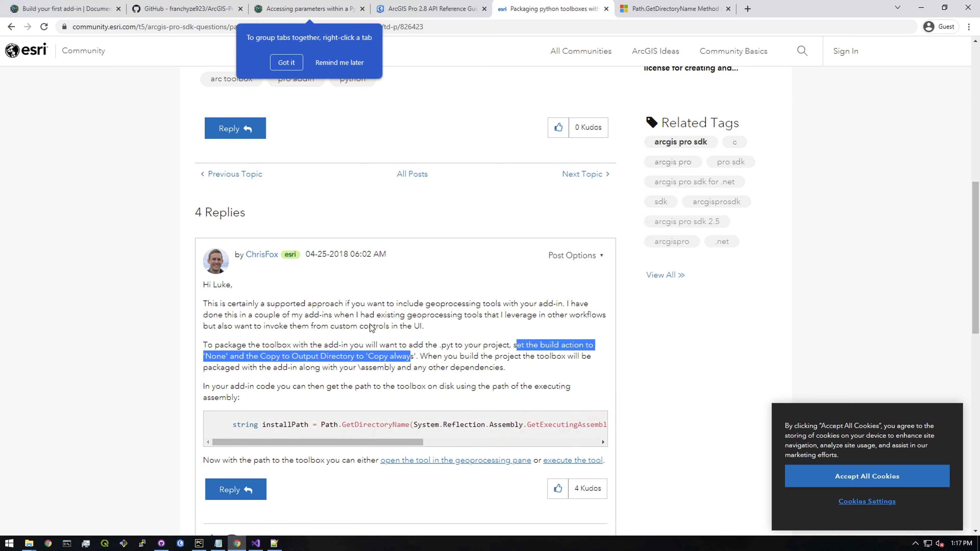
pyautogui.click(256, 543)
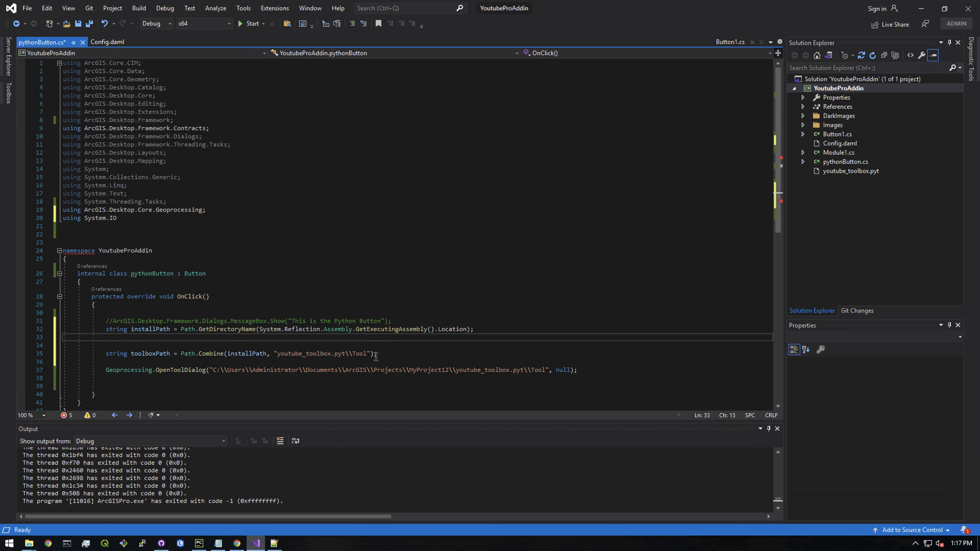
# Join toolboxPath under installPath, terminate 'using System.IO' with ';' and remove the stray backslash
pyautogui.click(377, 353)
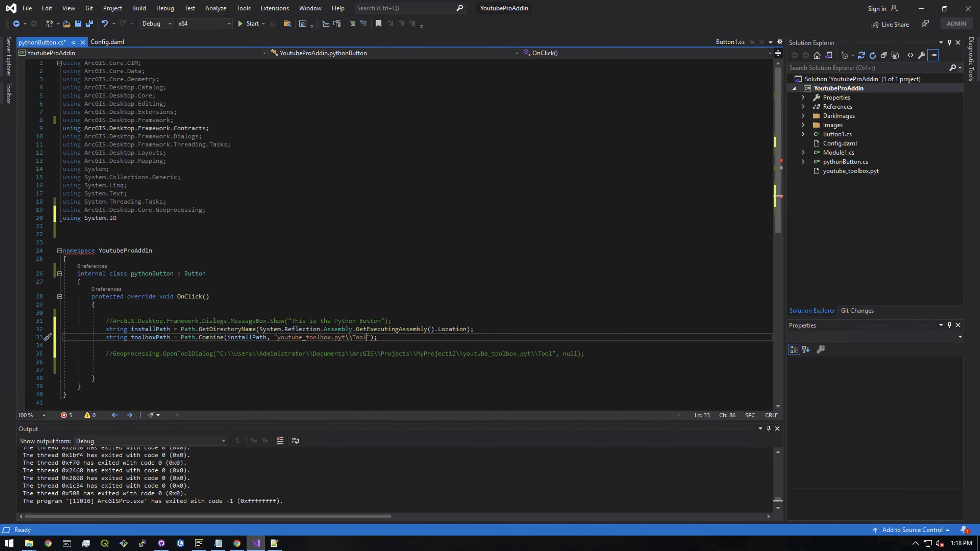
pyautogui.moveTo(133, 223)
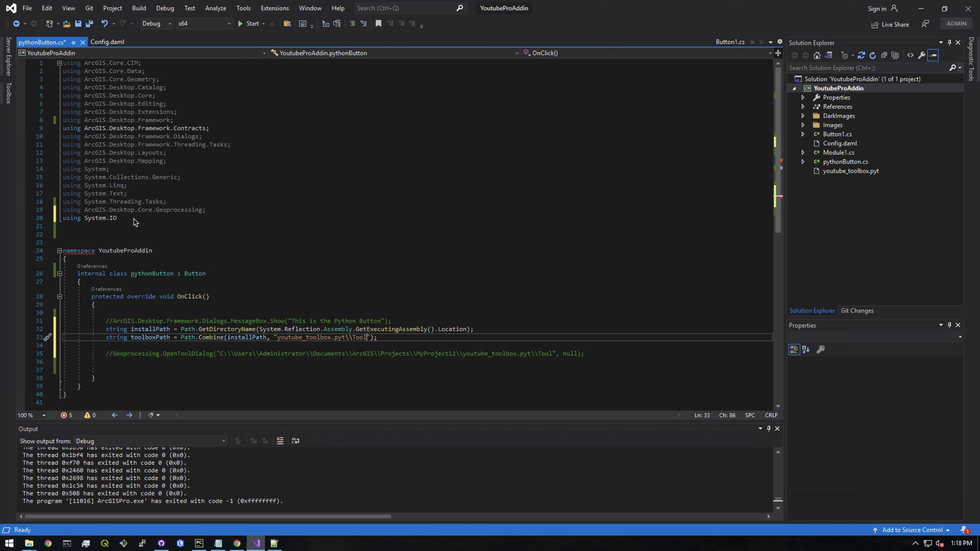
pyautogui.doubleClick(112, 218)
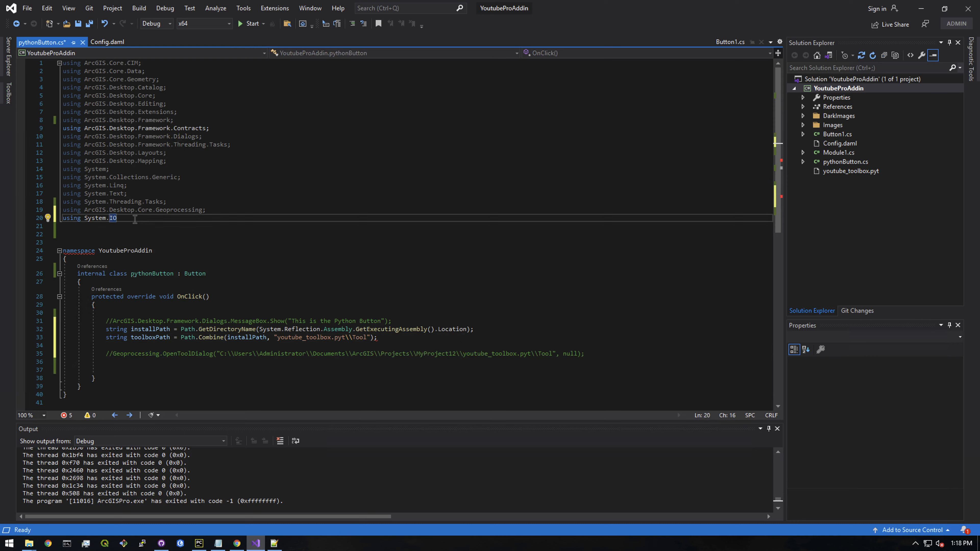
pyautogui.write(';')
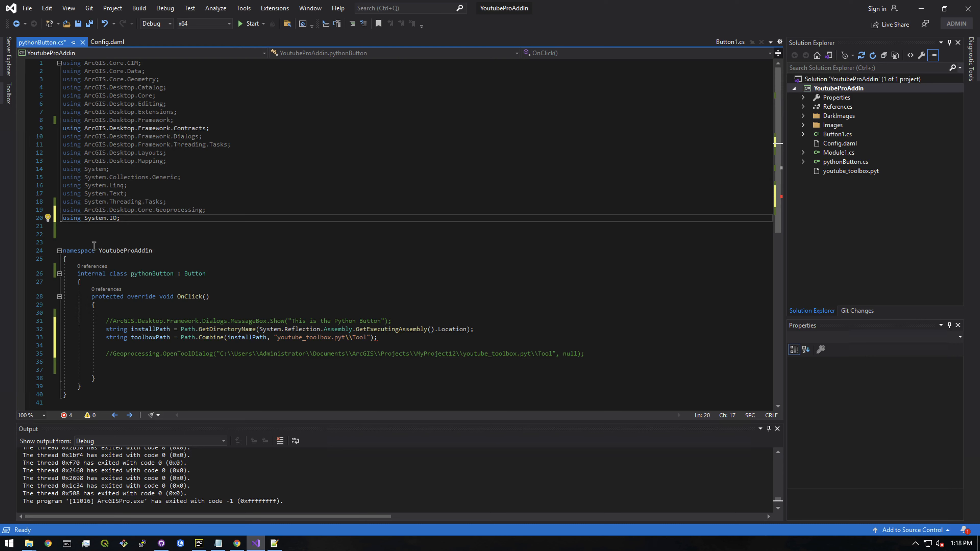
pyautogui.moveTo(380, 340)
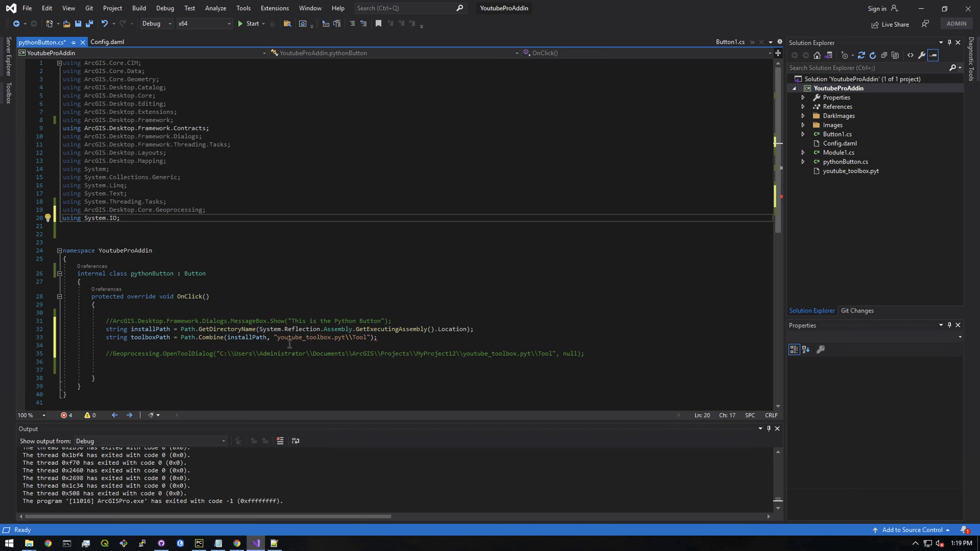
pyautogui.moveTo(279, 337)
pyautogui.write('\\\\')
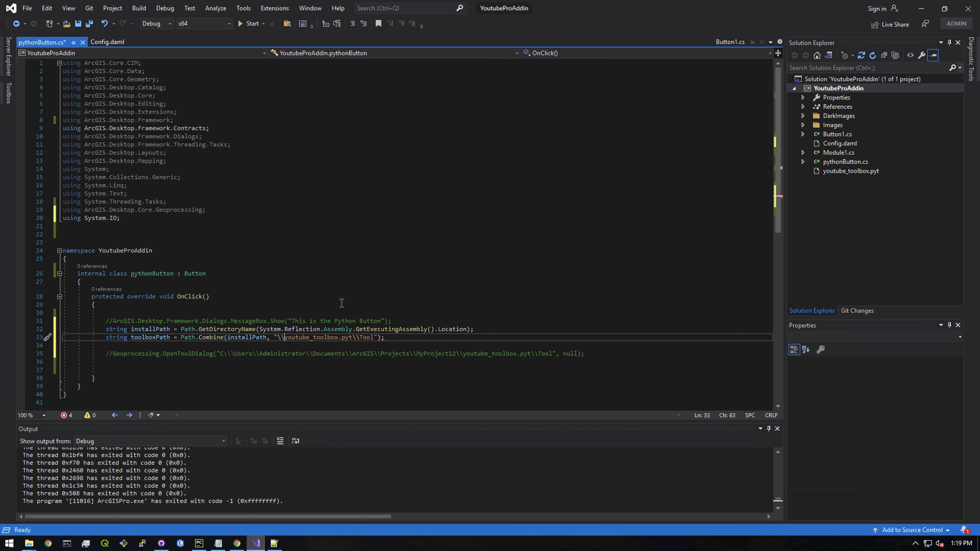
pyautogui.press('Backspace')
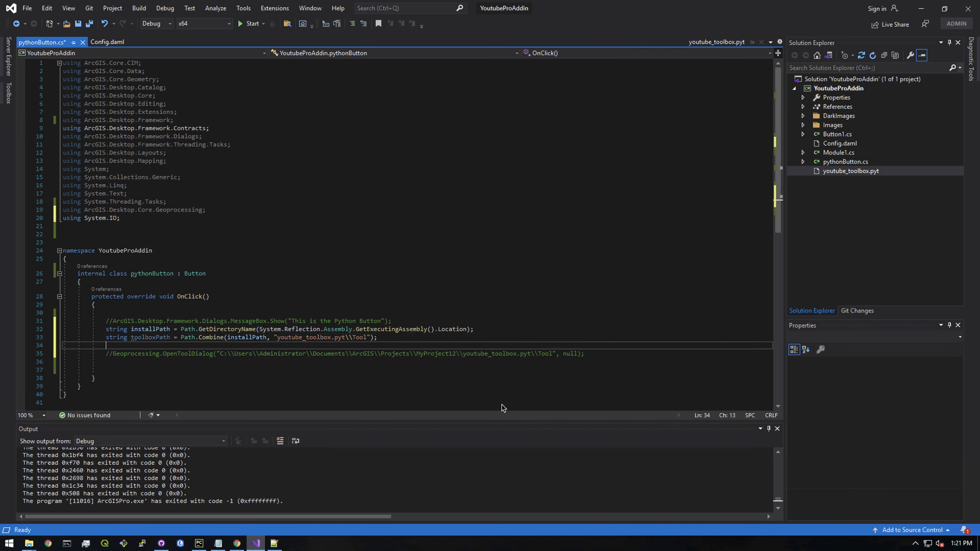
pyautogui.click(401, 337)
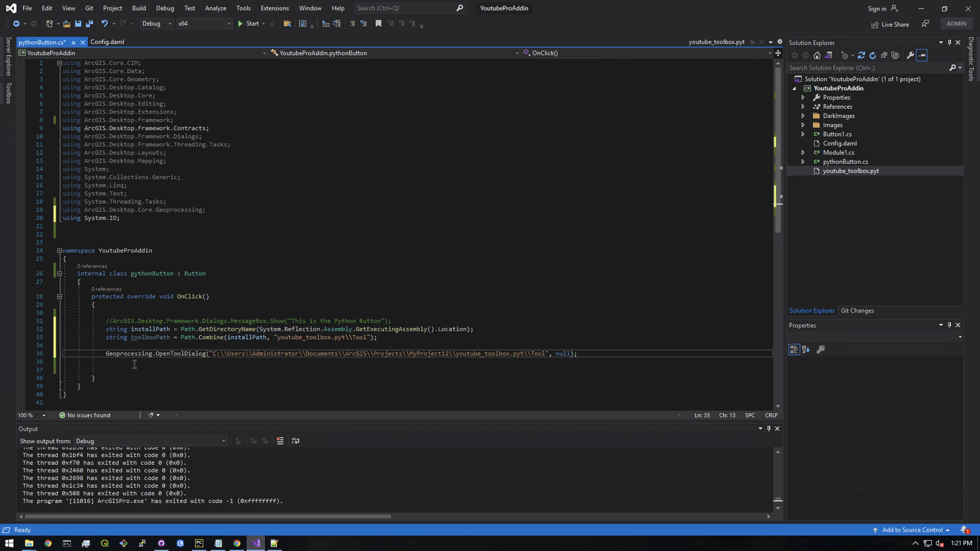
# Replace the hard-coded path string in OpenToolDialog with the toolboxPath variable
pyautogui.doubleClick(129, 354)
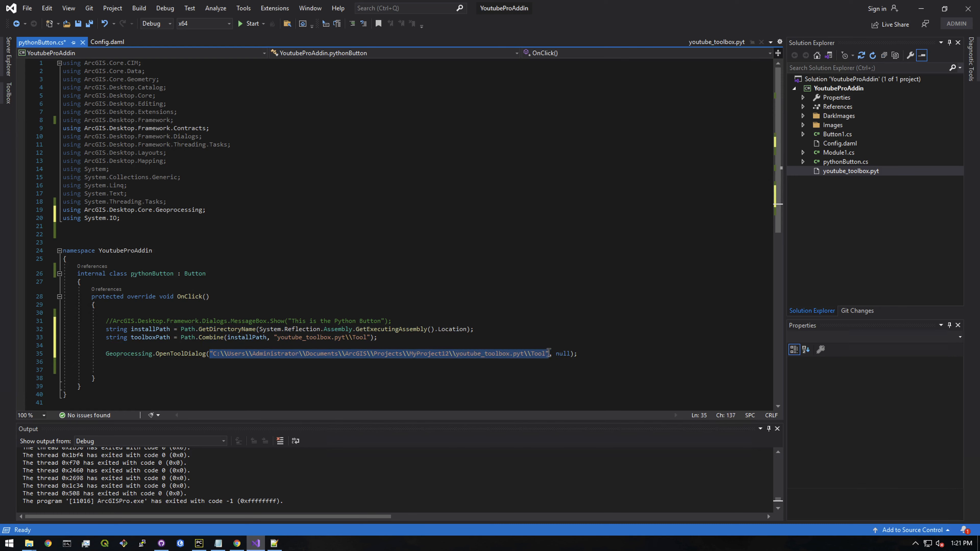
pyautogui.write('toolboxPath, null);')
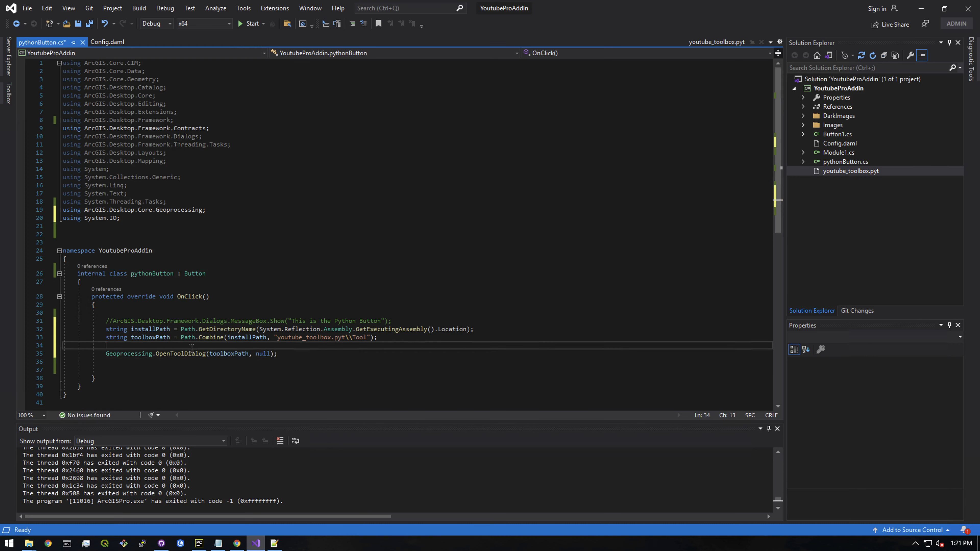
pyautogui.click(236, 533)
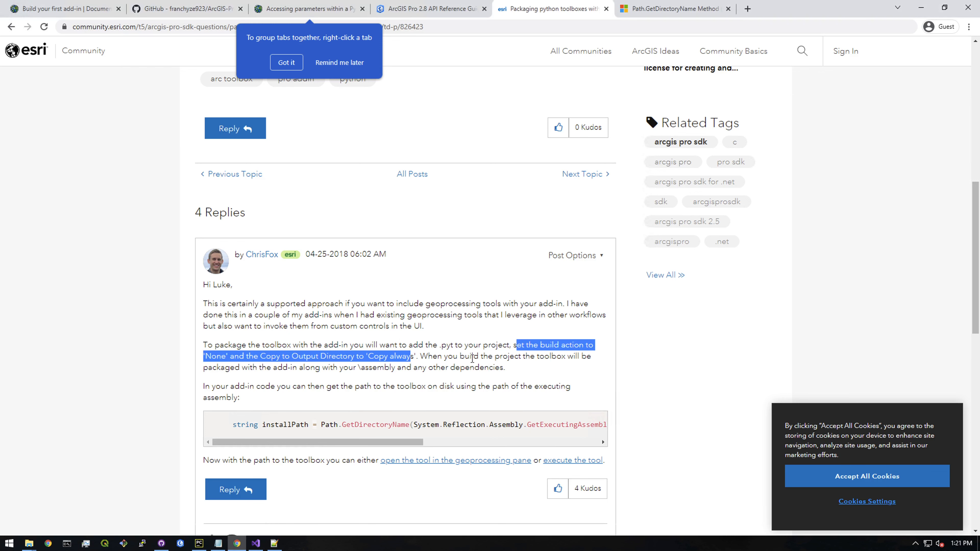
# Recheck the build action advice, then select youtube_toolbox.pyt in Solution Explorer to show its properties
pyautogui.click(380, 356)
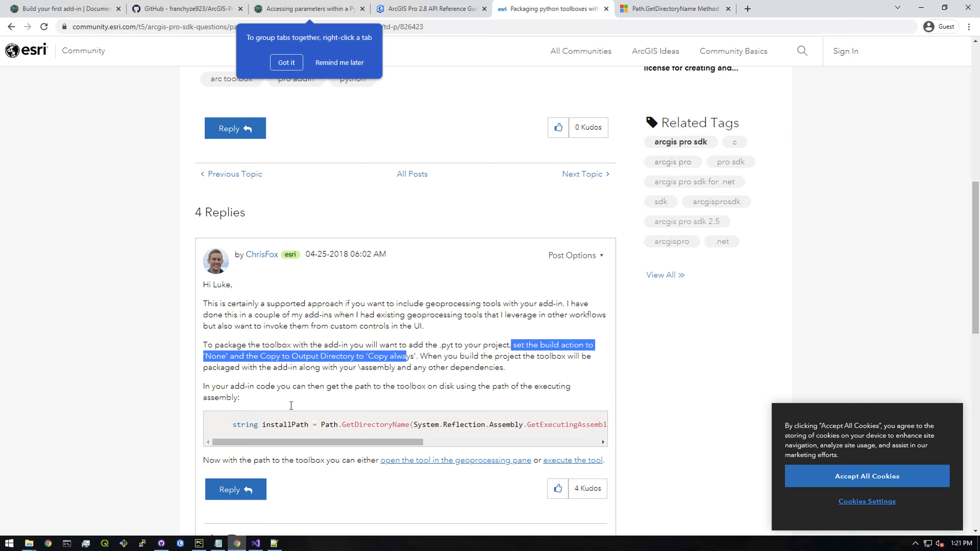
pyautogui.click(255, 543)
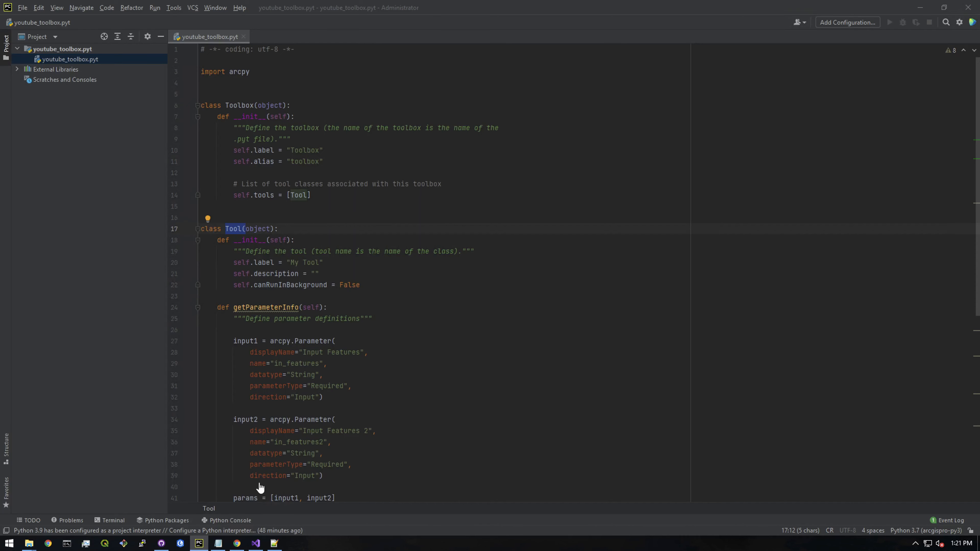
pyautogui.click(255, 543)
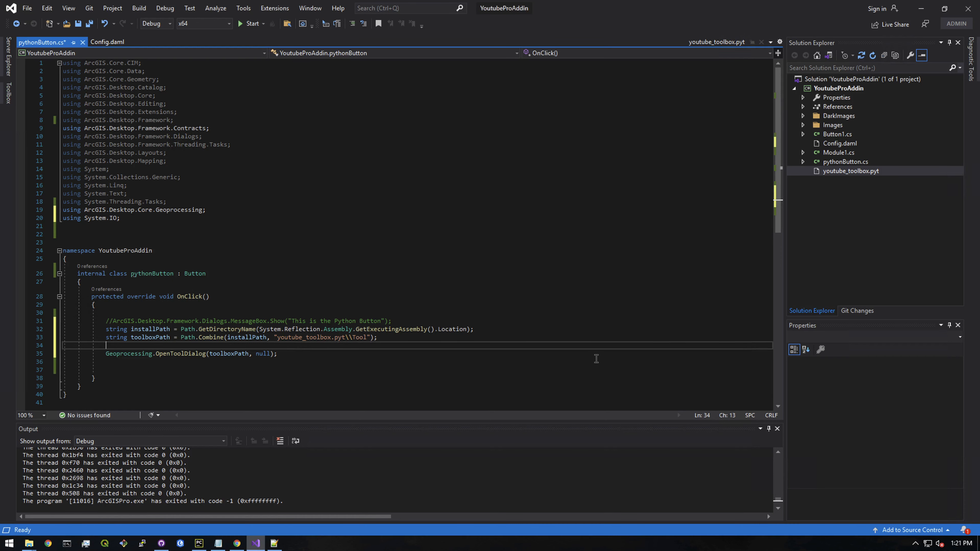
pyautogui.click(850, 171)
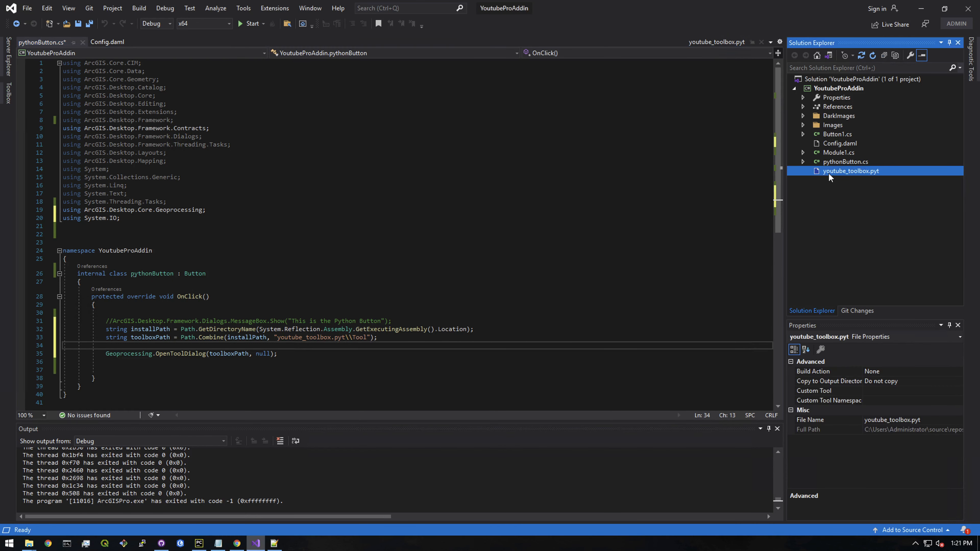
# Set youtube_toolbox.pyt's Copy to Output Directory to Copy always
pyautogui.click(844, 161)
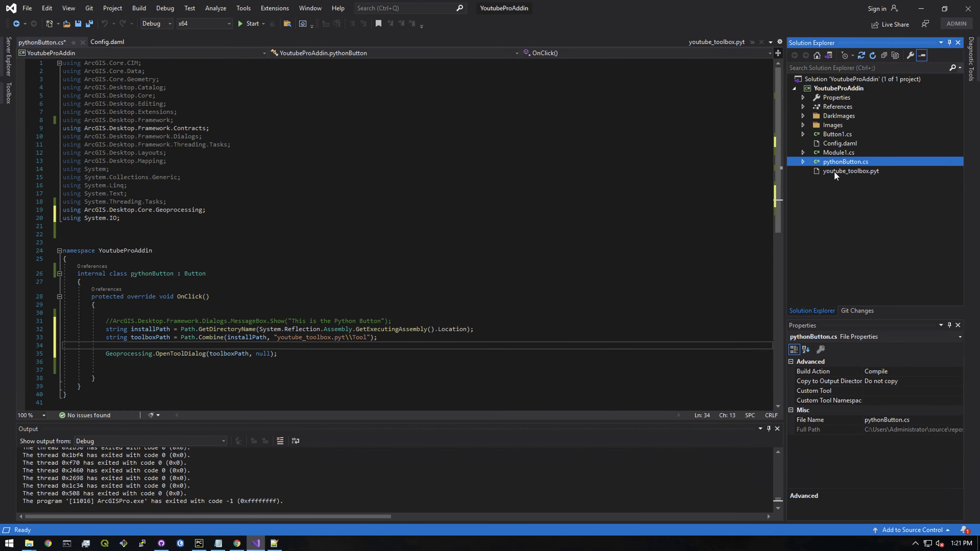
pyautogui.click(853, 171)
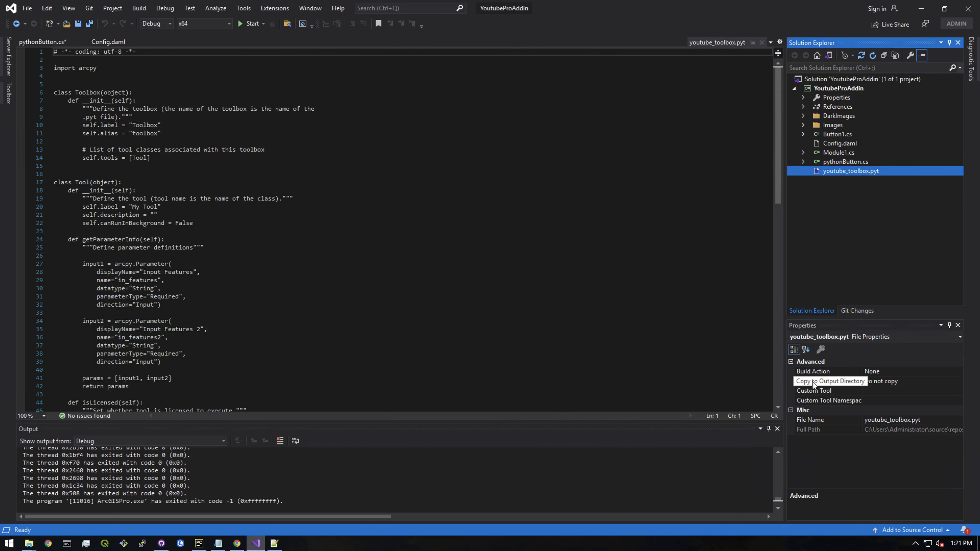
pyautogui.click(830, 381)
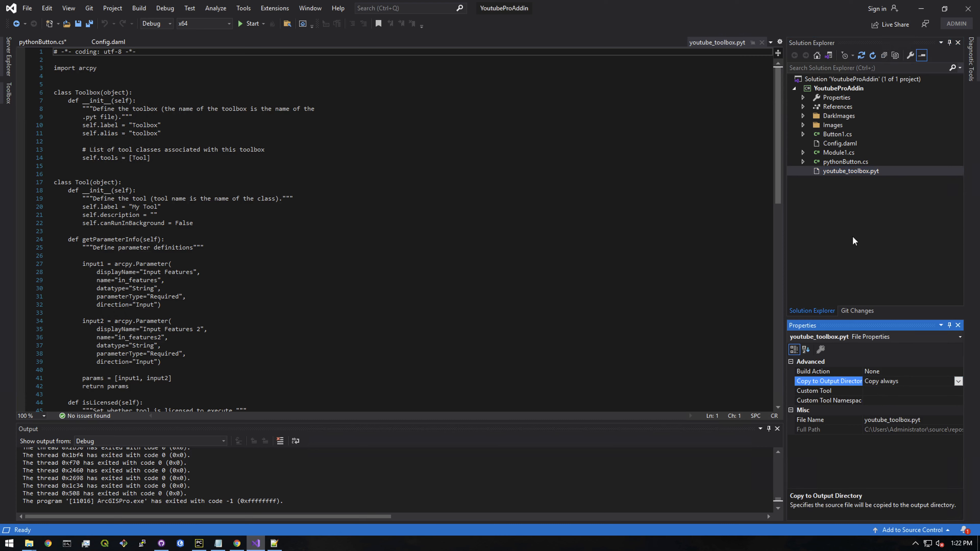
pyautogui.click(852, 170)
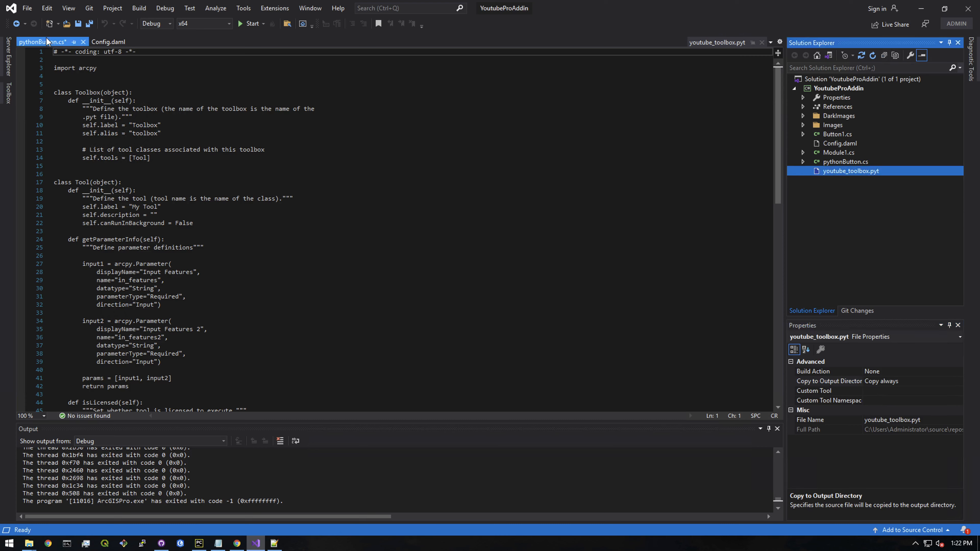
# Save pythonButton.cs from its editor tab menu
pyautogui.rightClick(37, 41)
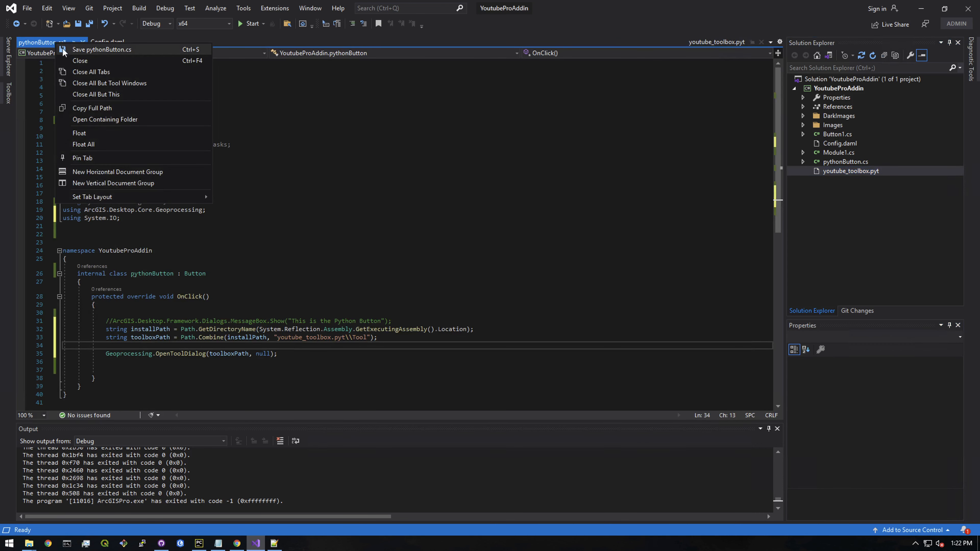
pyautogui.click(101, 49)
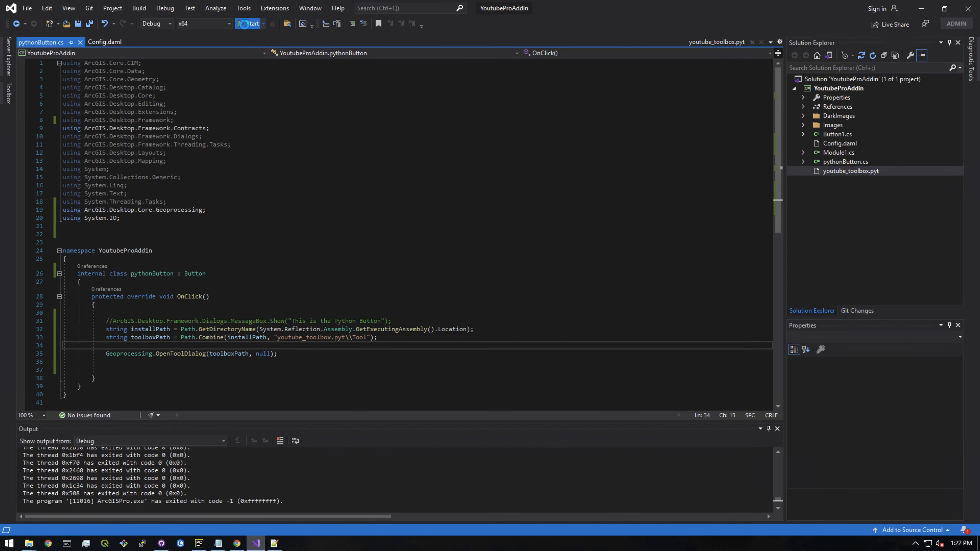
# Start the solution to build and deploy the esriAddinX and launch ArcGIS Pro
pyautogui.click(248, 24)
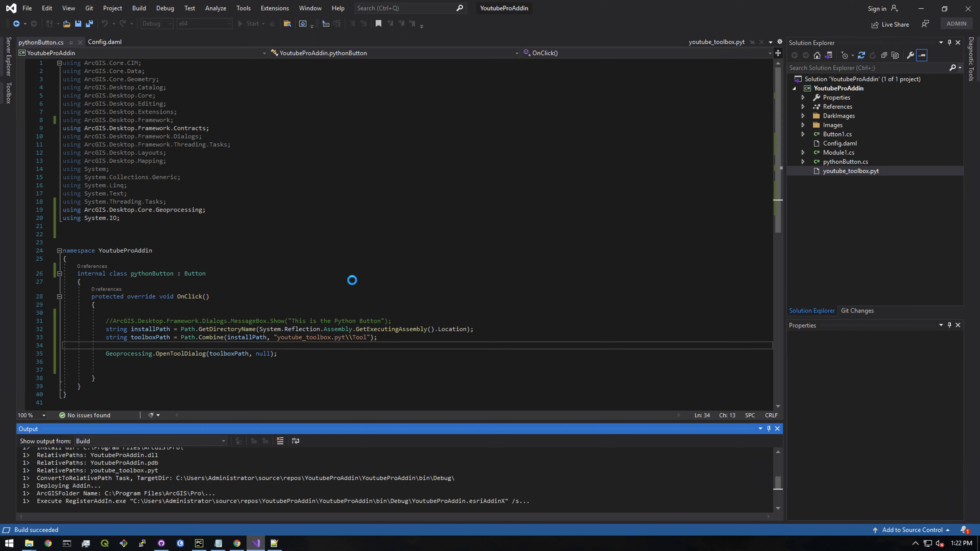
pyautogui.click(250, 23)
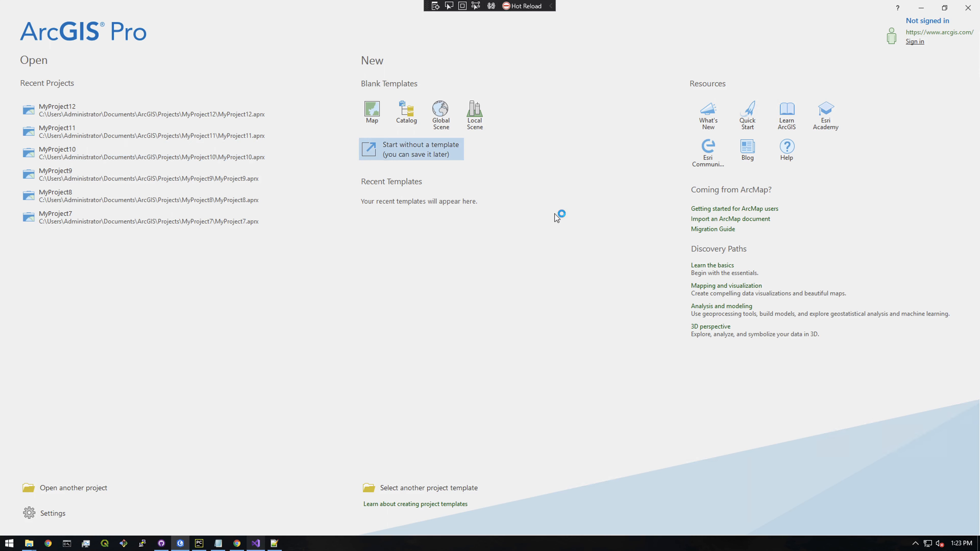
# Start a blank project, switch to My Tab and launch the add-in's Python toolbox tool
pyautogui.click(411, 148)
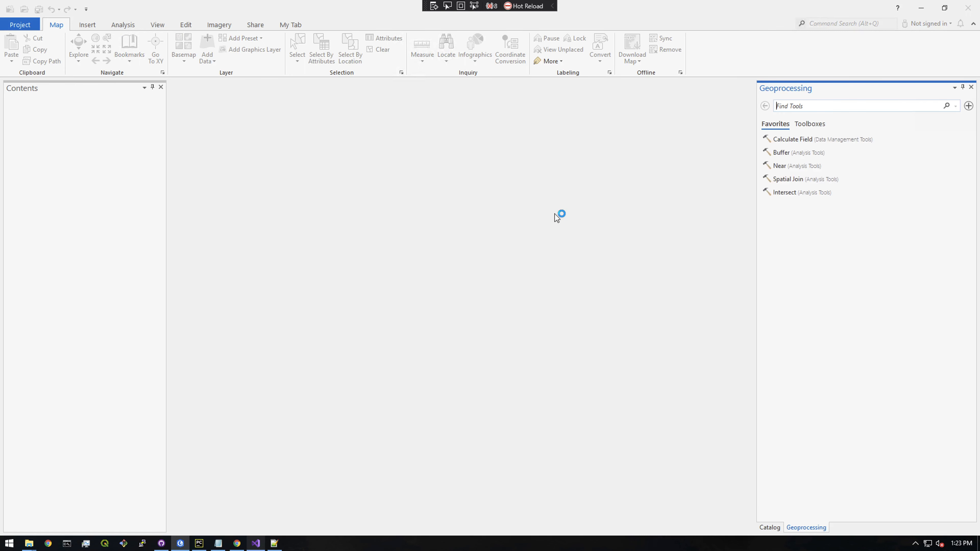
pyautogui.moveTo(359, 140)
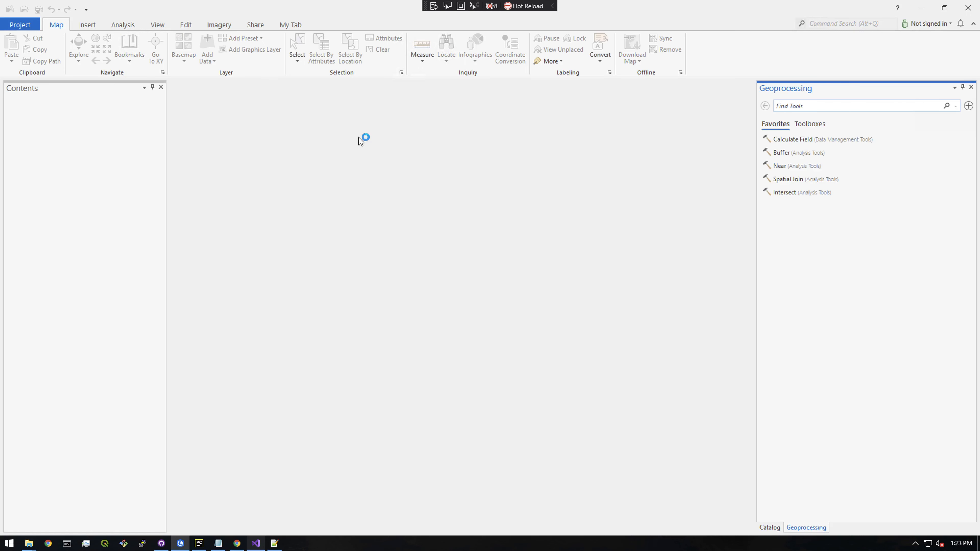
pyautogui.moveTo(289, 28)
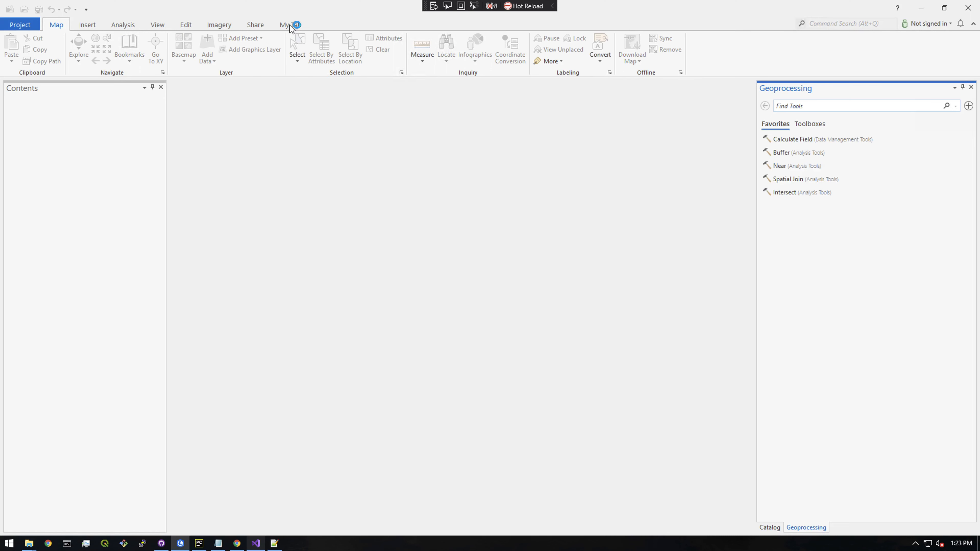
pyautogui.click(289, 24)
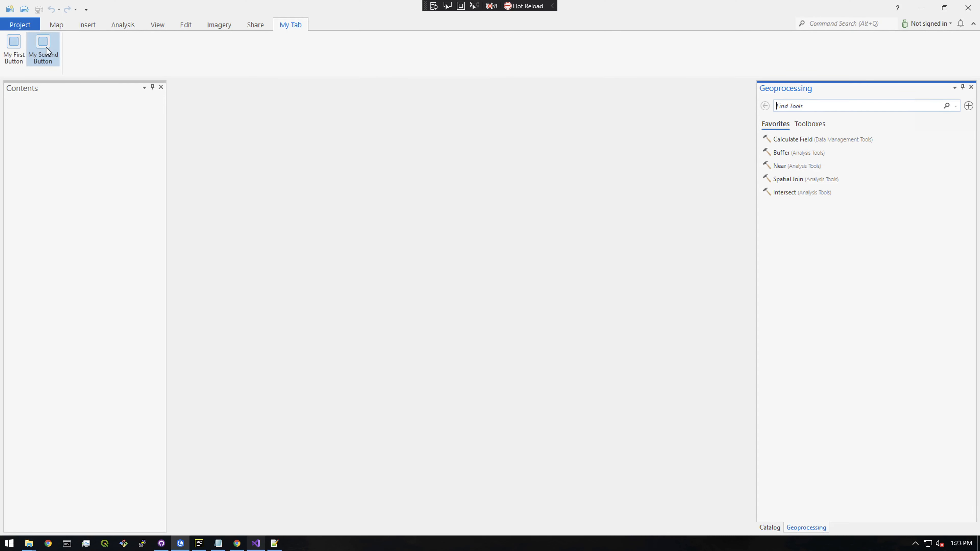
pyautogui.click(42, 50)
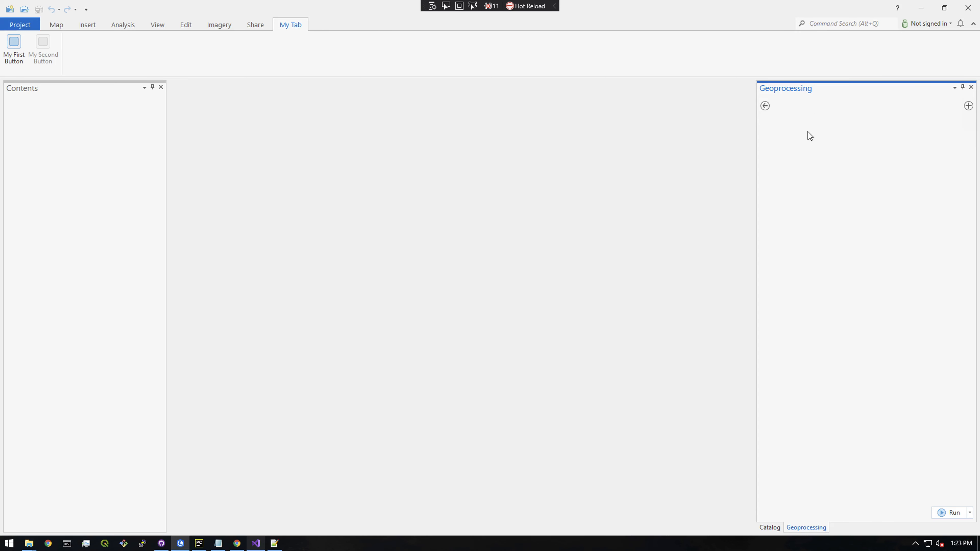
# Run My Tool with Input Features values test and test2
pyautogui.click(42, 51)
pyautogui.write('t')
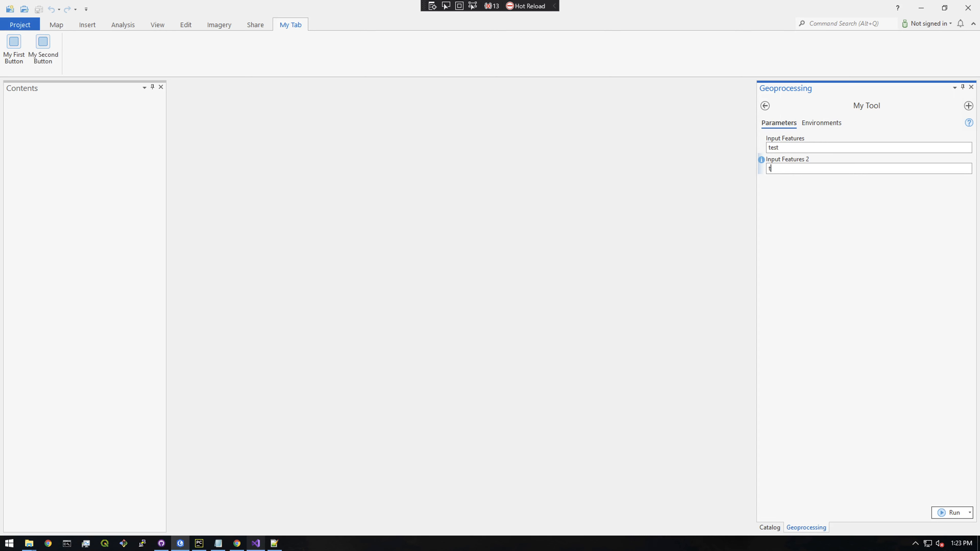
pyautogui.write('es2')
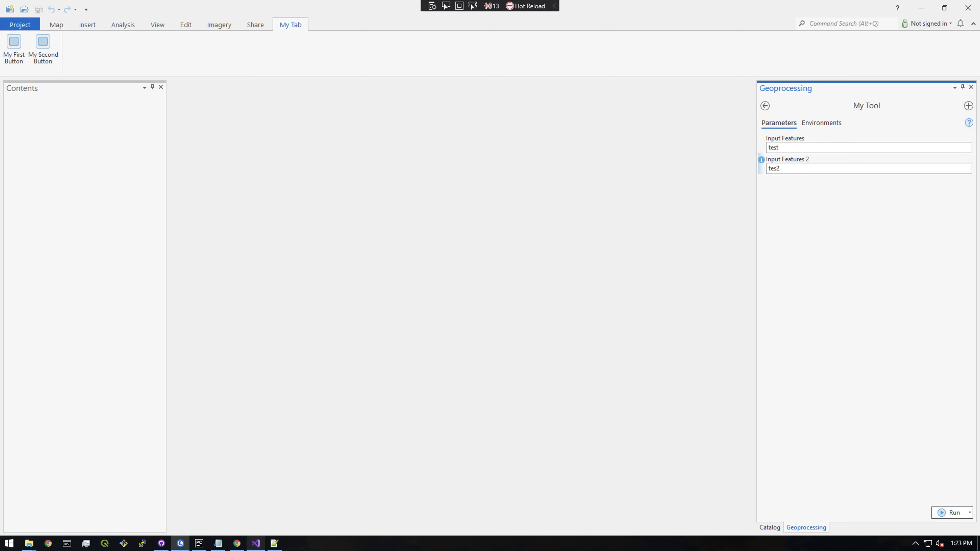
pyautogui.write('test2')
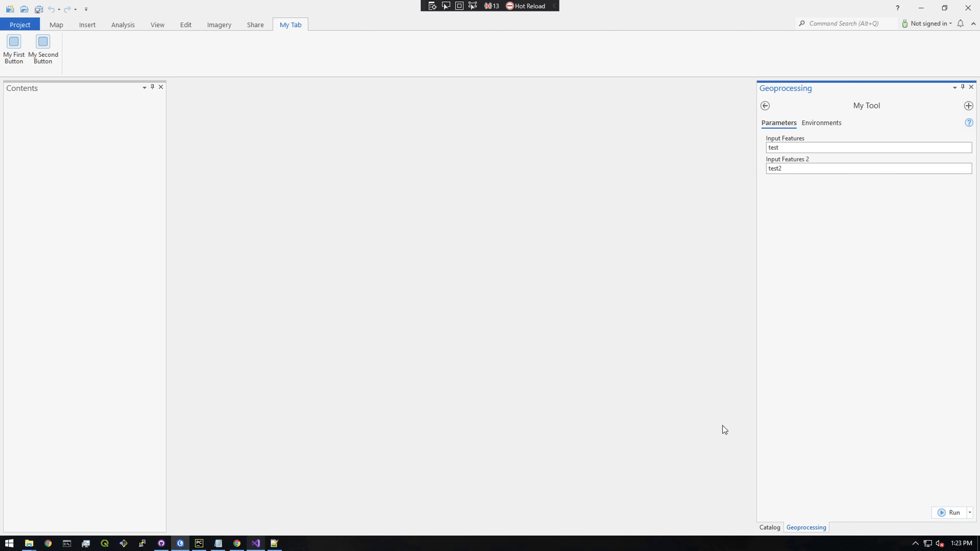
pyautogui.click(951, 513)
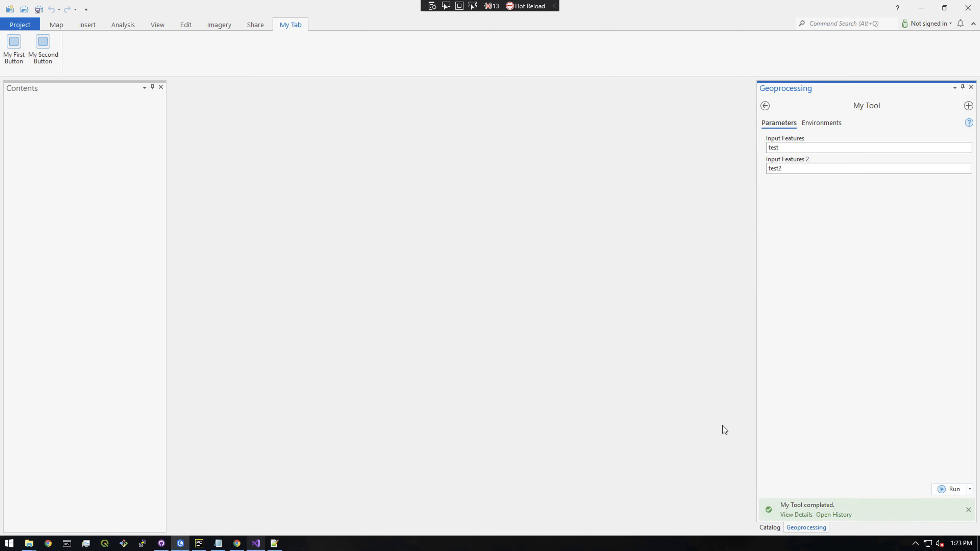
pyautogui.moveTo(797, 514)
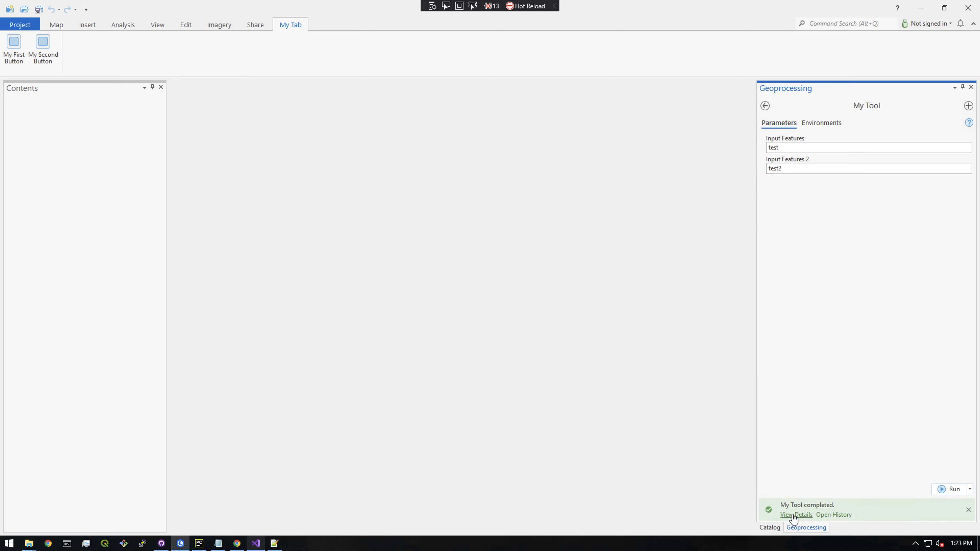
# Review the run's Messages to confirm both inputs were echoed, then close the details
pyautogui.click(796, 515)
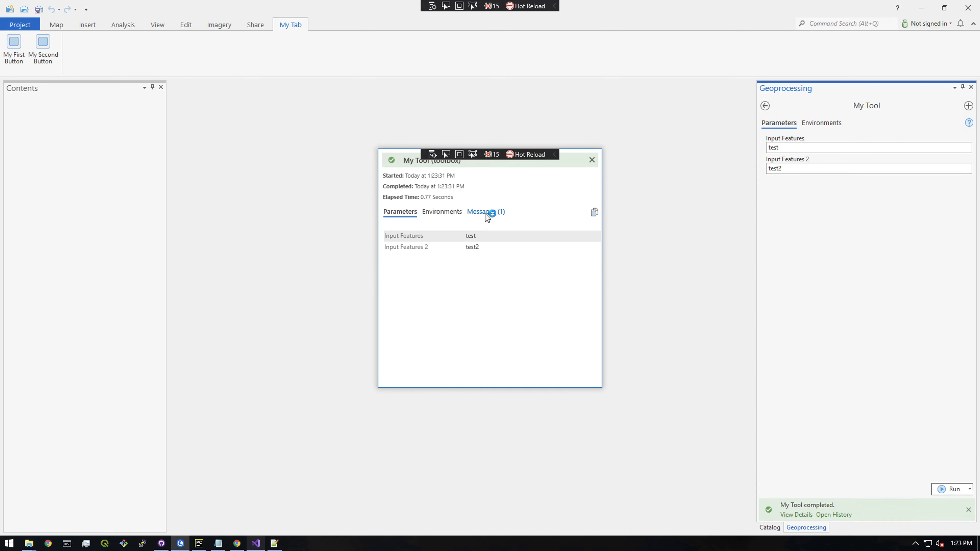
pyautogui.click(482, 212)
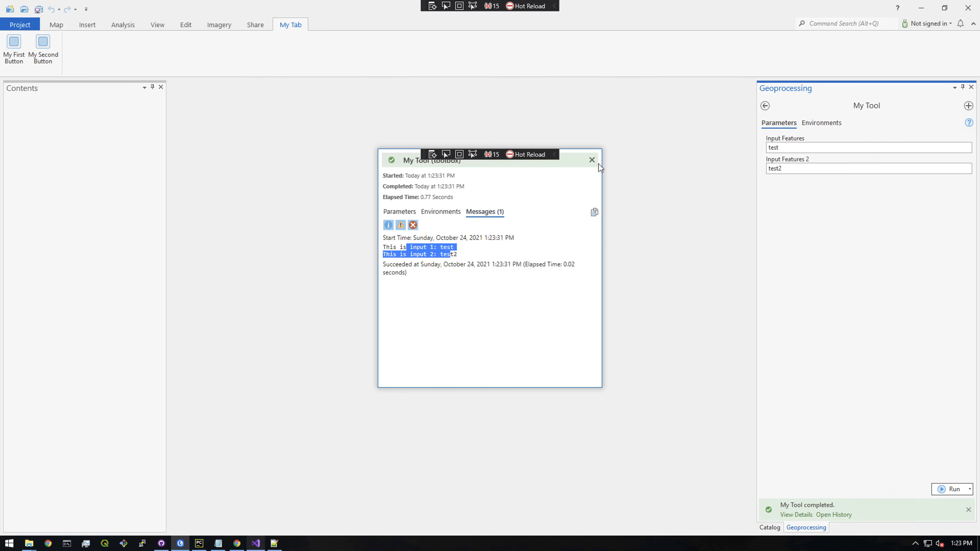
pyautogui.click(591, 160)
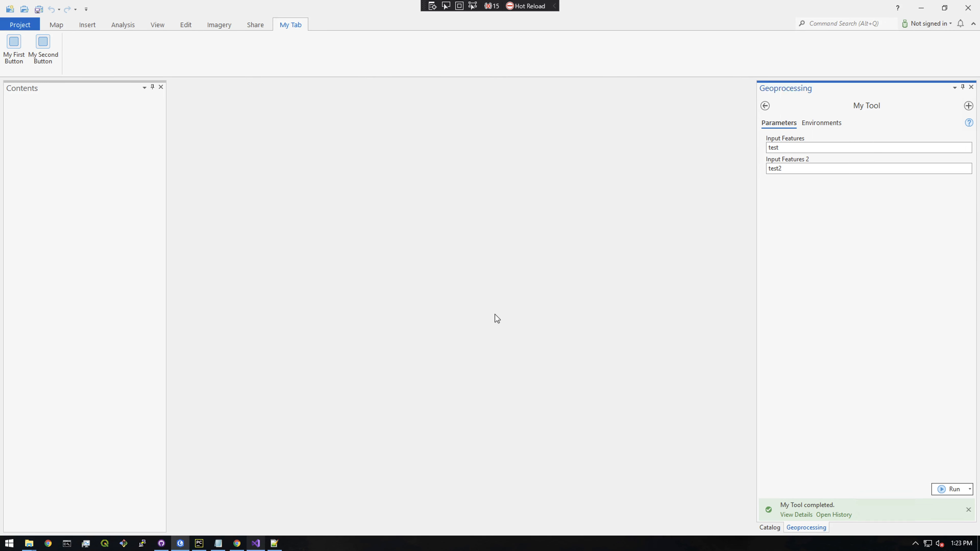
pyautogui.moveTo(306, 156)
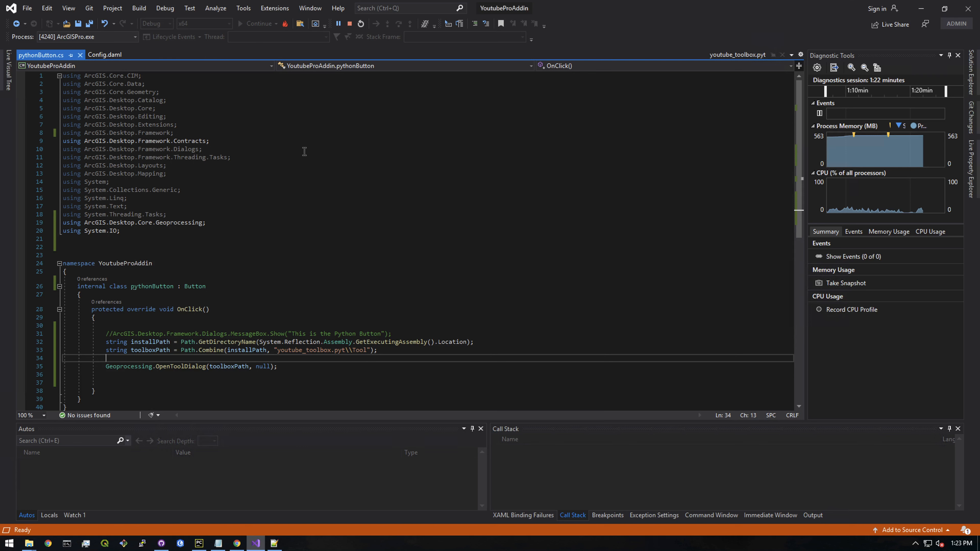
# Stop the Visual Studio debugging session that was running ArcGIS Pro
pyautogui.click(338, 23)
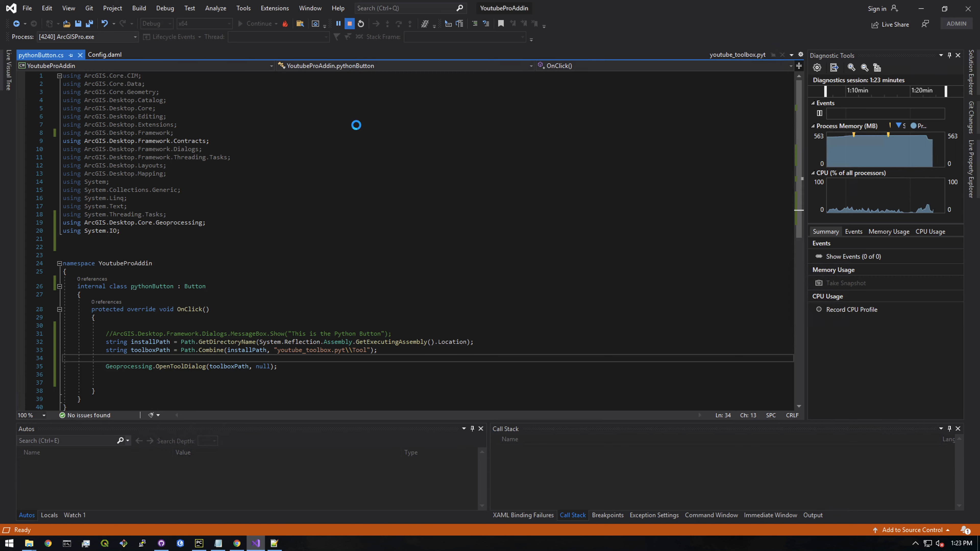
pyautogui.click(361, 23)
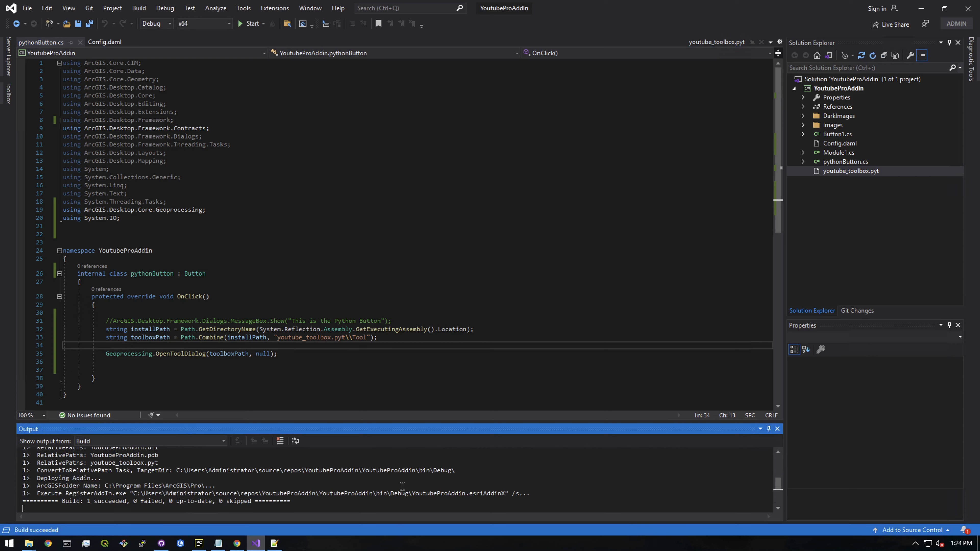
# Bring up File Explorer from the taskbar after the successful rebuild
pyautogui.doubleClick(459, 493)
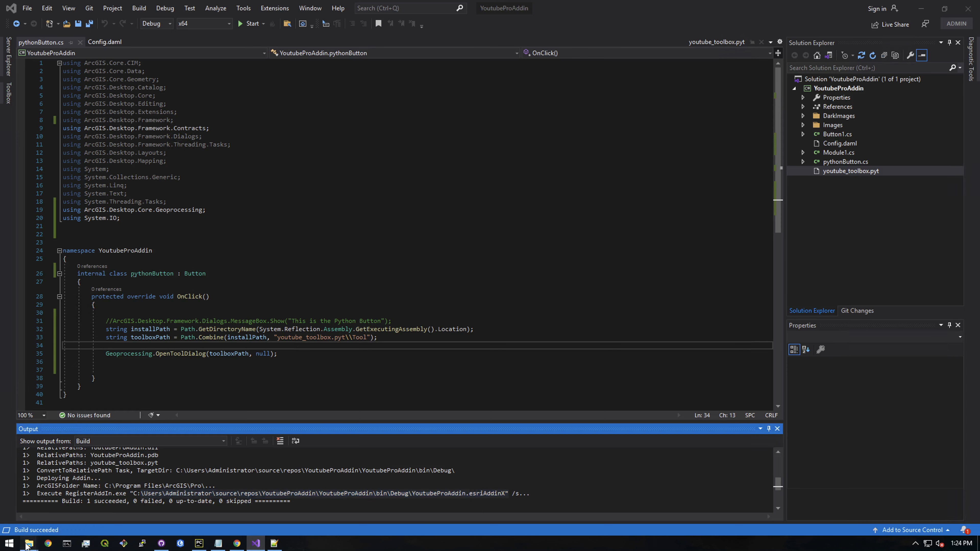
pyautogui.moveTo(28, 542)
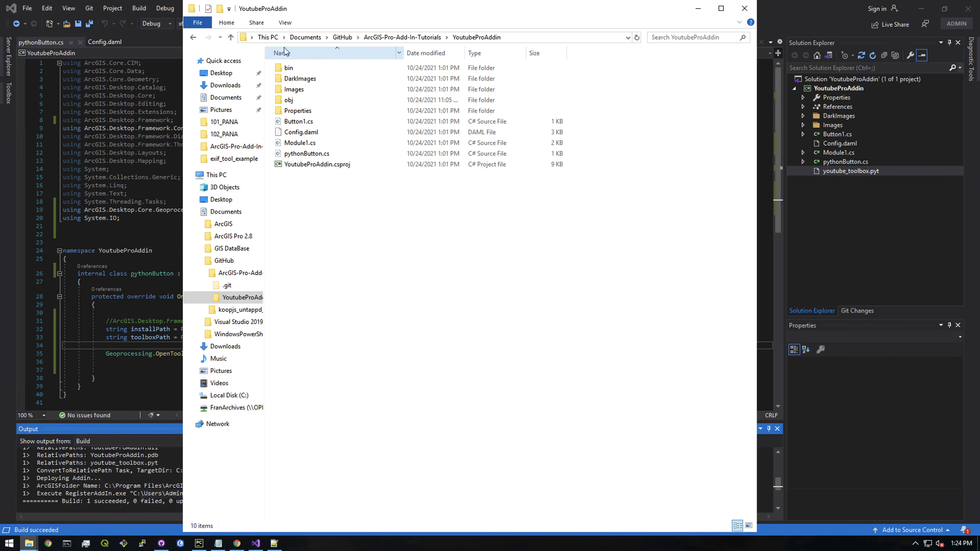
# Navigate to C:\Users\Administrator\Documents\ArcGIS\AddIns\ArcGISPro\{GUID} and copy YoutubeProAddin.esriAddinX
pyautogui.click(216, 175)
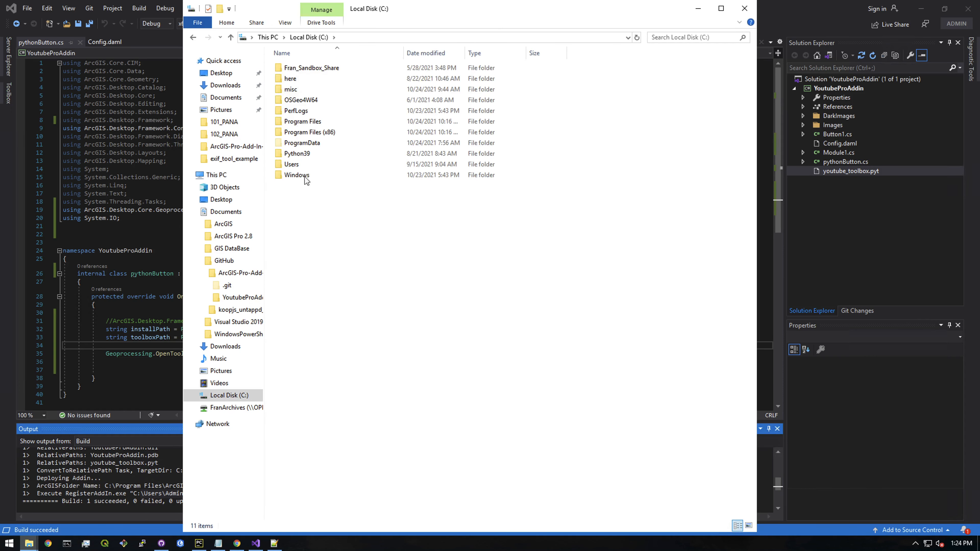
pyautogui.doubleClick(291, 164)
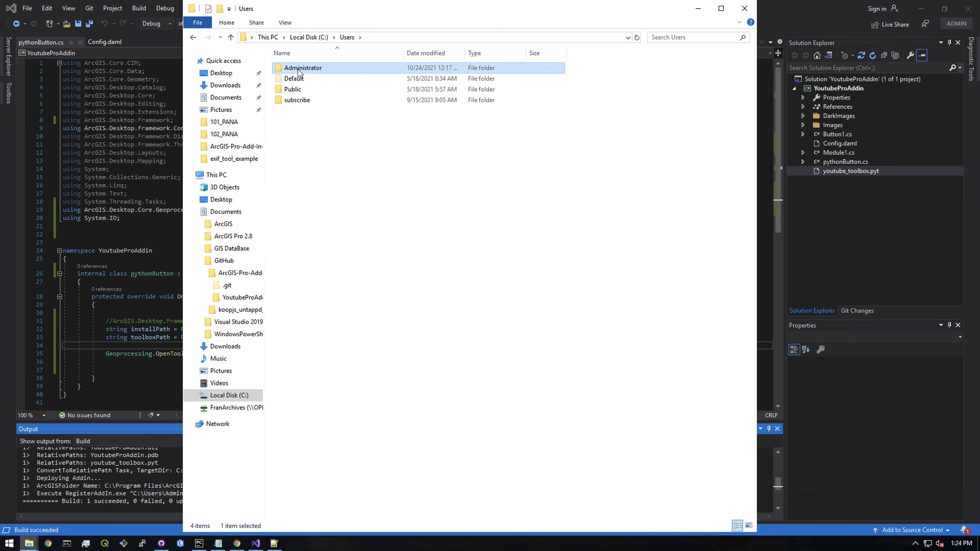
pyautogui.doubleClick(303, 68)
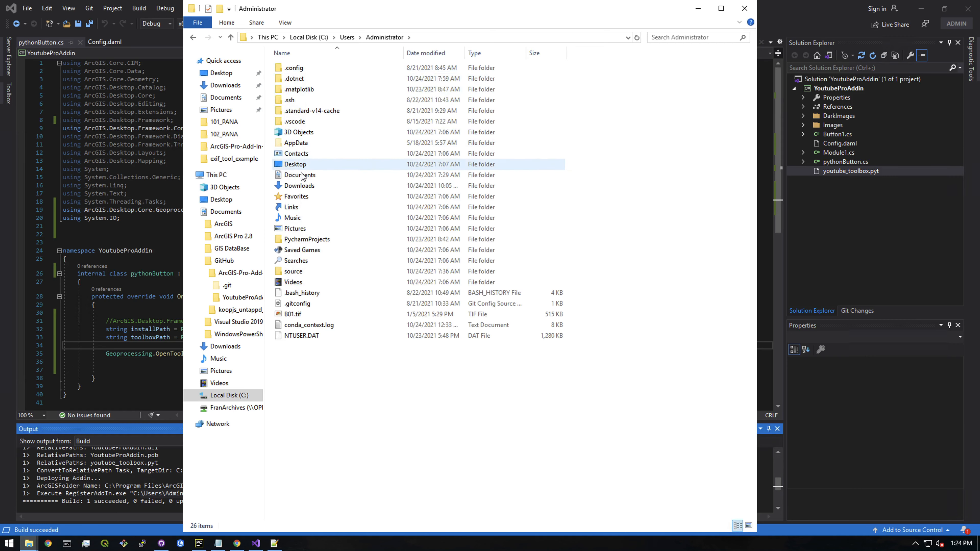
pyautogui.doubleClick(300, 175)
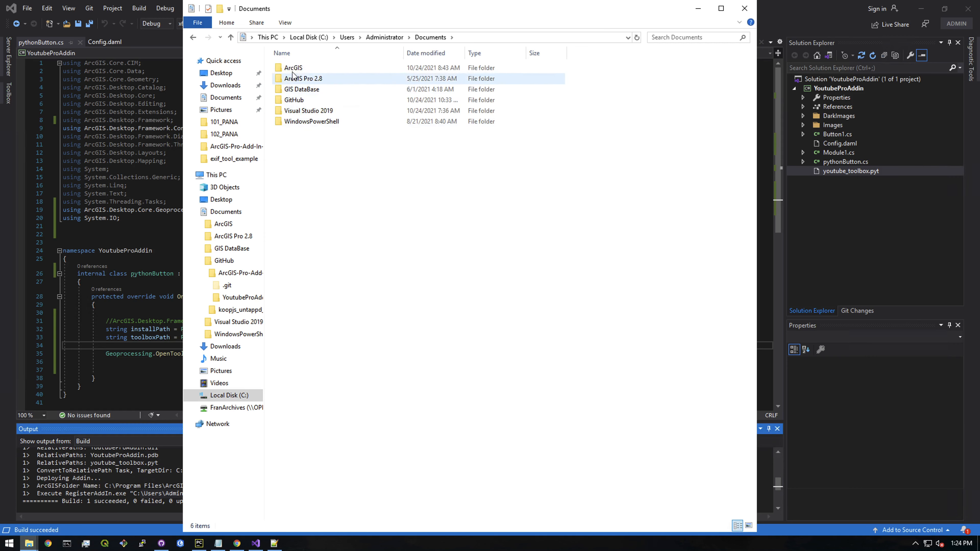
pyautogui.doubleClick(292, 67)
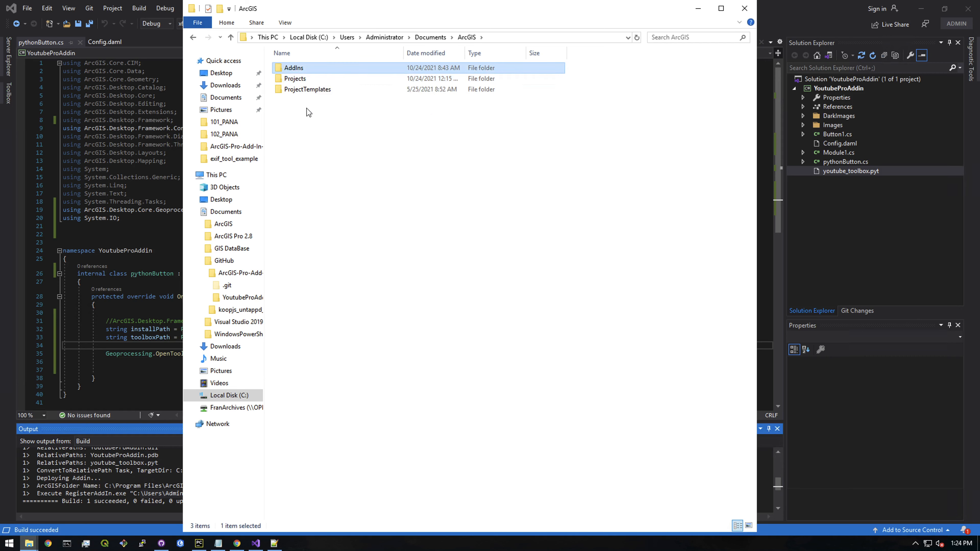
pyautogui.doubleClick(294, 67)
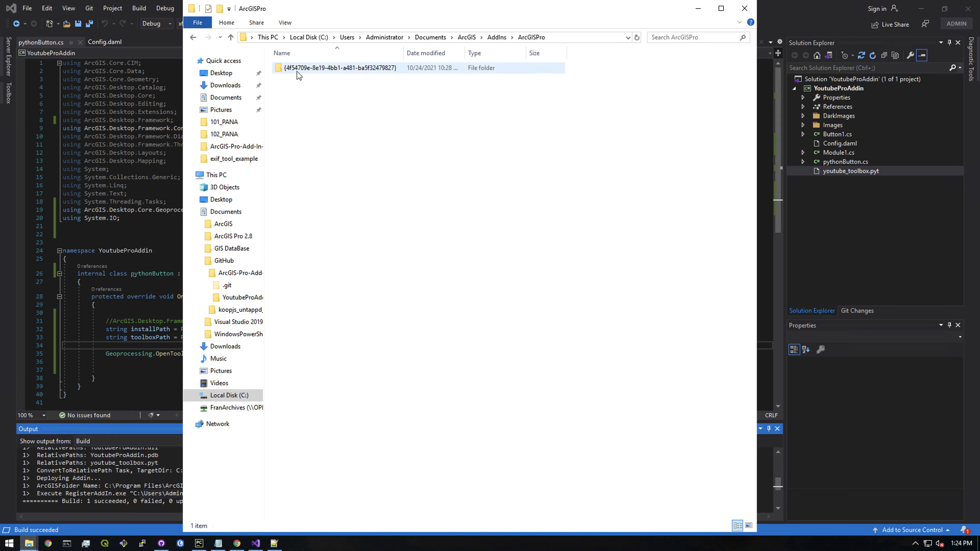
pyautogui.doubleClick(342, 68)
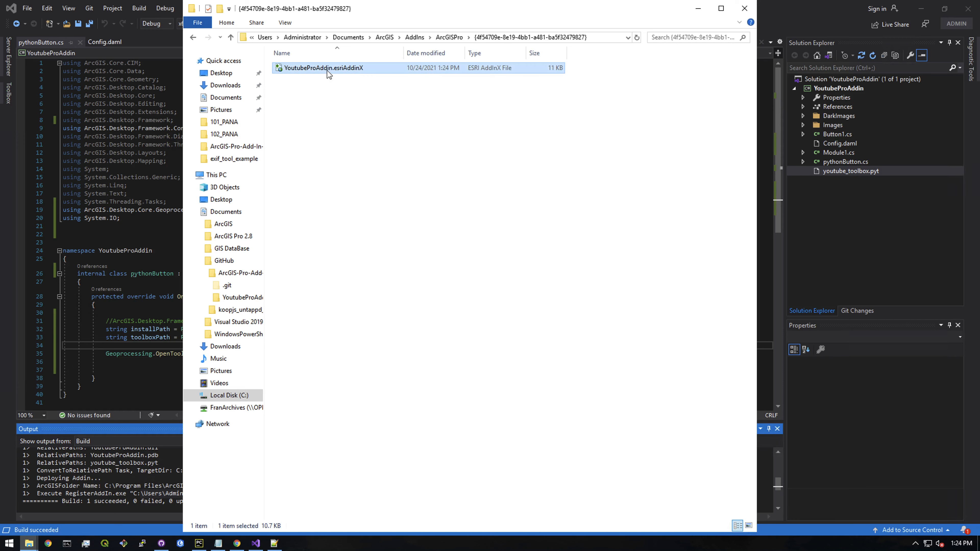
pyautogui.rightClick(323, 67)
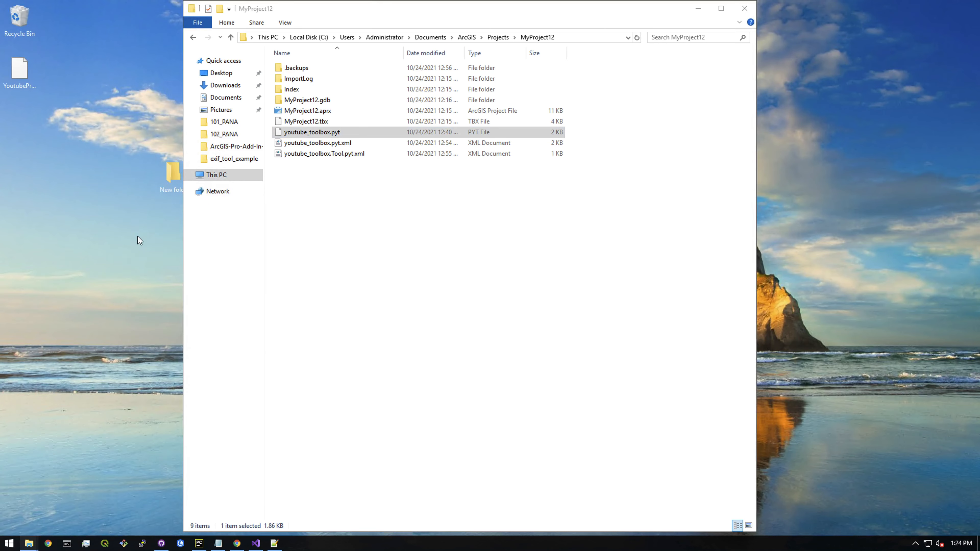
pyautogui.moveTo(78, 49)
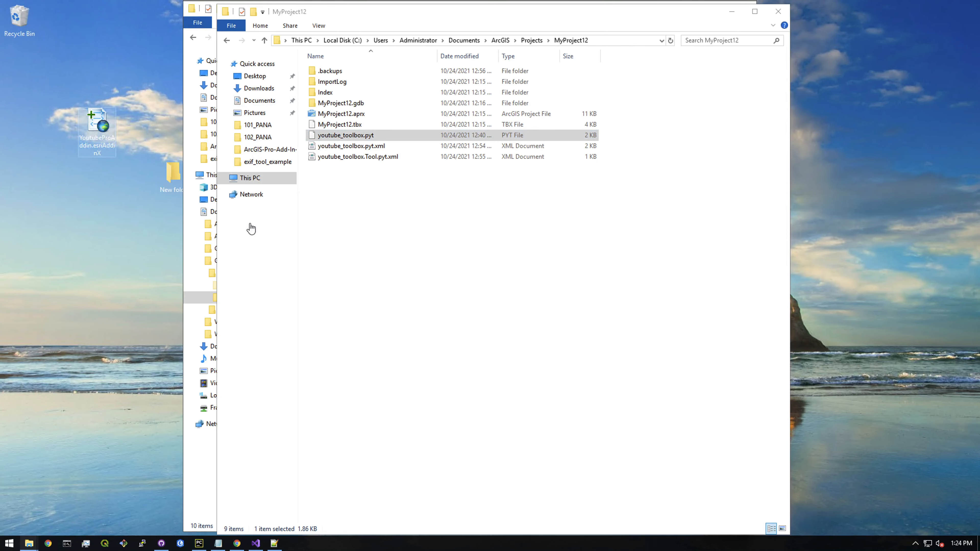
# Install YoutubeProAddin from the desktop package and acknowledge the success message
pyautogui.doubleClick(97, 124)
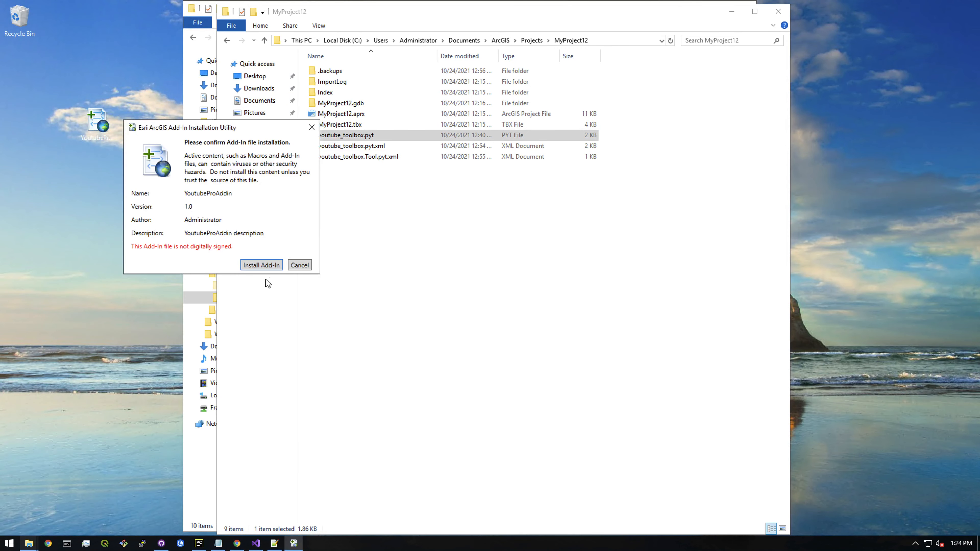
pyautogui.click(262, 265)
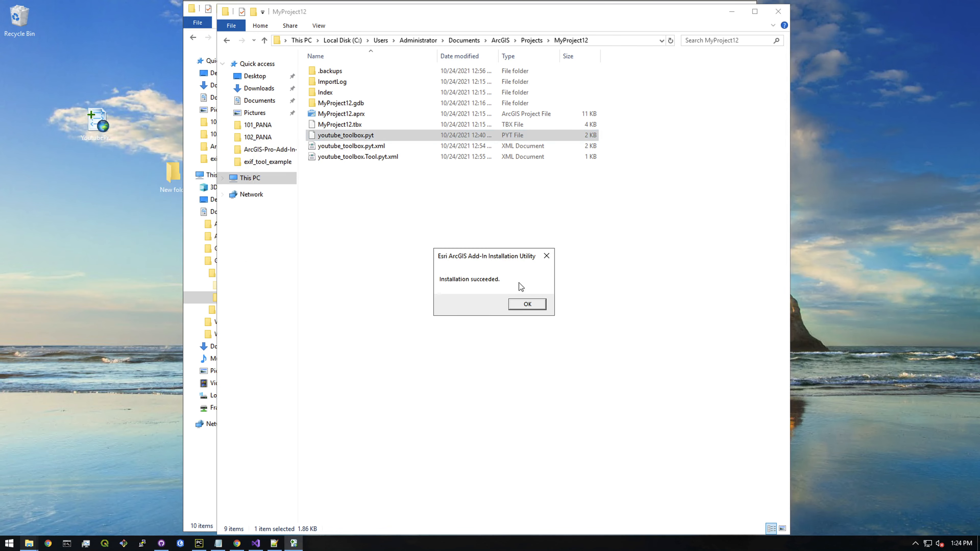
pyautogui.click(526, 304)
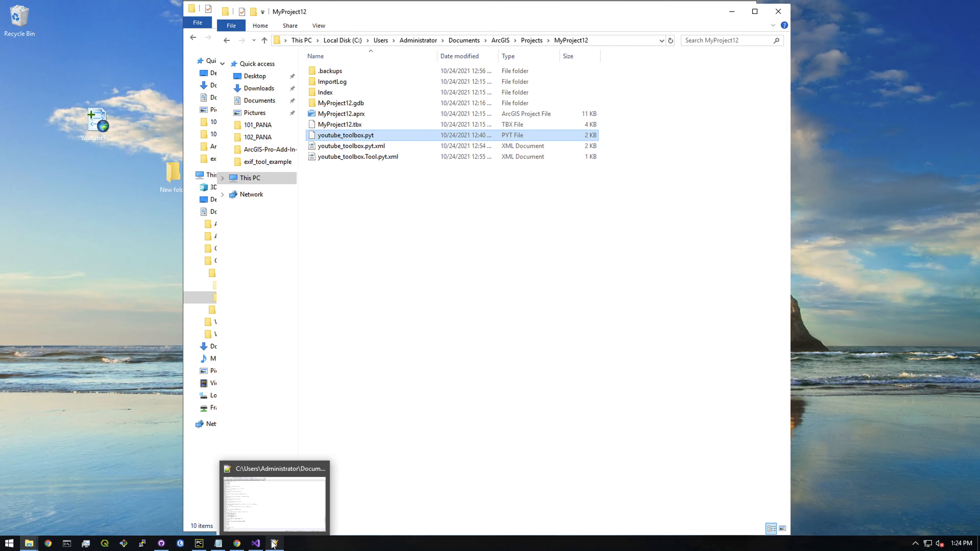
pyautogui.click(256, 543)
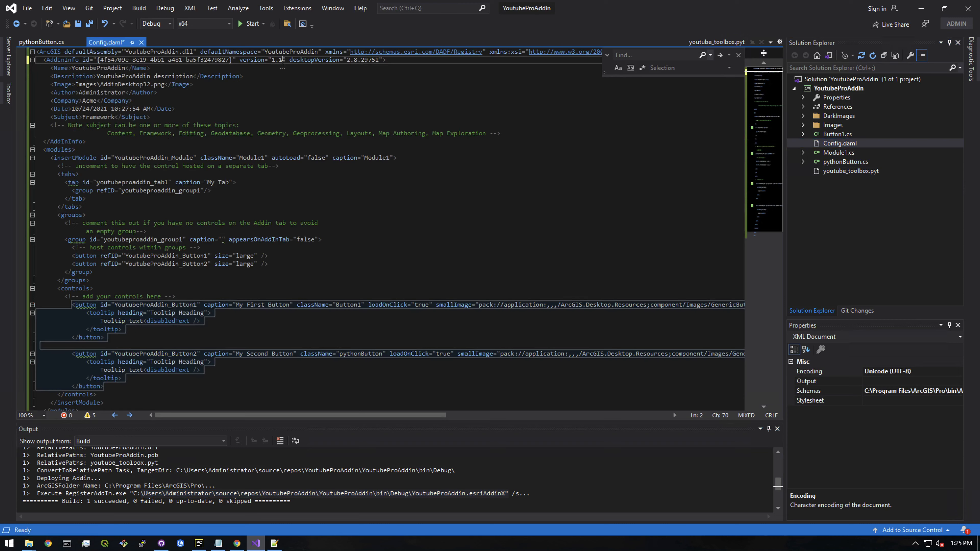
# Save Config.daml with version 1.1 and rebuild the YoutubeProAddin project
pyautogui.rightClick(106, 42)
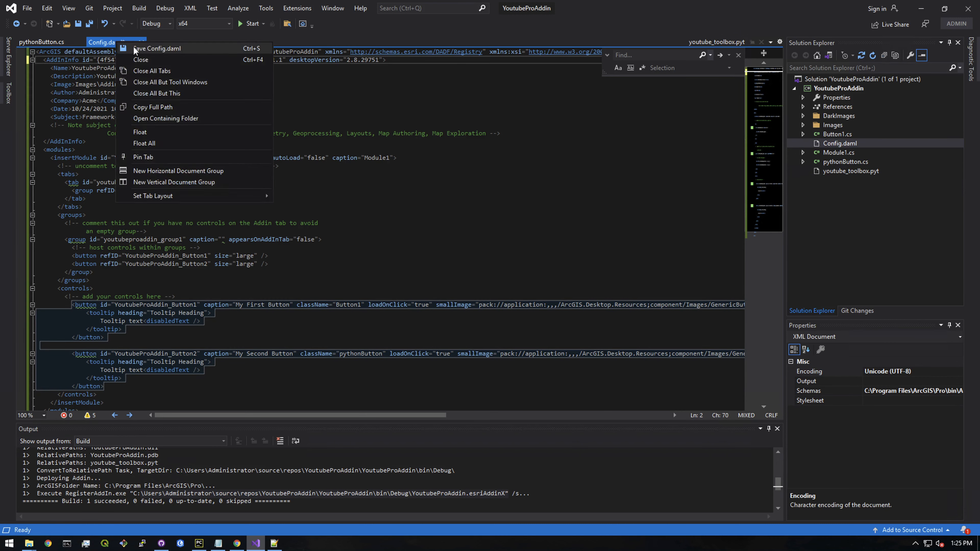
pyautogui.click(139, 8)
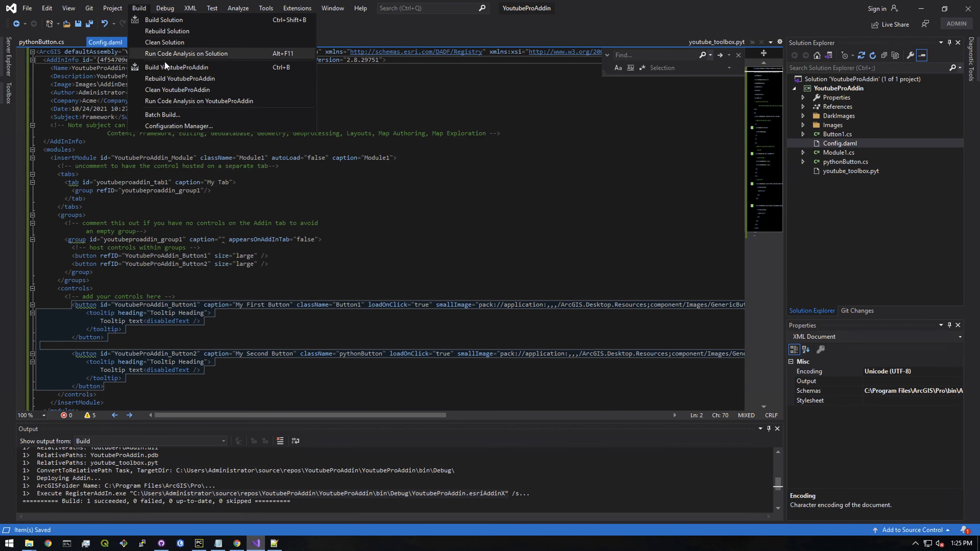
pyautogui.click(179, 66)
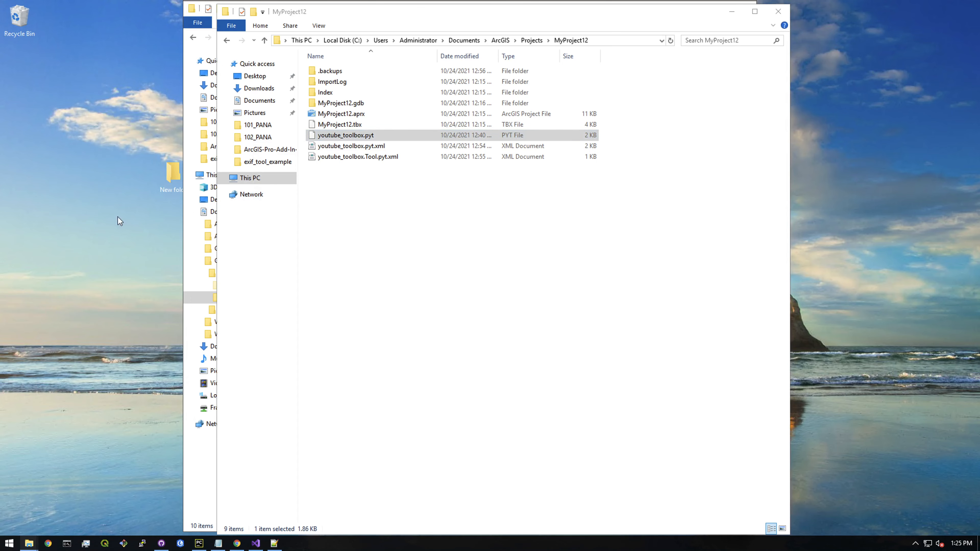
pyautogui.moveTo(125, 242)
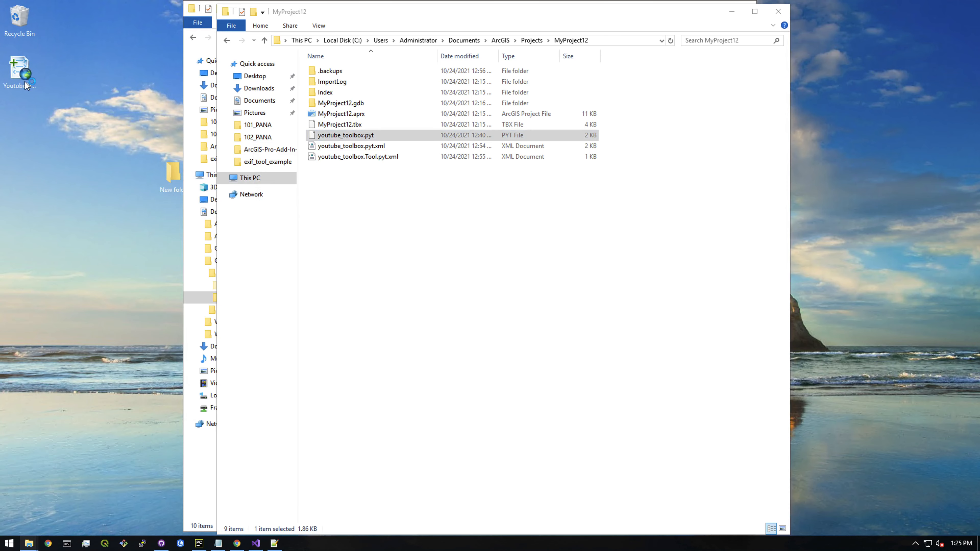
# Install the version 1.1 YoutubeProAddin.esriAddinX package from the desktop
pyautogui.doubleClick(19, 70)
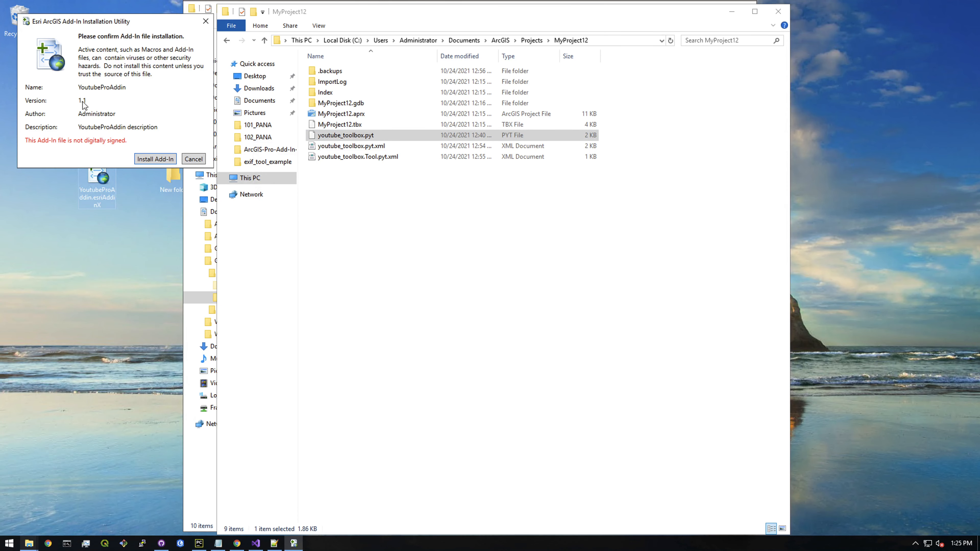
pyautogui.click(155, 159)
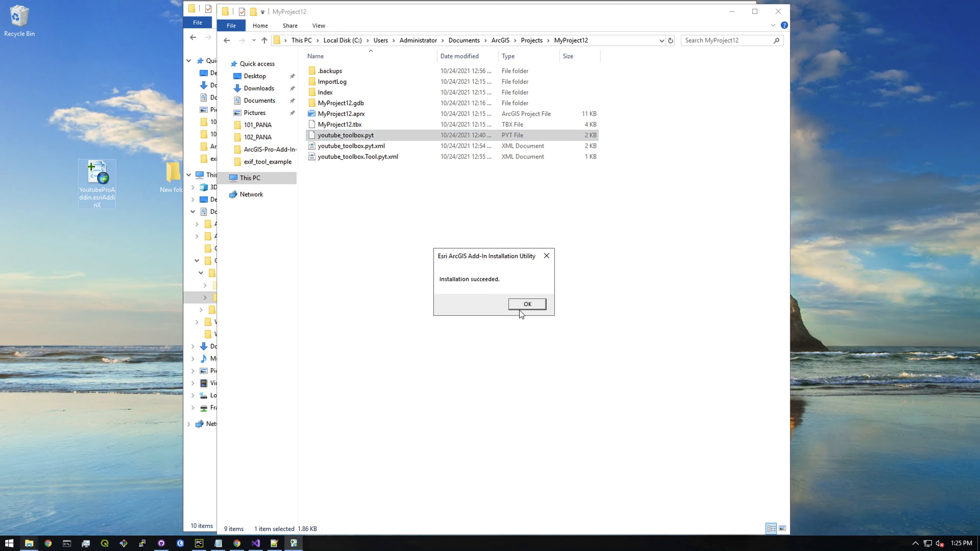
pyautogui.click(526, 304)
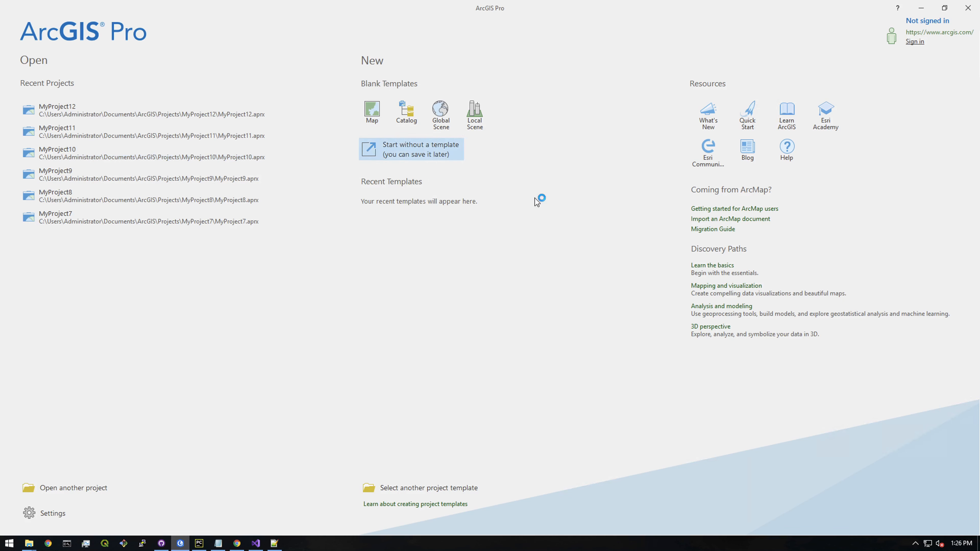
# Start a new untitled ArcGIS Pro project without a template
pyautogui.click(411, 149)
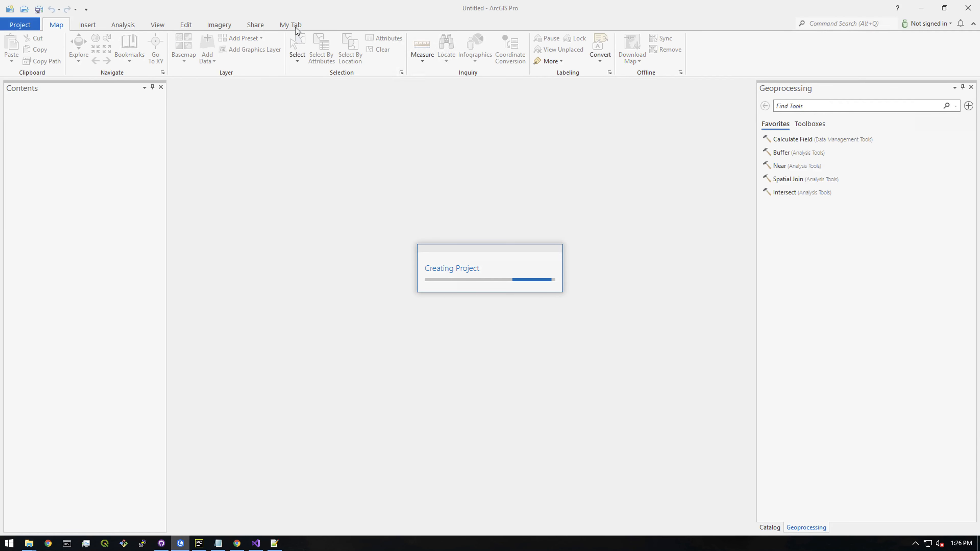
pyautogui.click(87, 24)
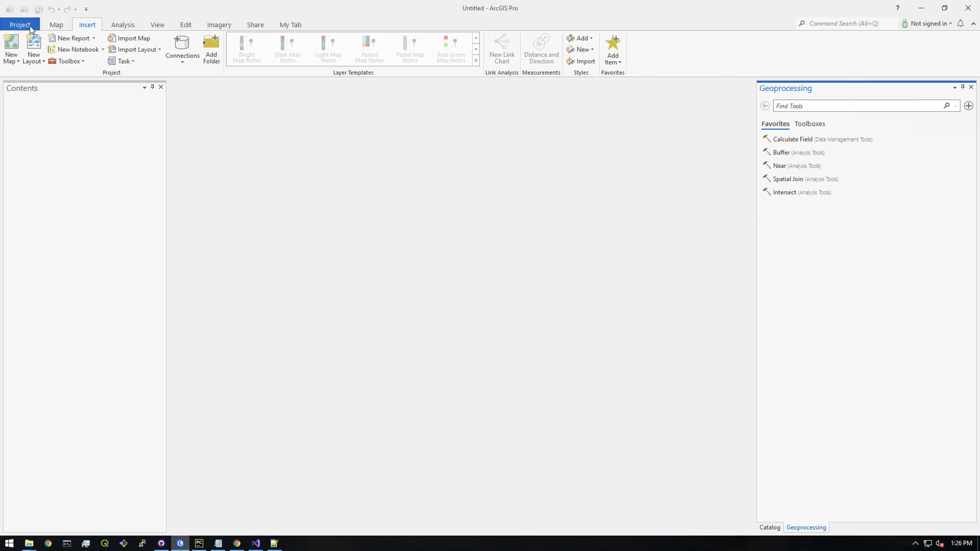
# Confirm YoutubeProAddin 1.1 in the Add-In Manager, then launch My Tool from My Tab
pyautogui.click(19, 24)
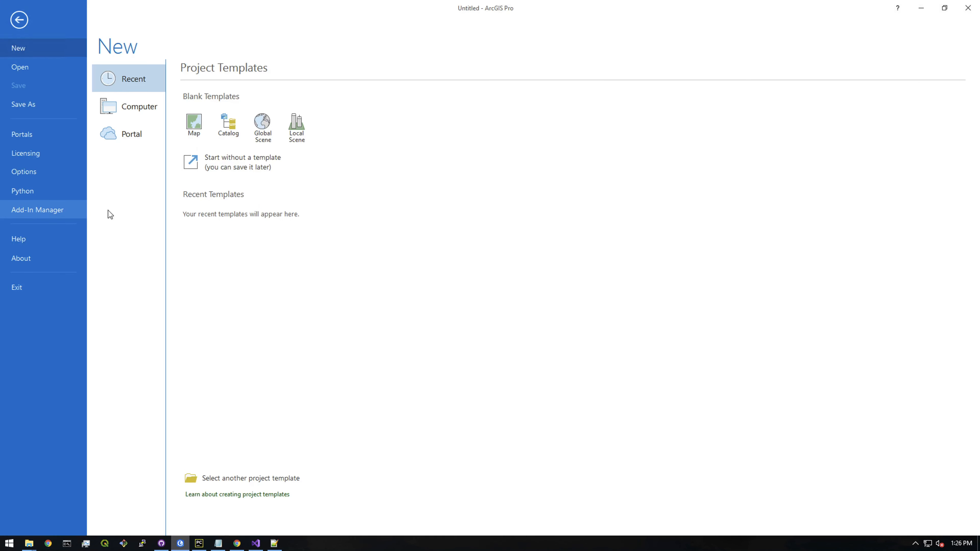
pyautogui.click(37, 210)
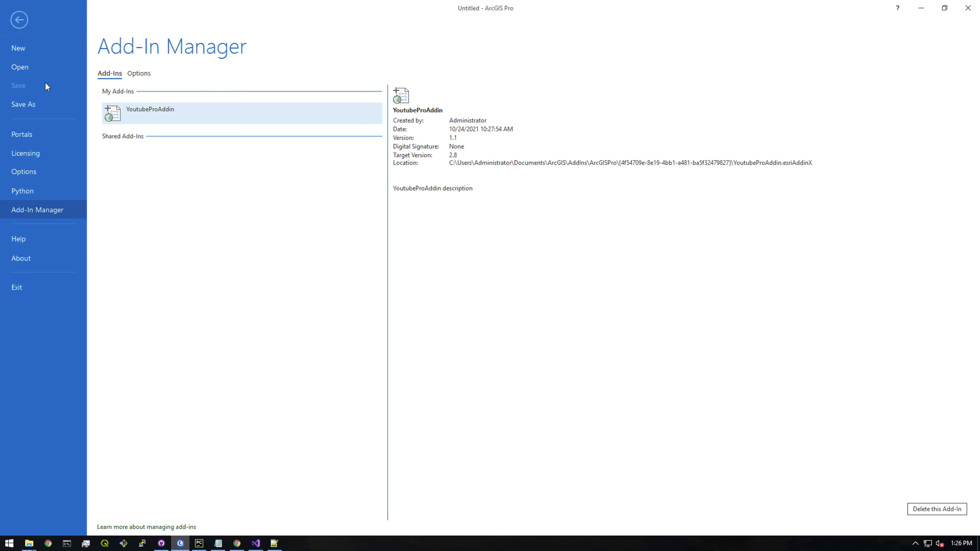
pyautogui.click(19, 19)
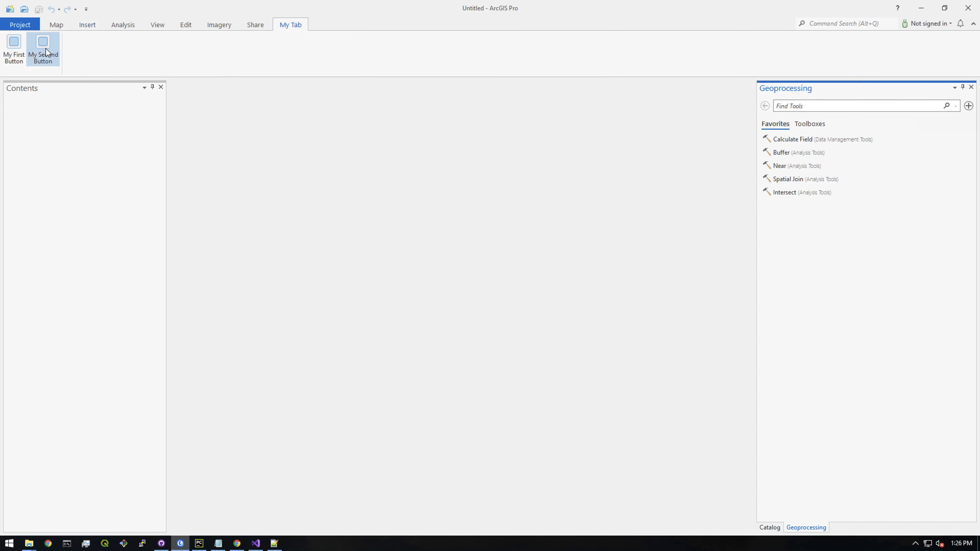
pyautogui.click(42, 50)
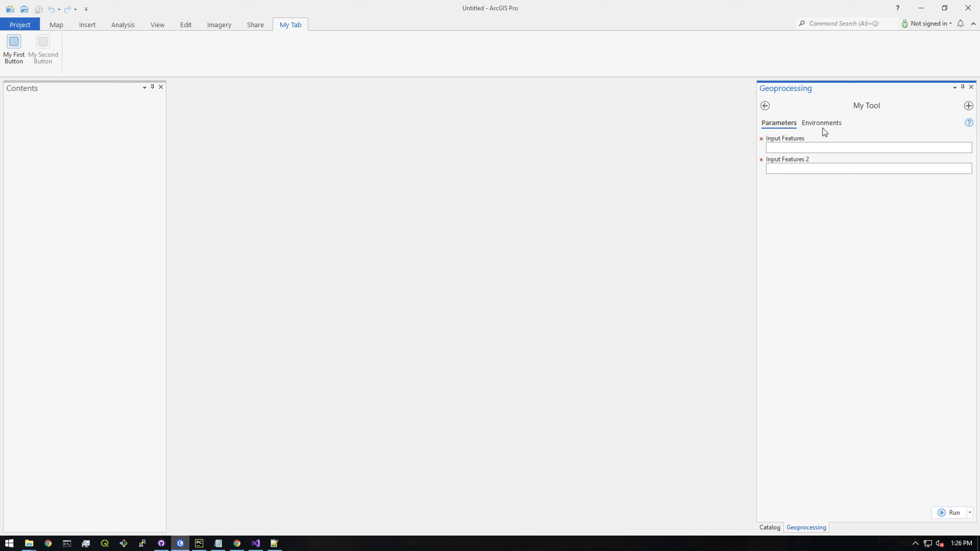
# Run My Tool with inputs test2 and input22, then bring up its run details
pyautogui.write('t')
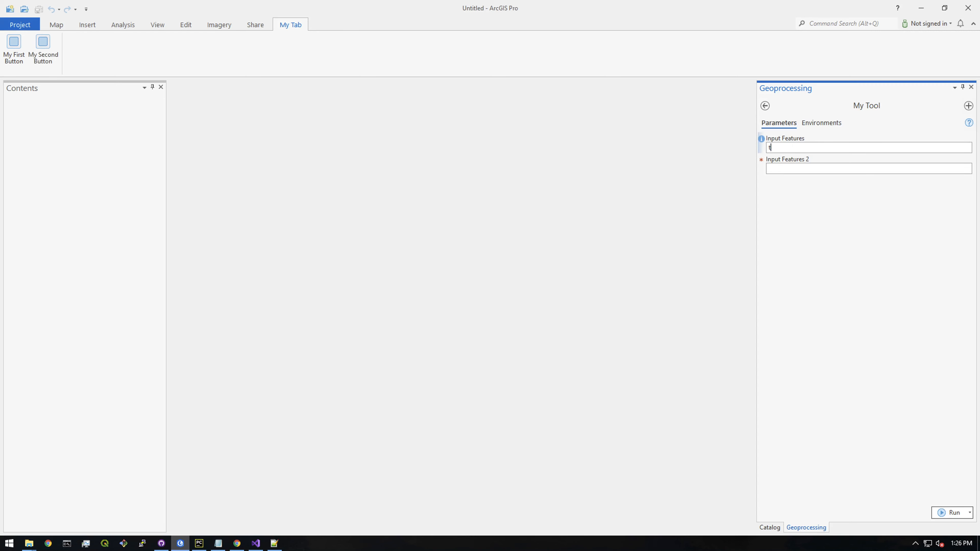
pyautogui.write('test2')
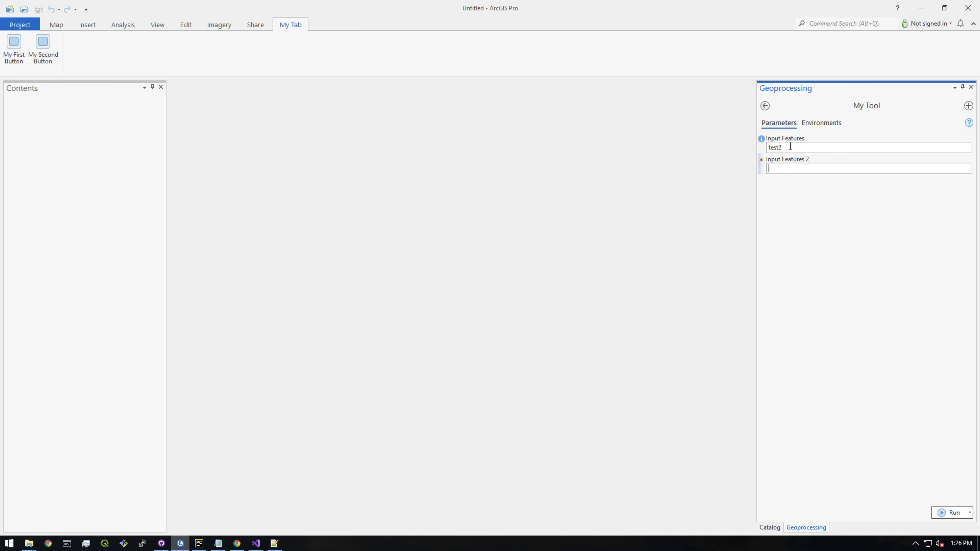
pyautogui.write('input22')
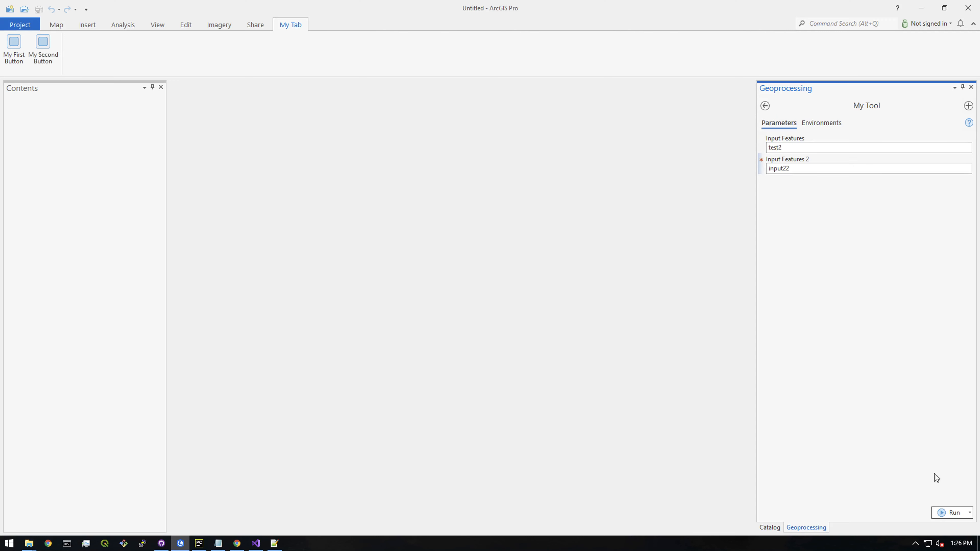
pyautogui.click(952, 513)
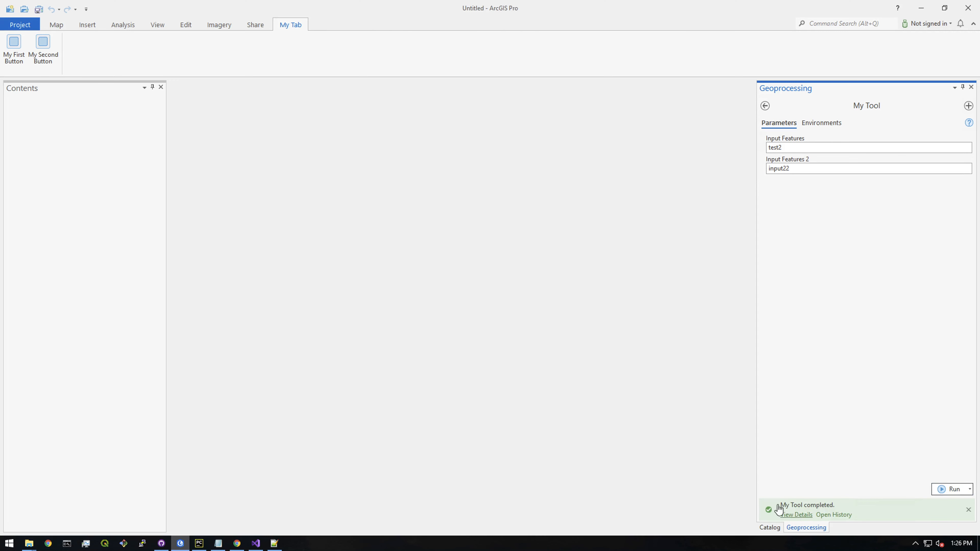
pyautogui.click(796, 514)
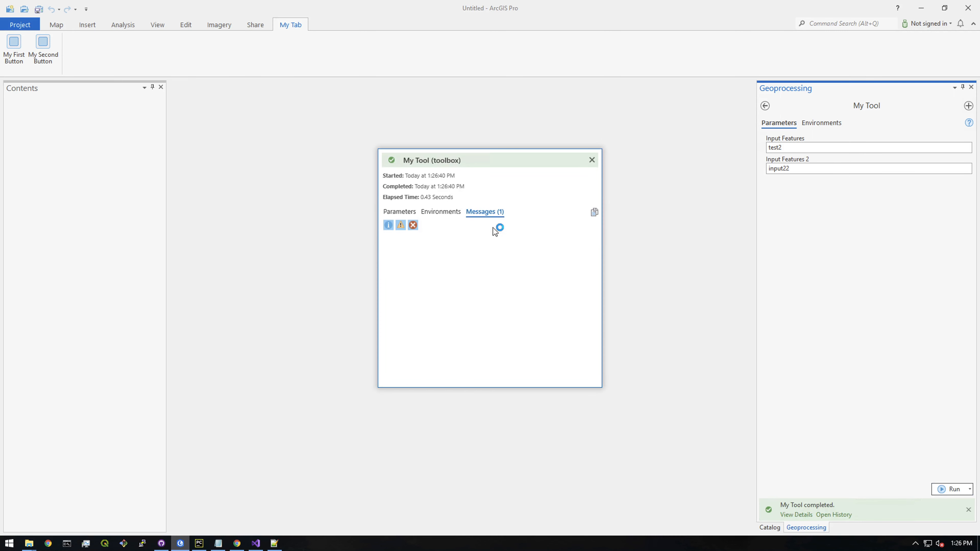
# Show the Messages view echoing input 1 test2 and input 2 input22, centred for reading
pyautogui.click(485, 212)
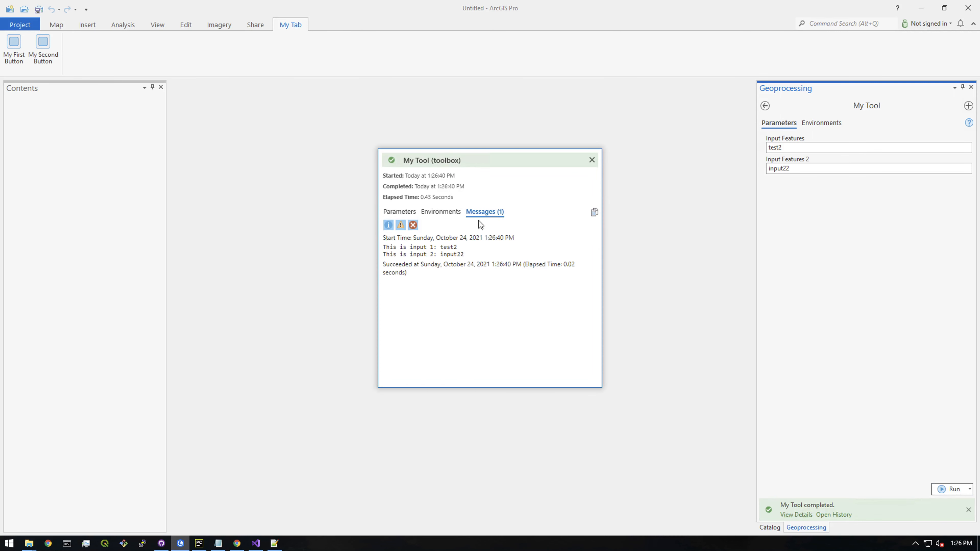
pyautogui.moveTo(441, 247); pyautogui.dragTo(463, 255)
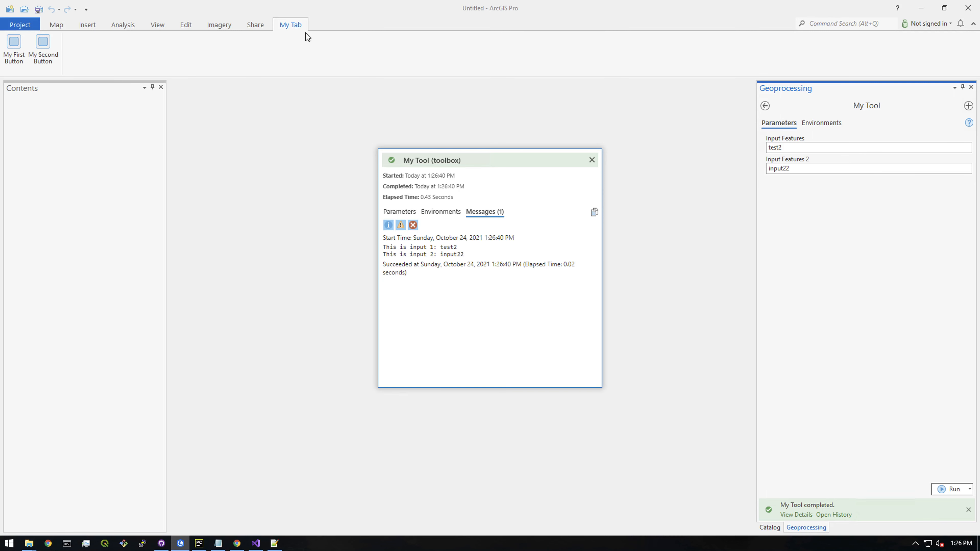
pyautogui.moveTo(452, 214)
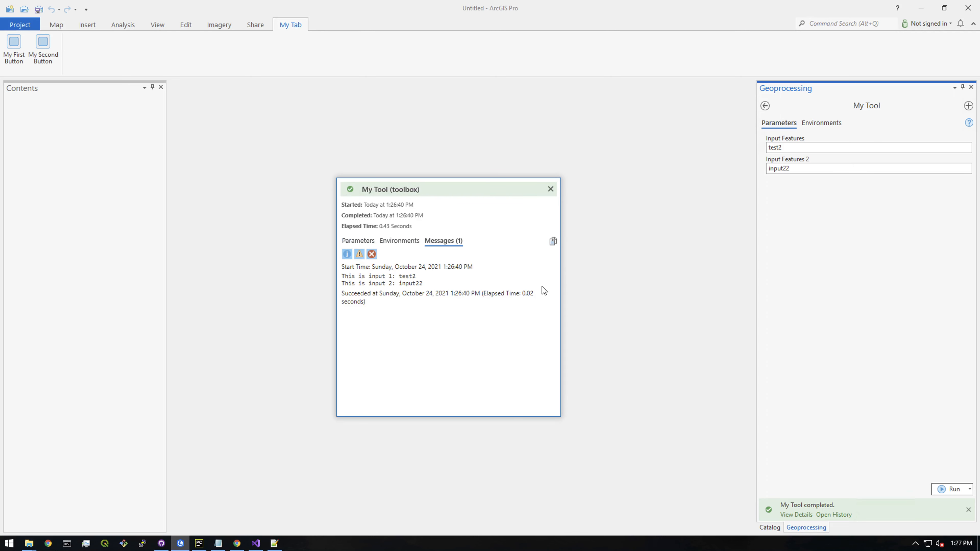
pyautogui.moveTo(139, 70)
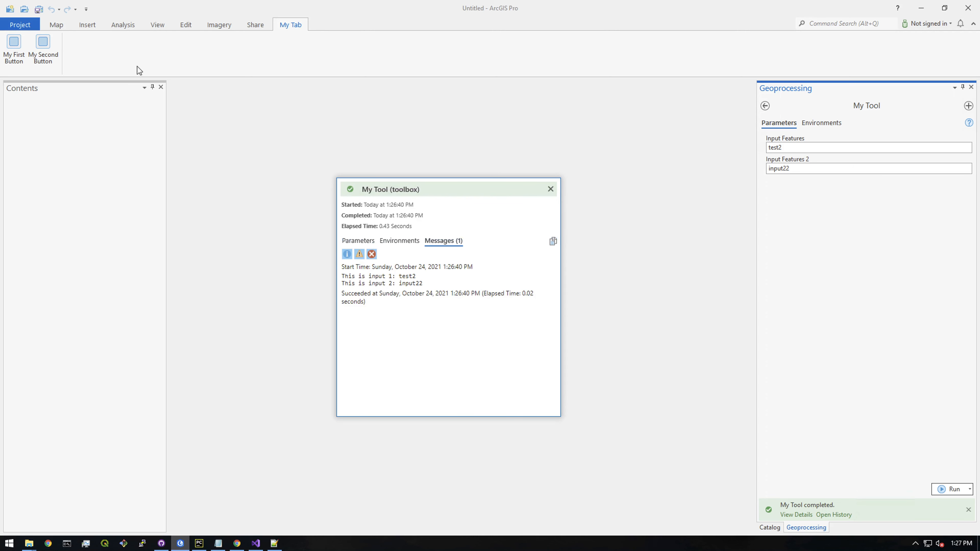
pyautogui.moveTo(441, 207)
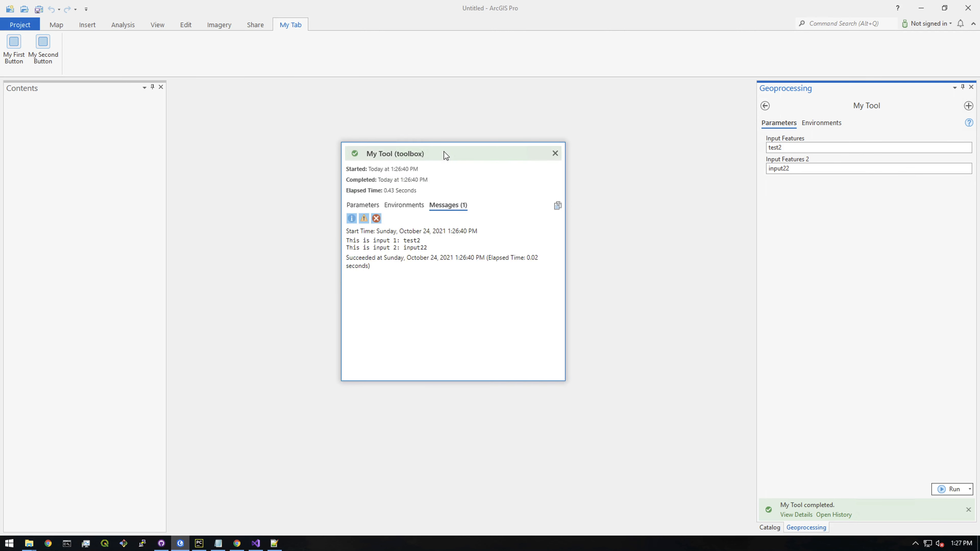
pyautogui.moveTo(474, 164)
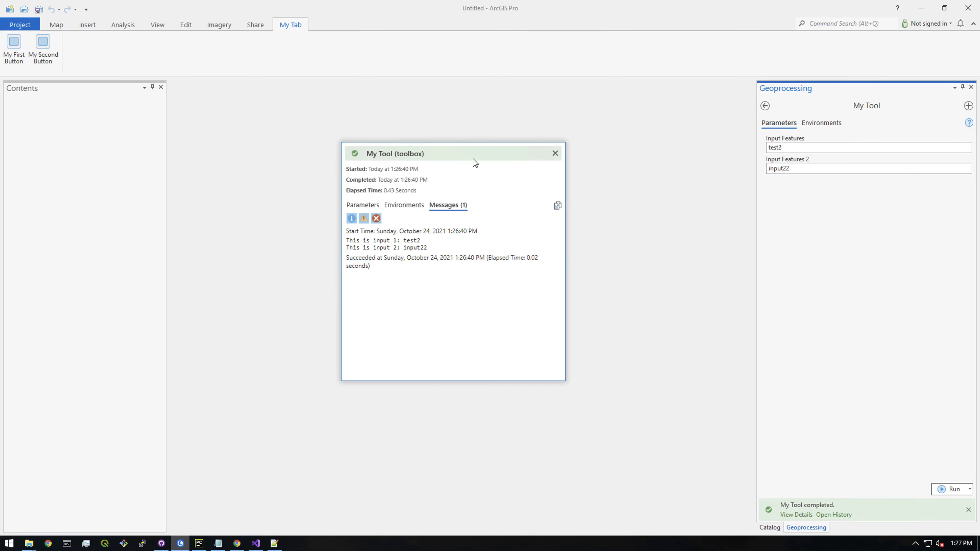
pyautogui.moveTo(529, 172)
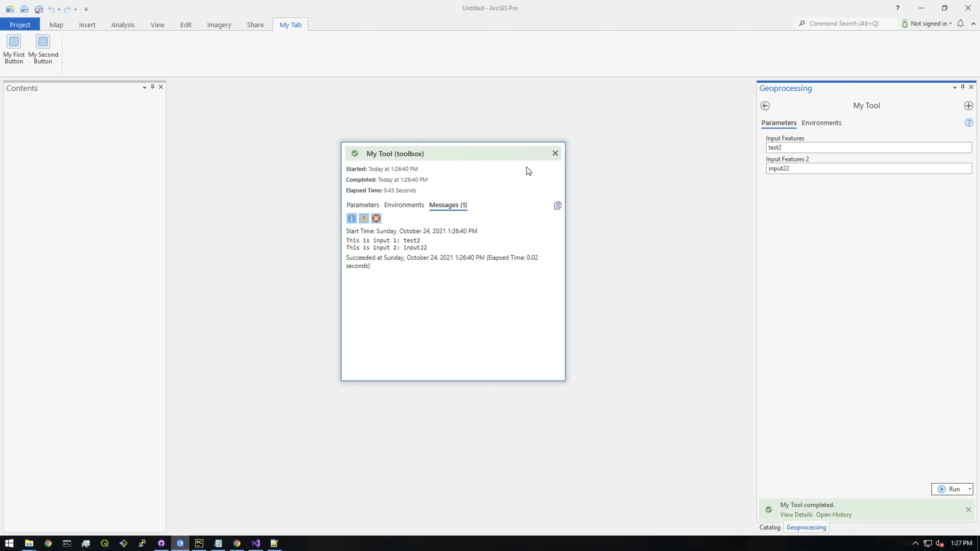
pyautogui.moveTo(540, 204)
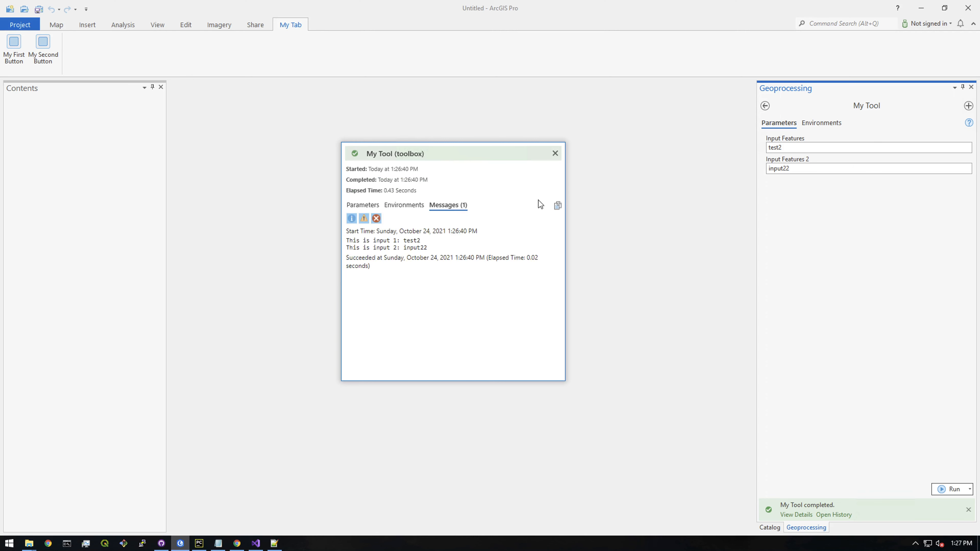
pyautogui.moveTo(541, 307)
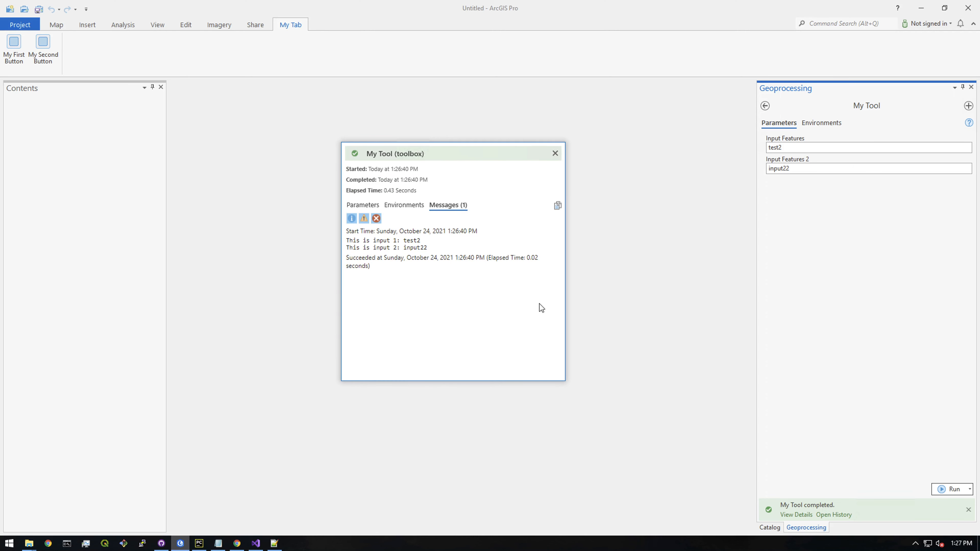